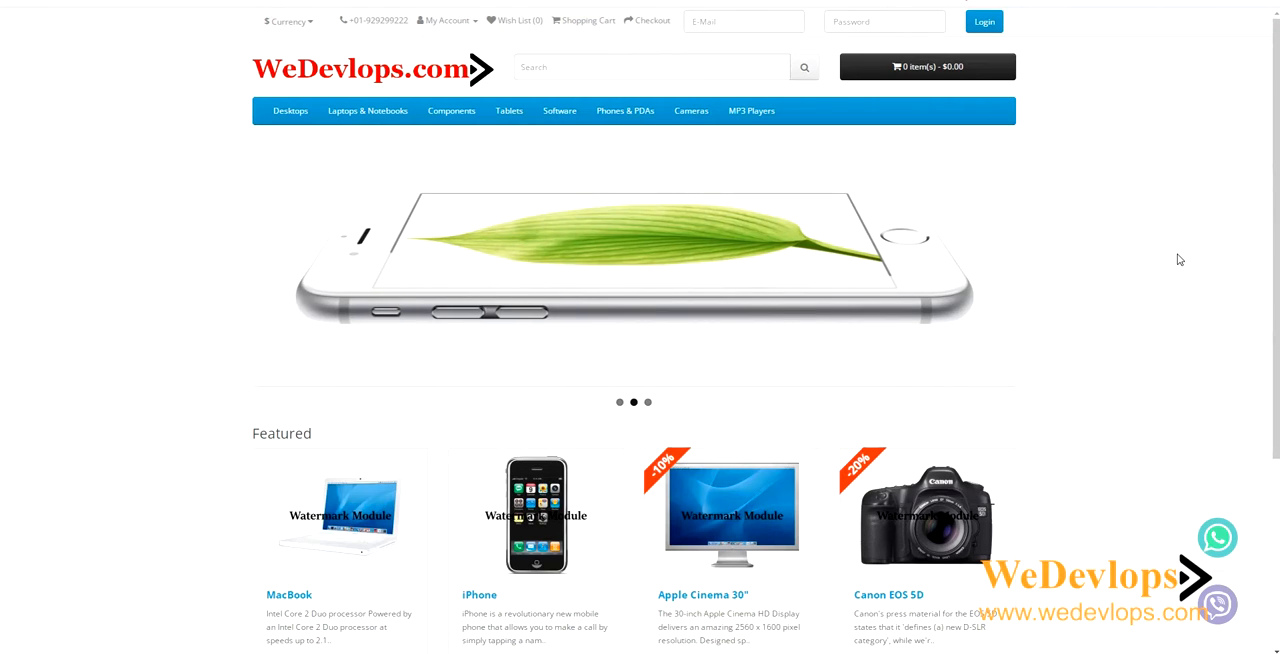
Go to System > Settings and edit the Default Theme store.
{"action": "left_click", "coordinate": [647, 402]}
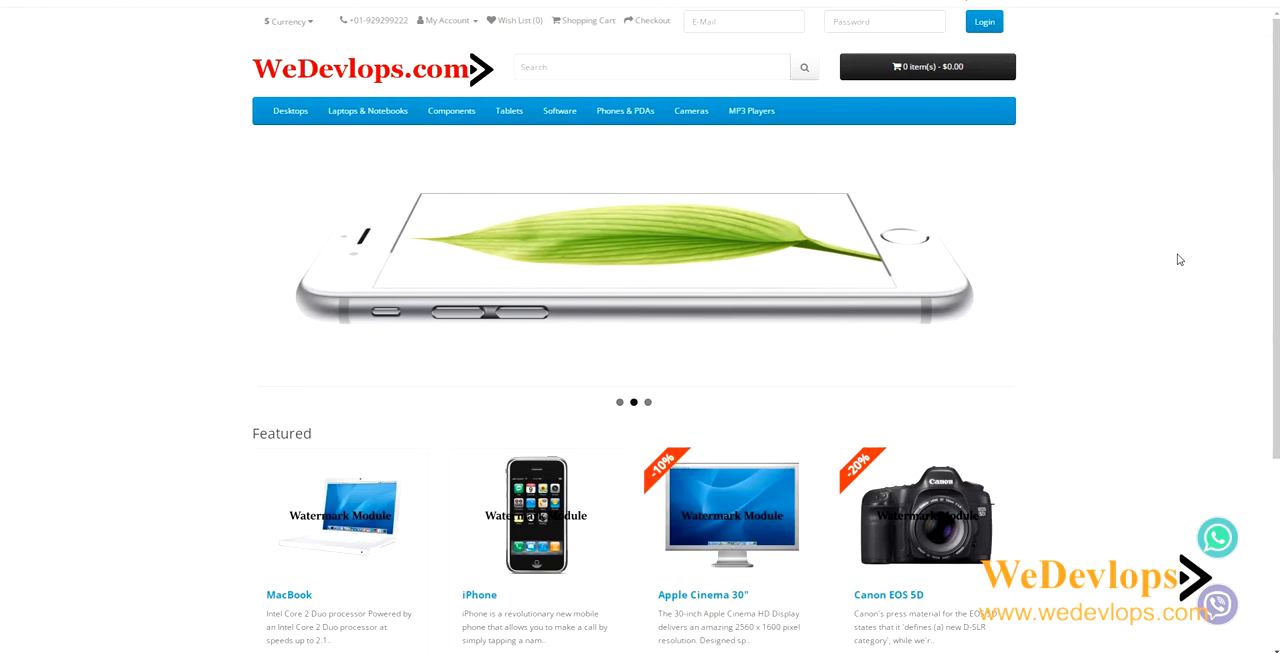
{"action": "scroll", "scroll_direction": "down", "scroll_amount": 3}
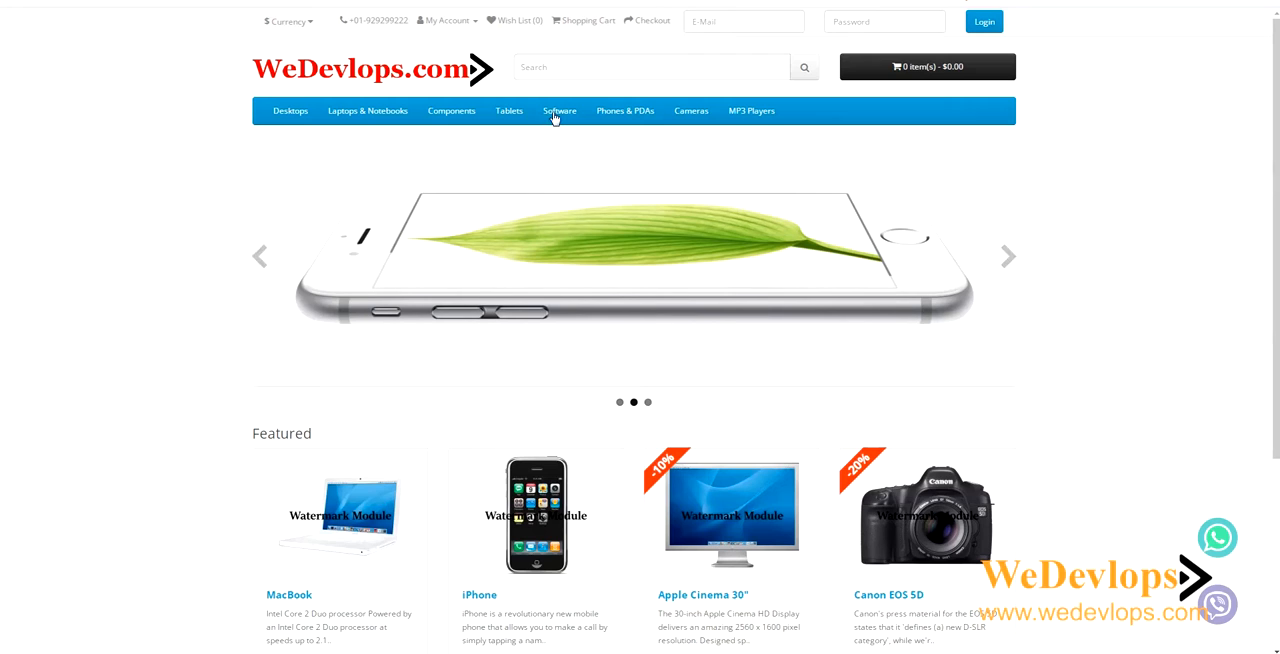
{"action": "scroll", "scroll_direction": "down", "scroll_amount": 3}
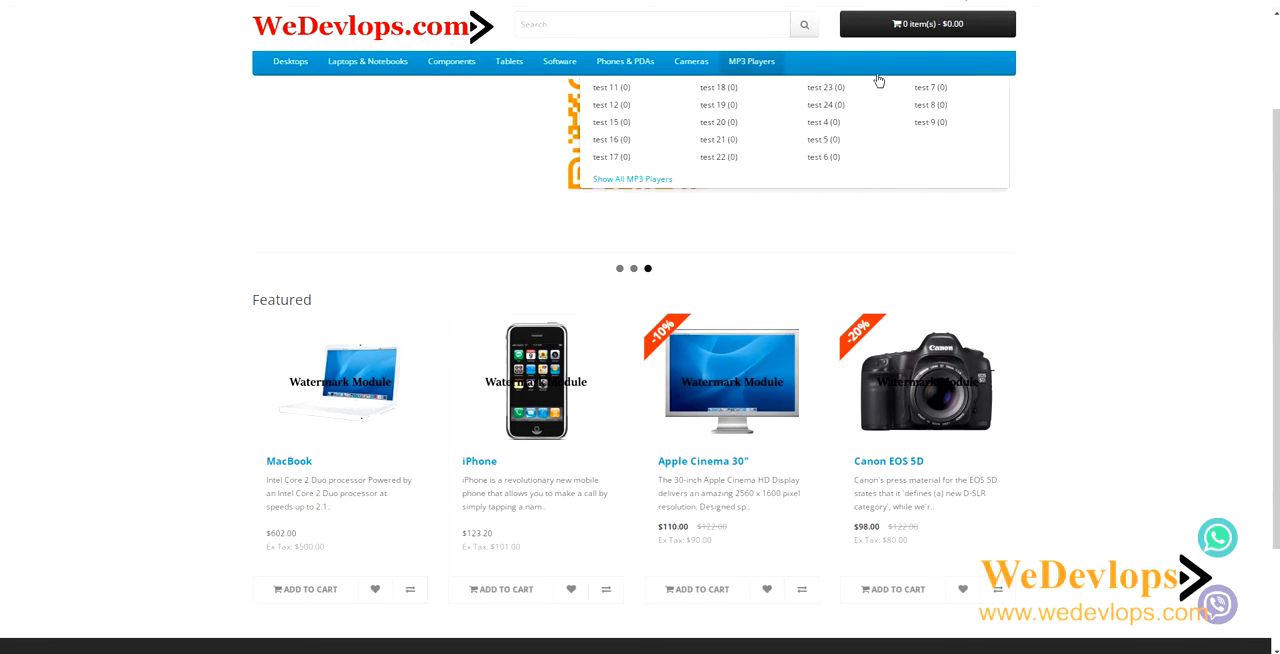
{"action": "scroll", "scroll_direction": "down", "scroll_amount": 3}
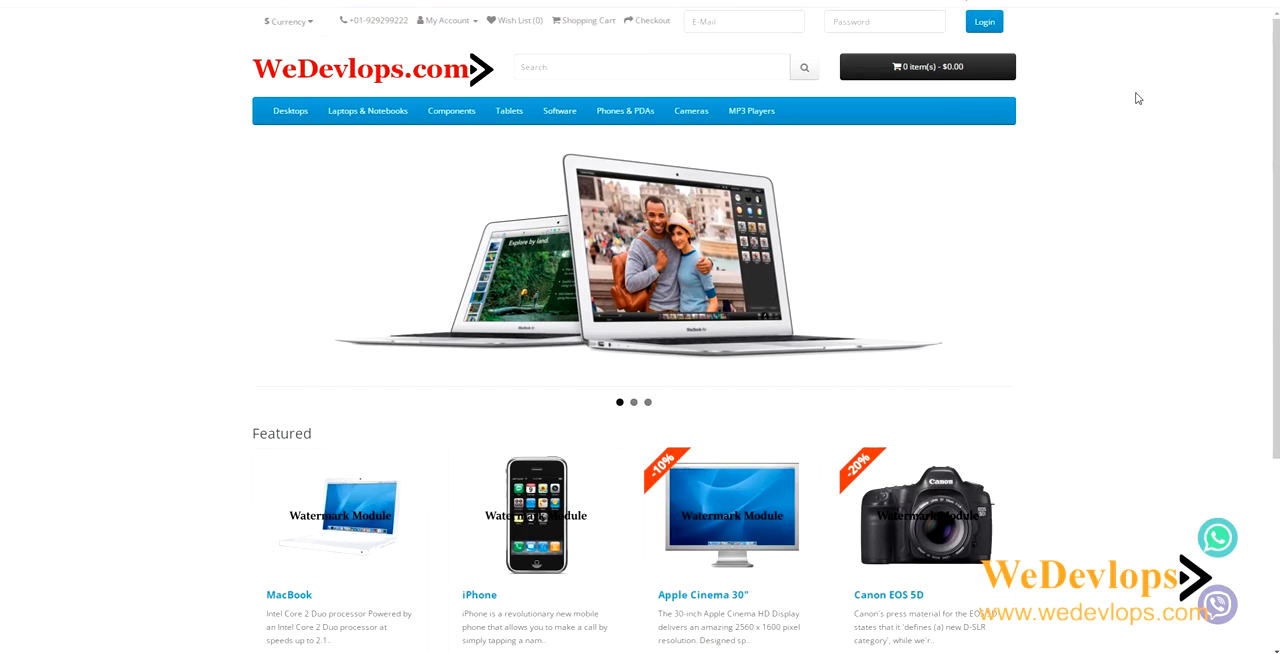
{"action": "scroll", "scroll_direction": "down", "scroll_amount": 3}
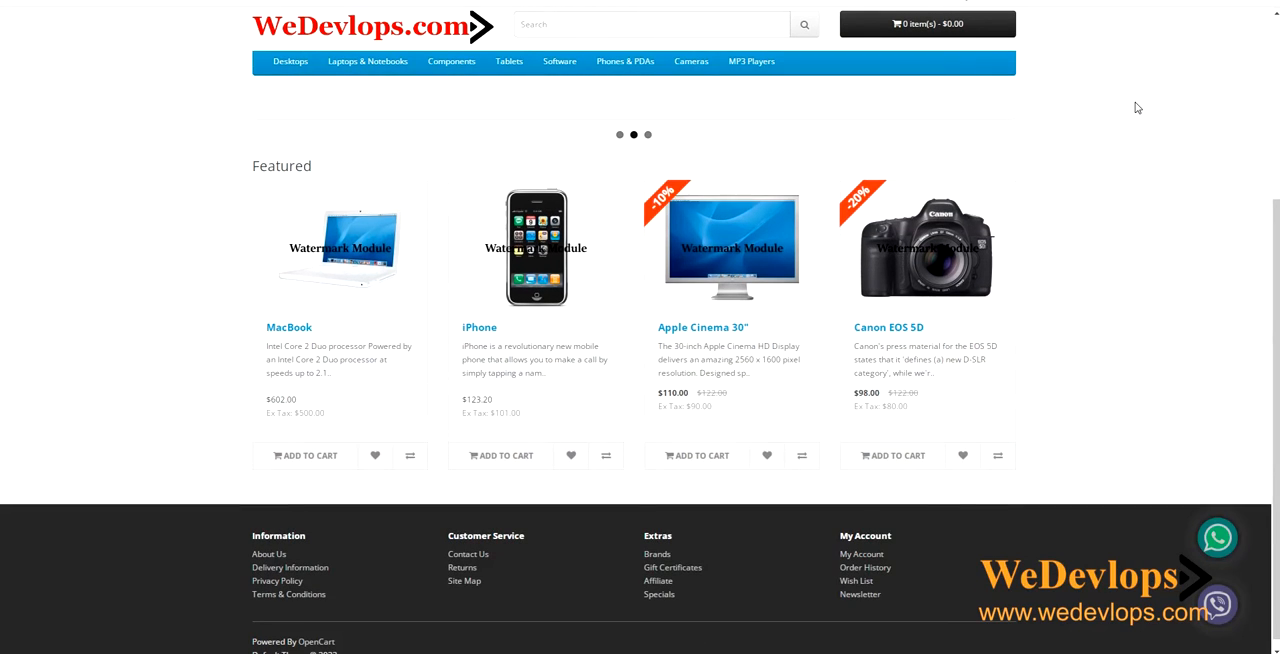
{"action": "mouse_move", "coordinate": [345, 263]}
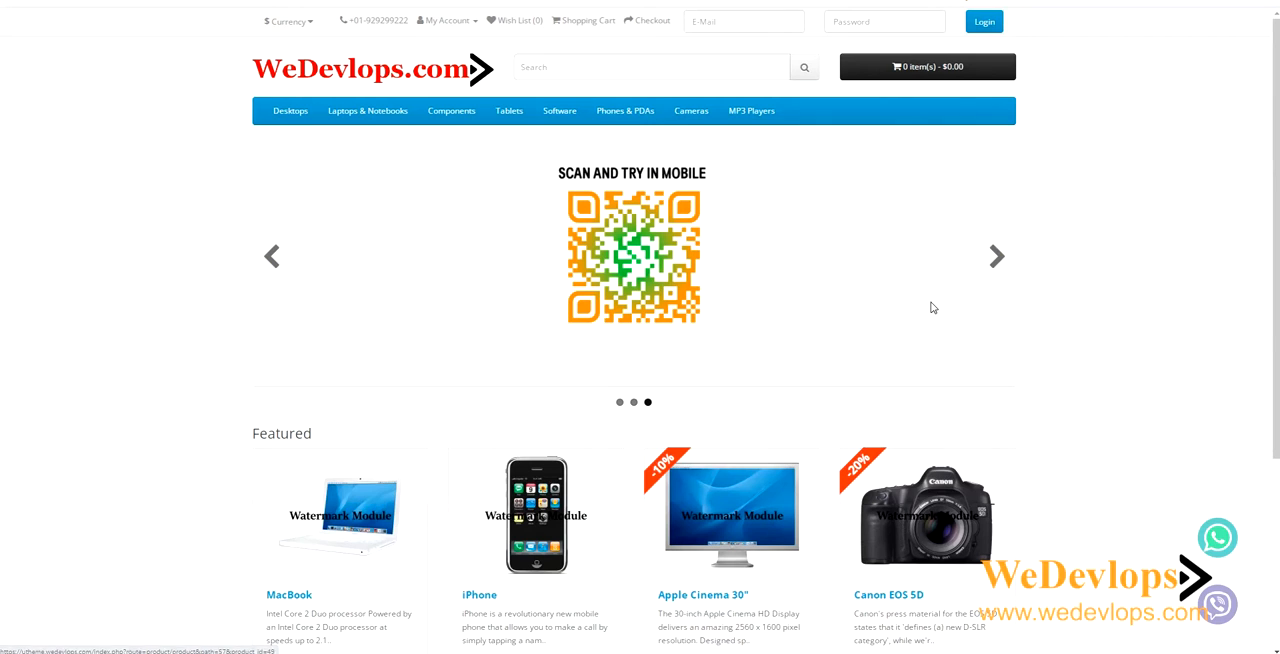
{"action": "mouse_move", "coordinate": [938, 301]}
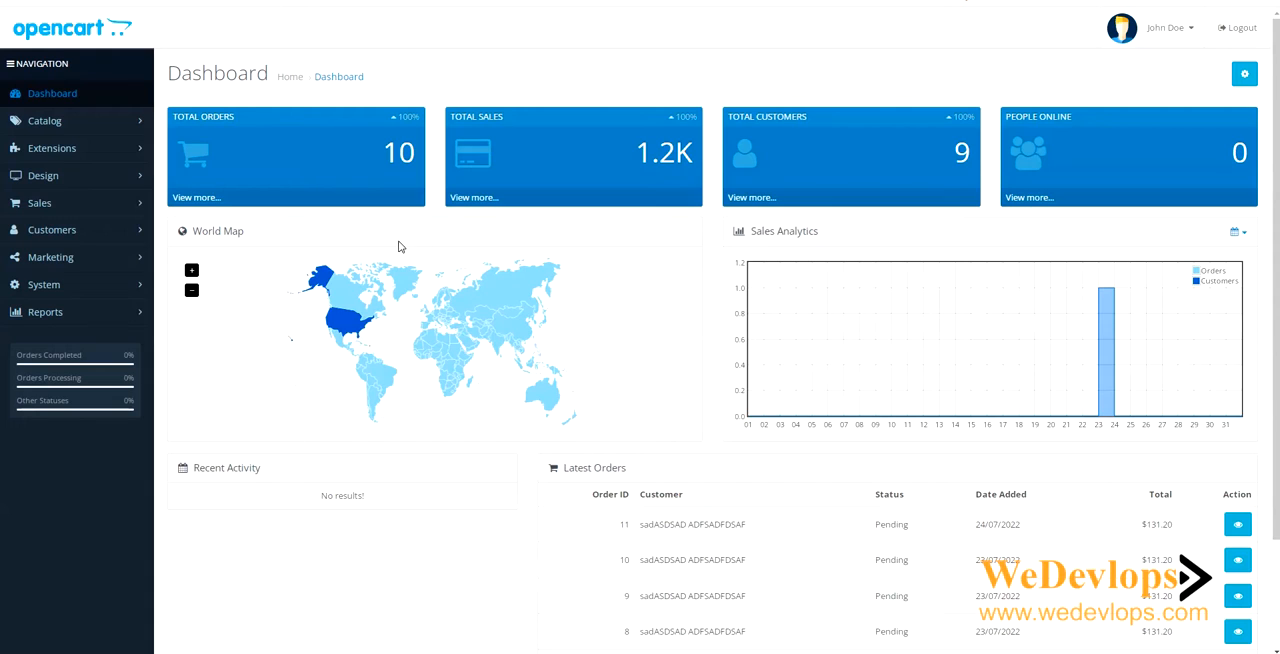
{"action": "mouse_move", "coordinate": [403, 249]}
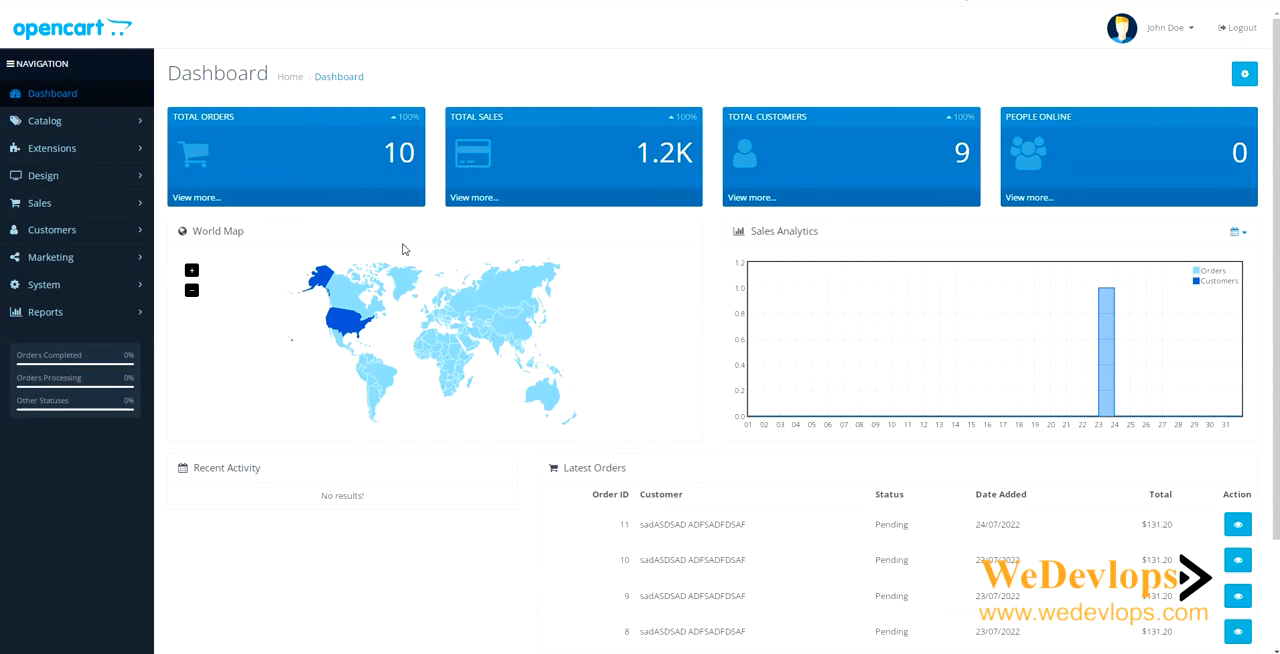
{"action": "mouse_move", "coordinate": [389, 243]}
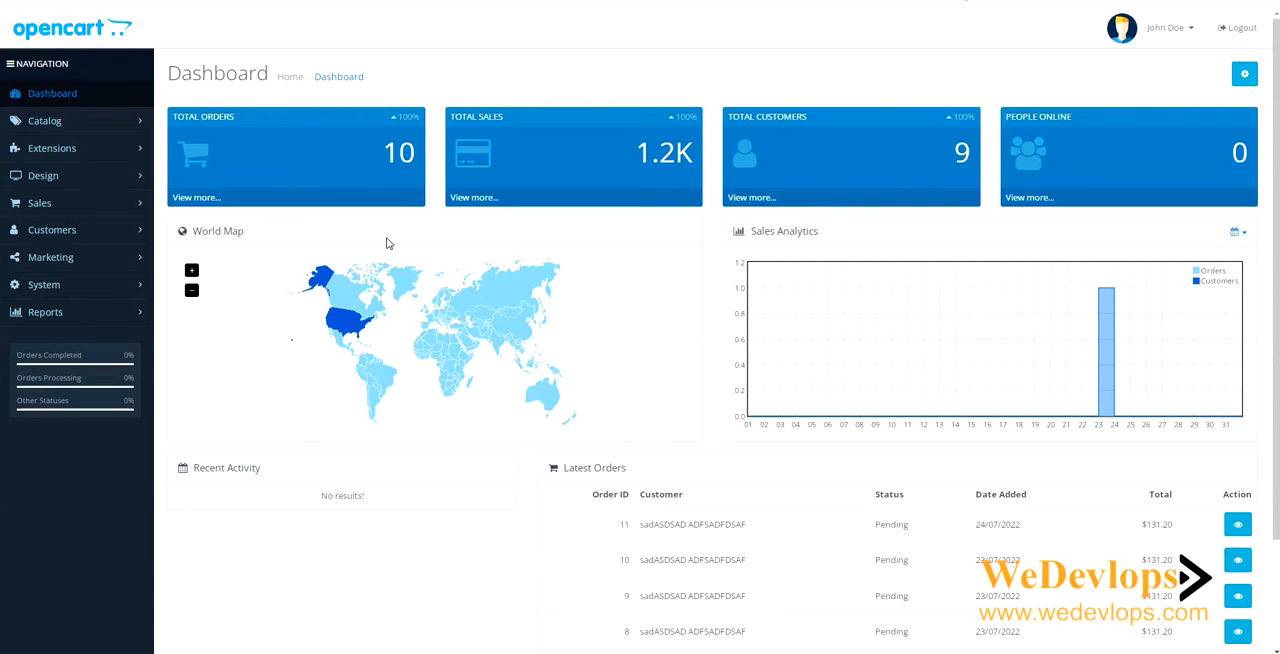
{"action": "left_click", "coordinate": [44, 284]}
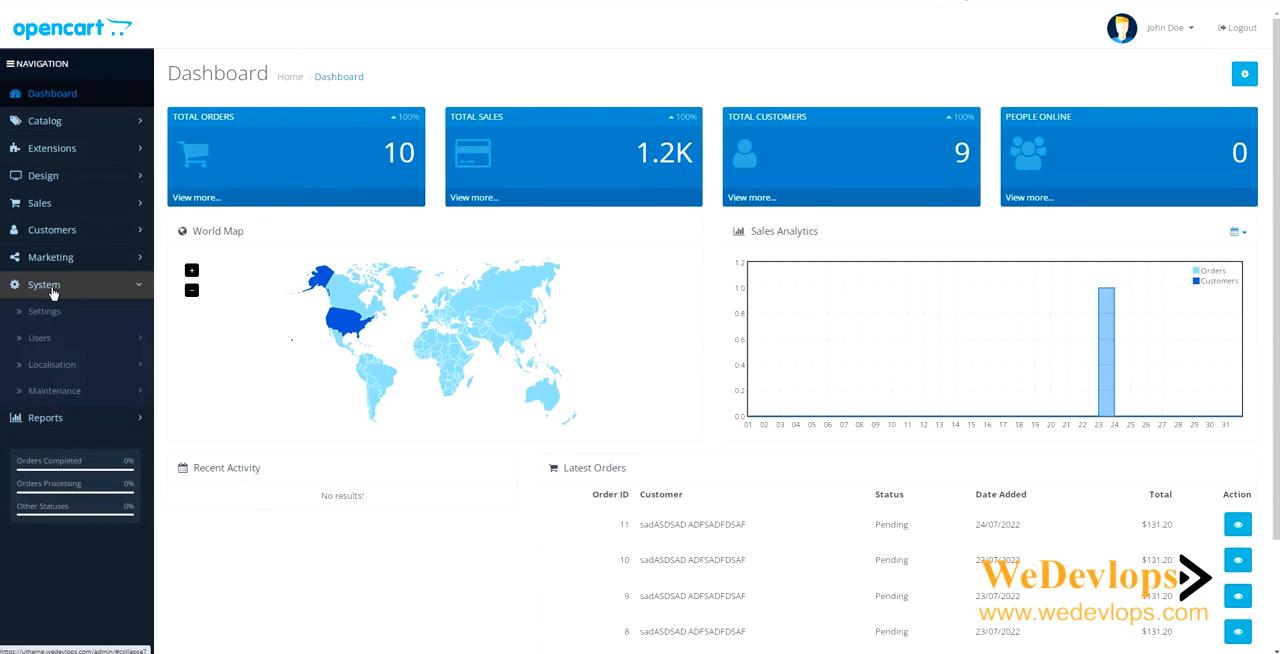
{"action": "left_click", "coordinate": [50, 311]}
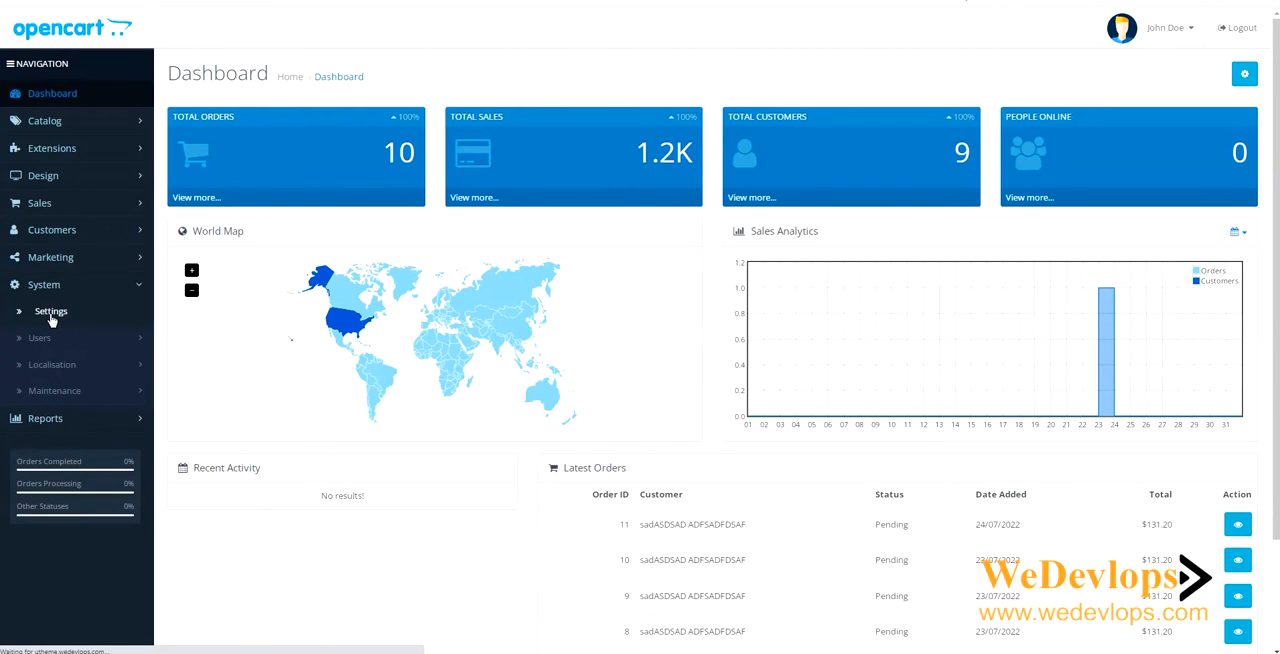
{"action": "left_click", "coordinate": [51, 311]}
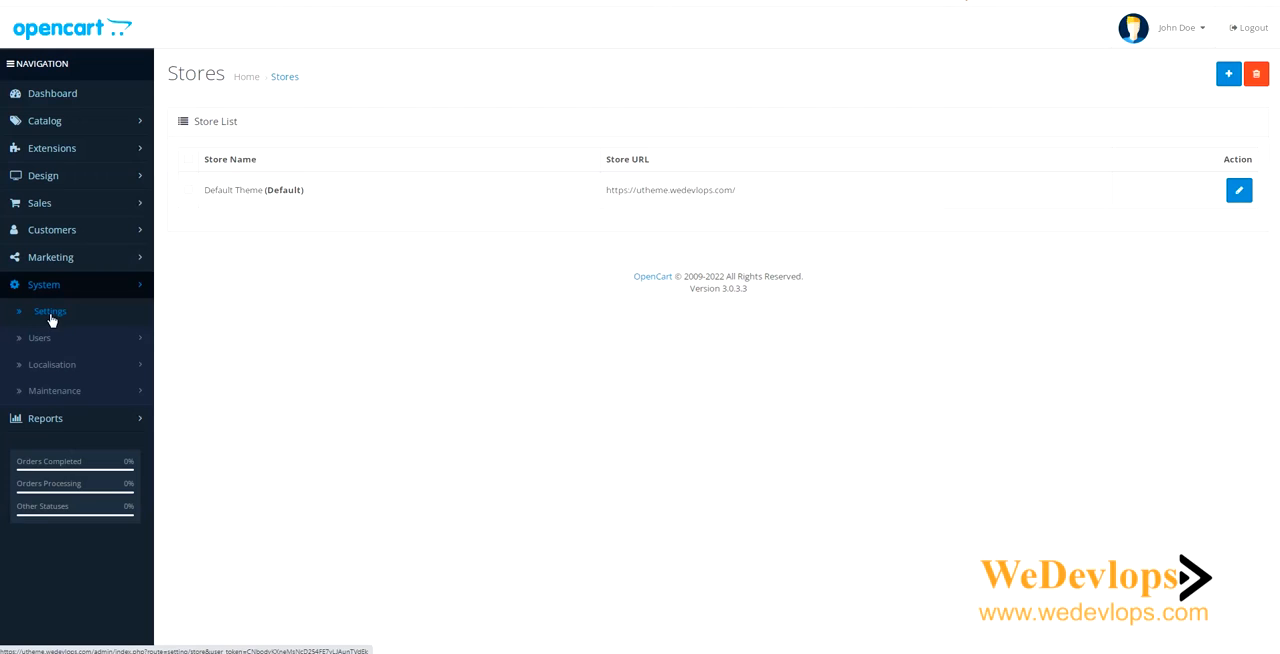
{"action": "mouse_move", "coordinate": [978, 197]}
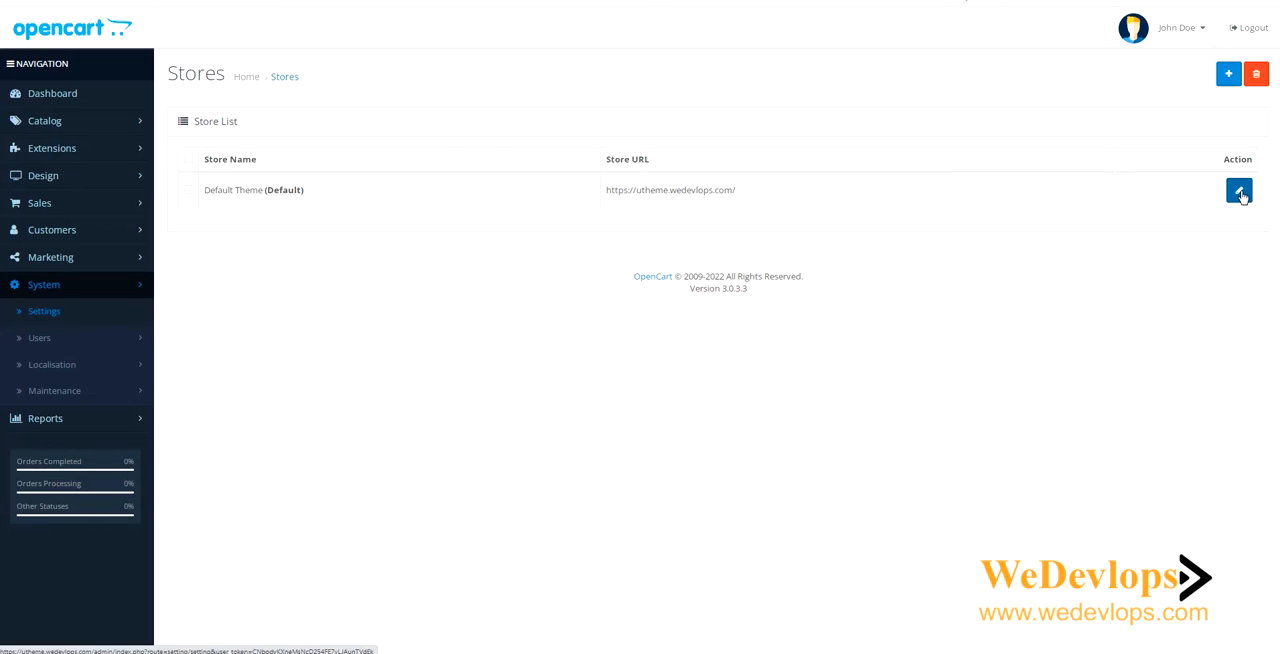
{"action": "left_click", "coordinate": [1238, 190]}
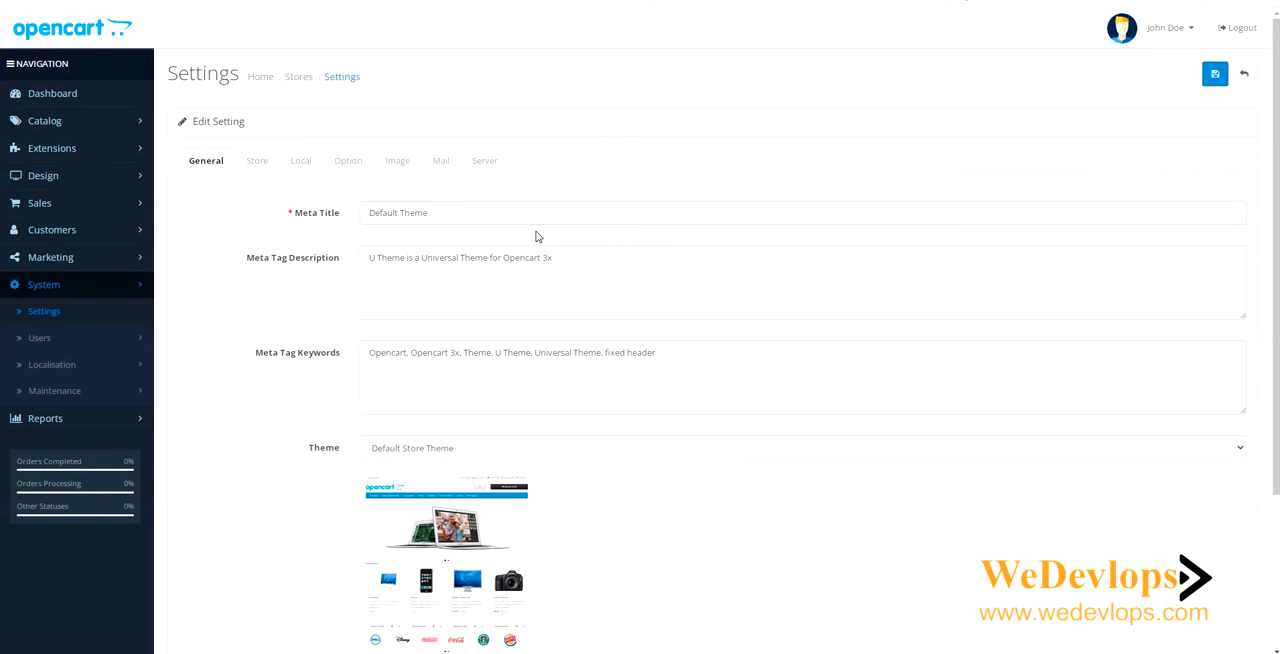
{"action": "scroll", "scroll_direction": "down", "scroll_amount": 3}
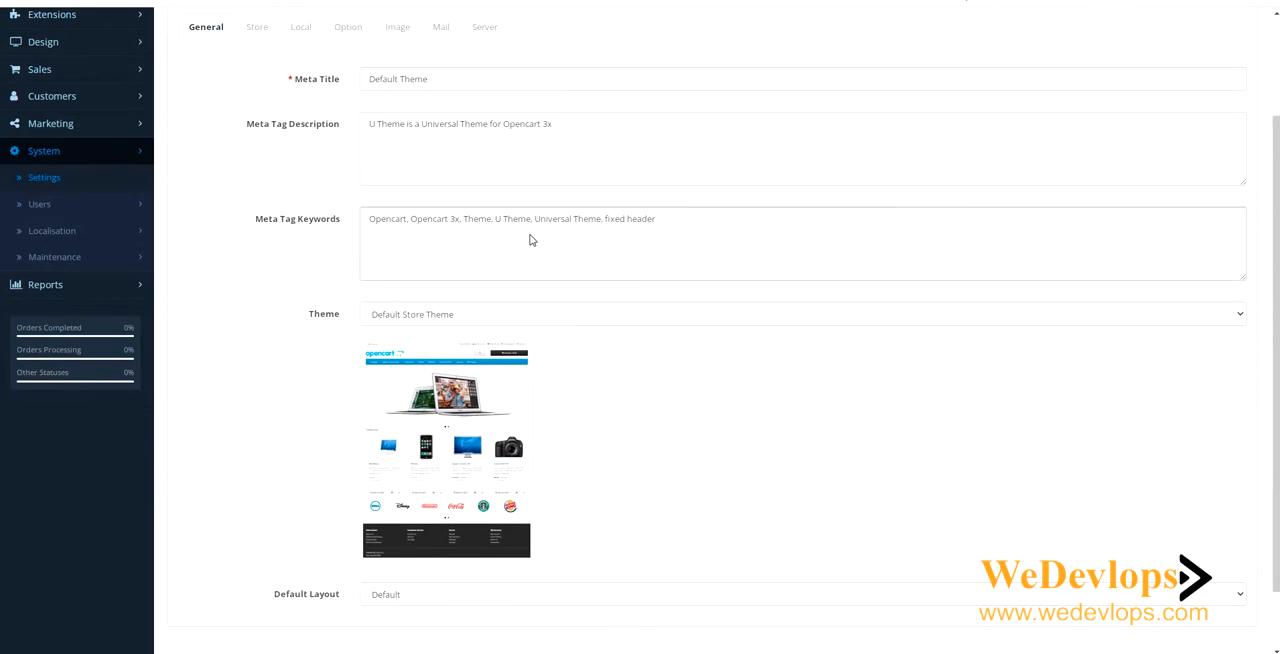
{"action": "scroll", "scroll_direction": "up", "scroll_amount": 3}
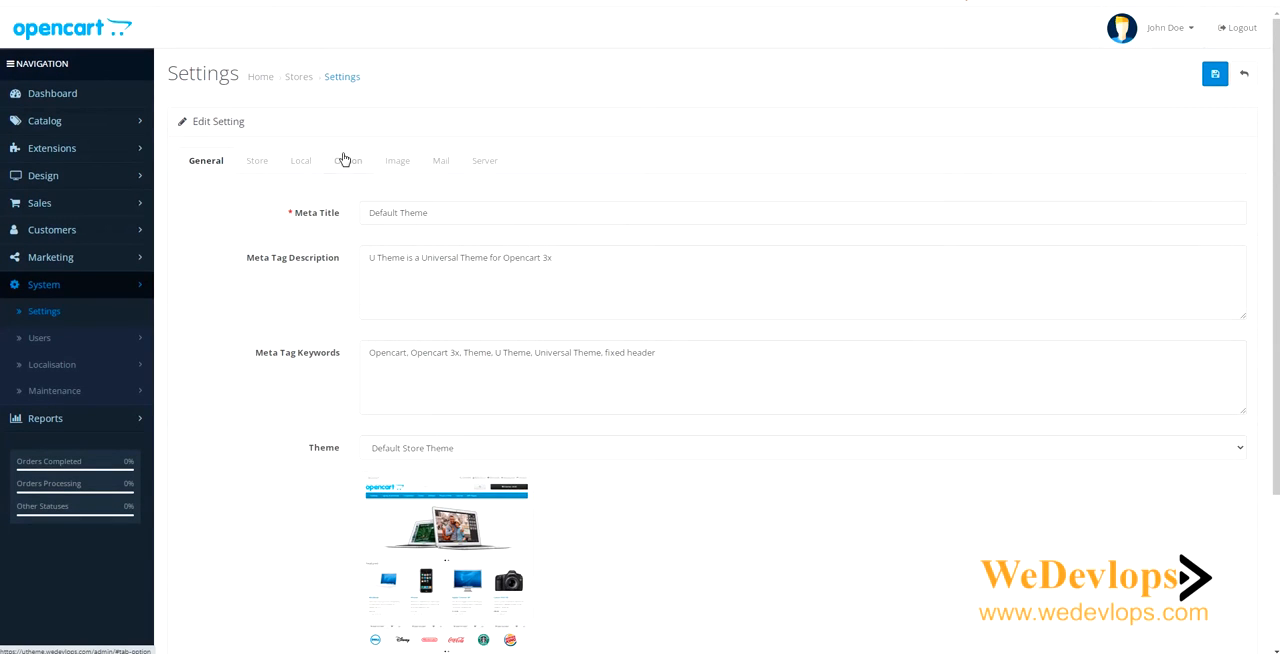
{"action": "mouse_move", "coordinate": [441, 165]}
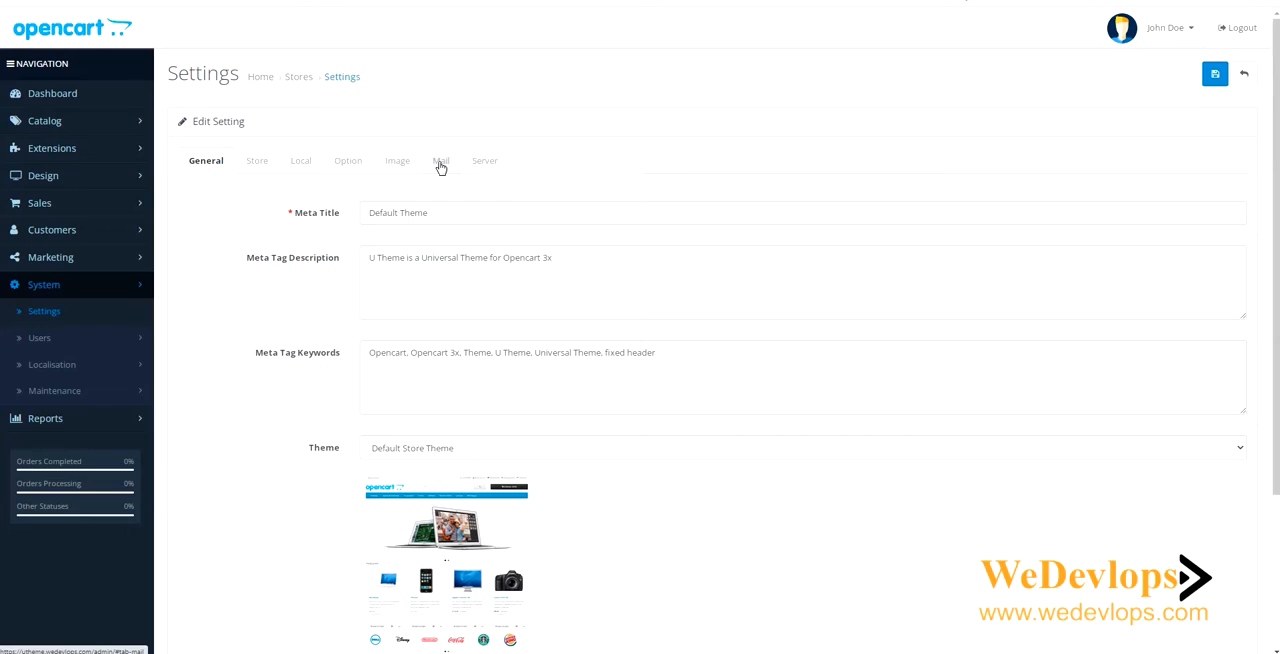
{"action": "left_click", "coordinate": [438, 160]}
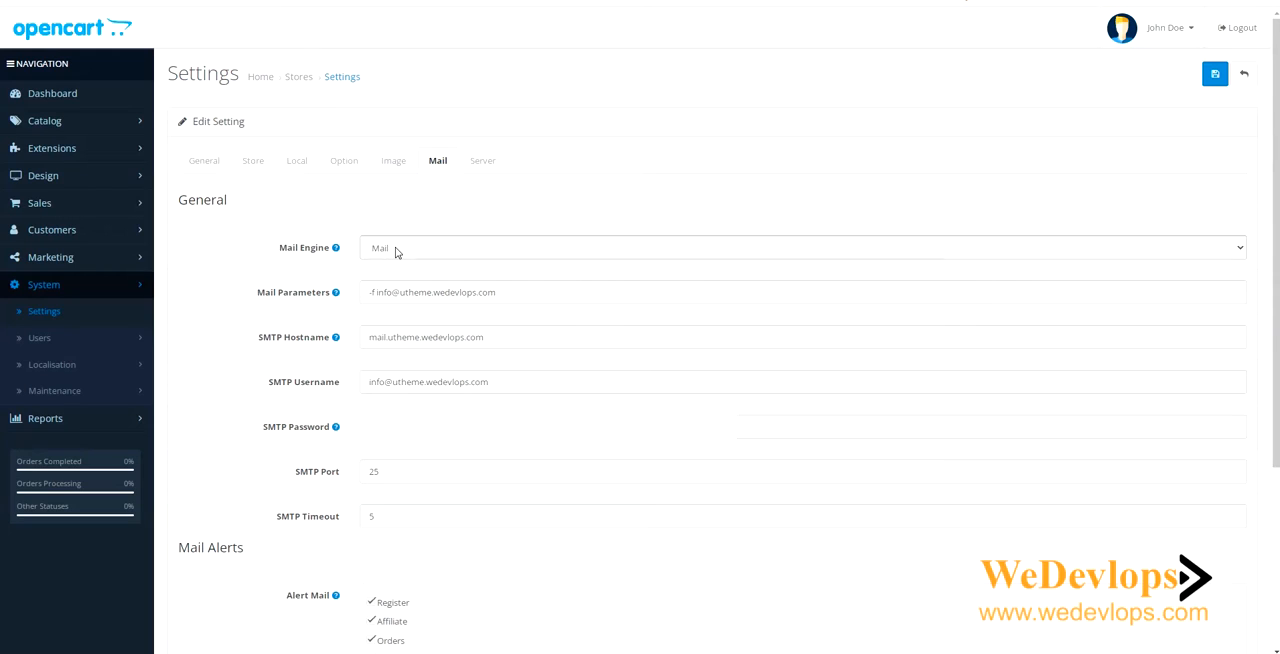
{"action": "mouse_move", "coordinate": [408, 249]}
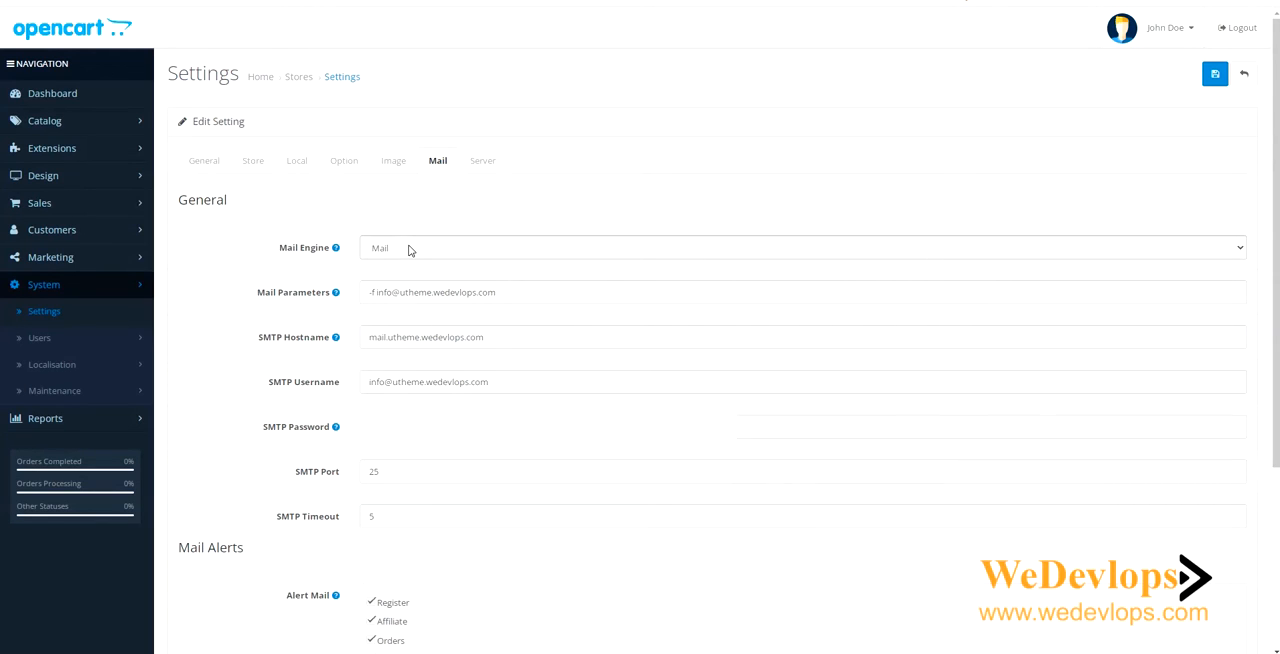
{"action": "mouse_move", "coordinate": [397, 286]}
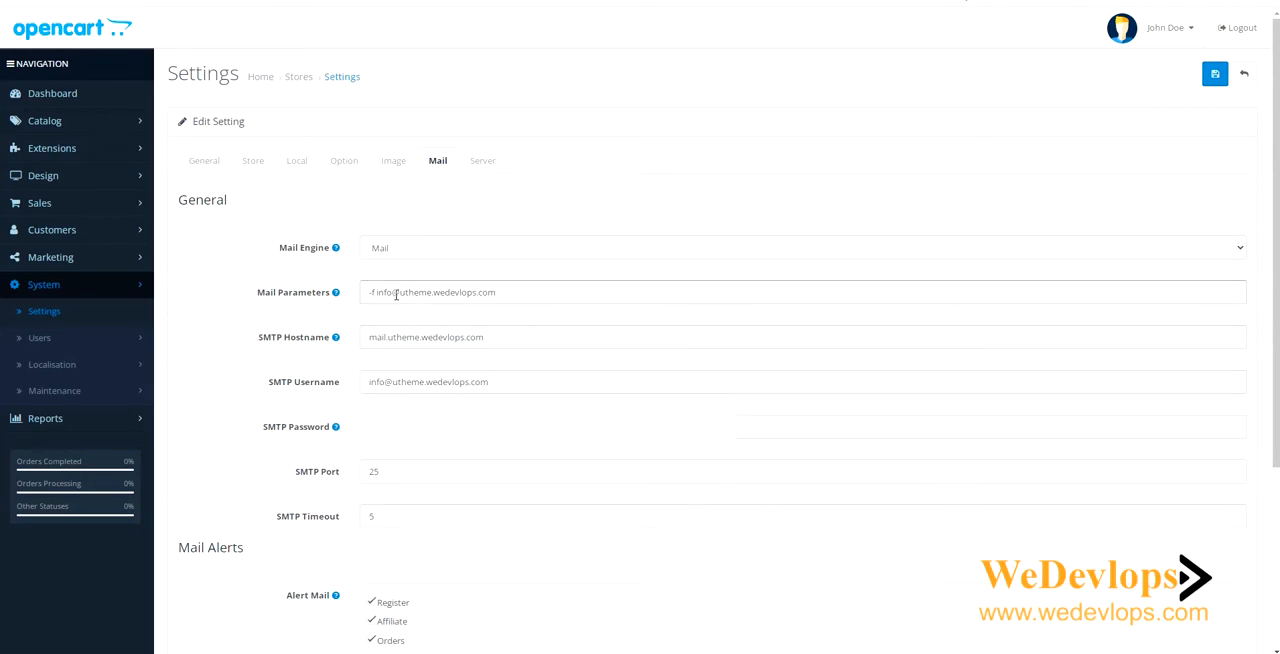
{"action": "left_click", "coordinate": [803, 247]}
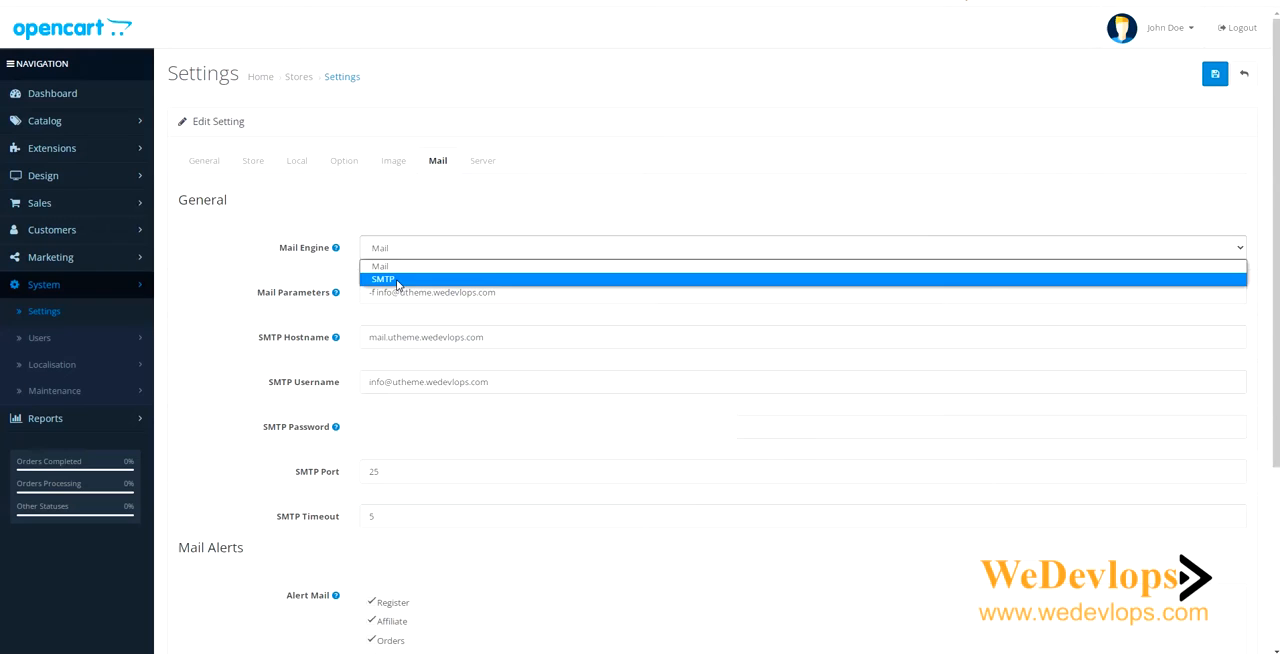
{"action": "left_click", "coordinate": [383, 279]}
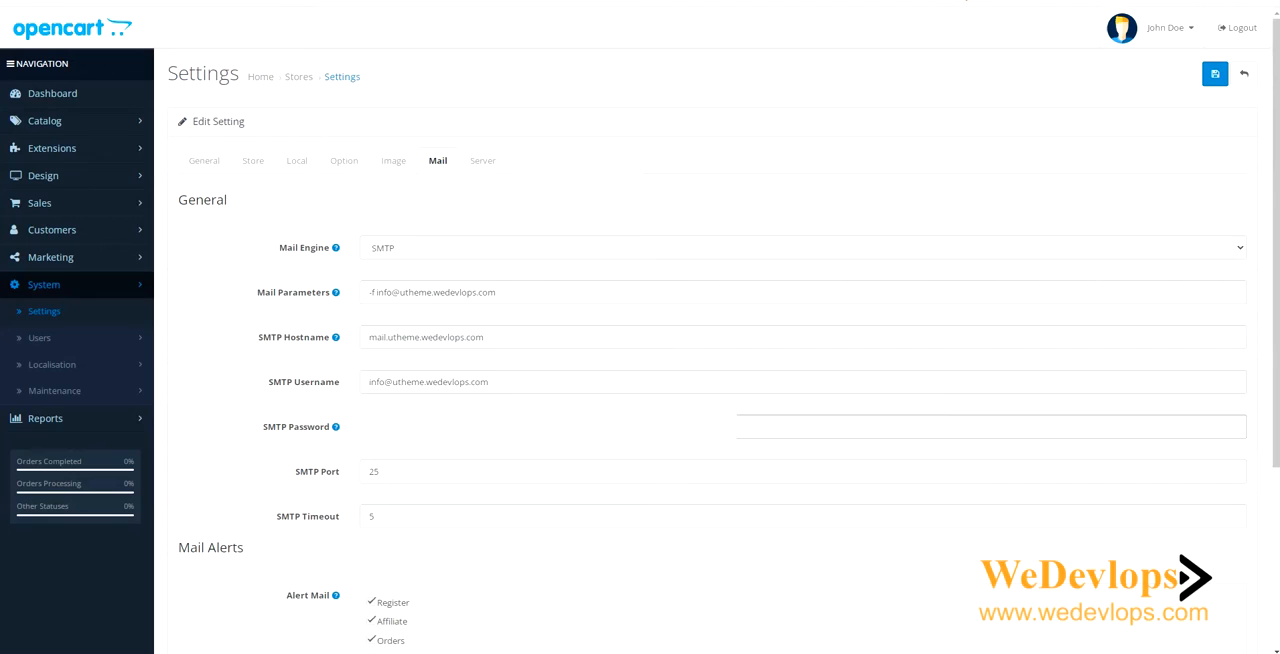
{"action": "type", "text": "demo"}
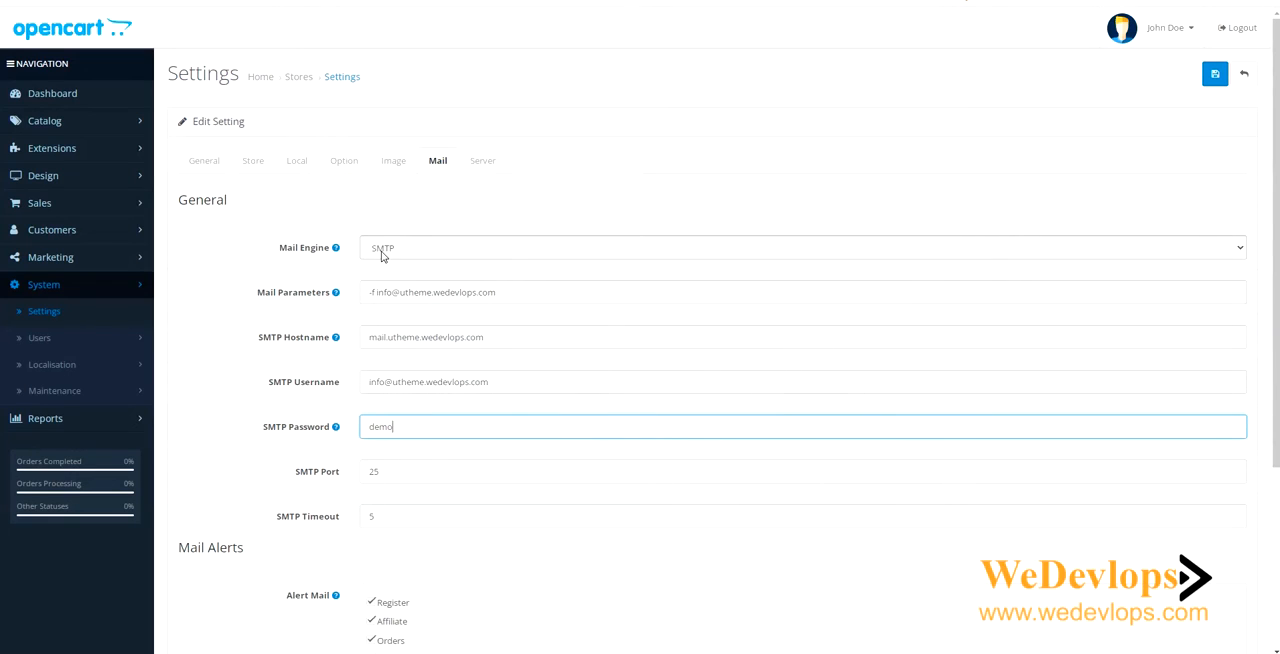
{"action": "mouse_move", "coordinate": [410, 260]}
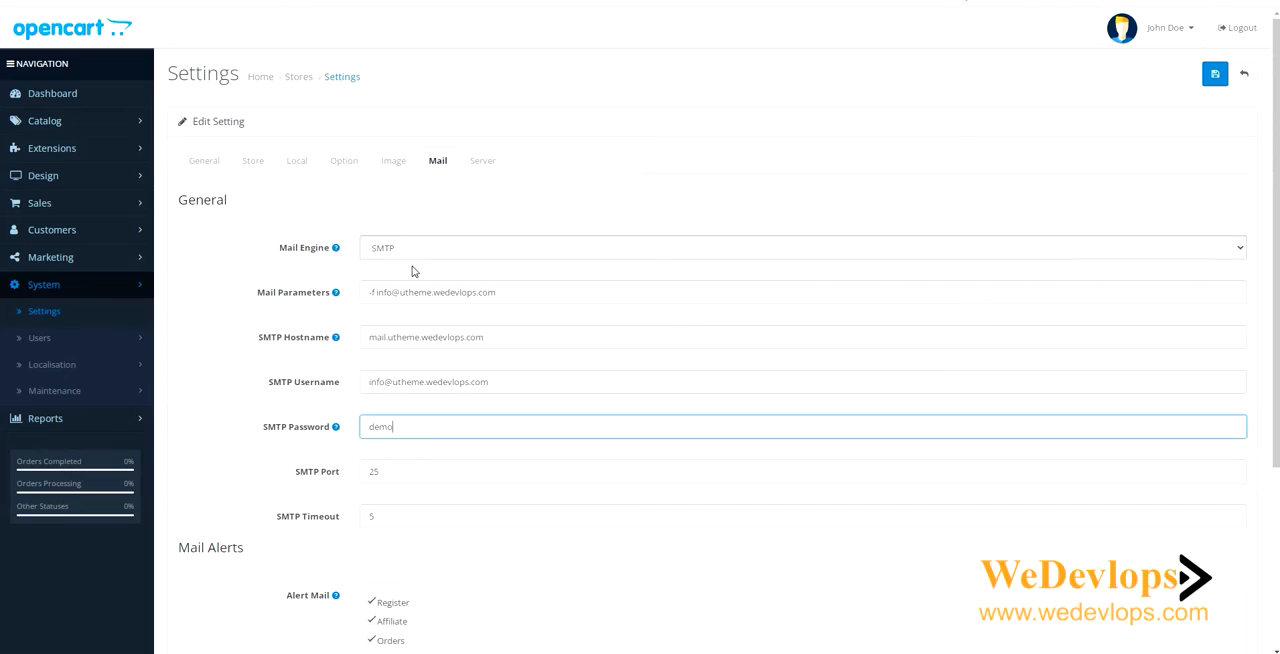
Revert the Mail Engine to Mail and save the store settings.
{"action": "left_click", "coordinate": [805, 247]}
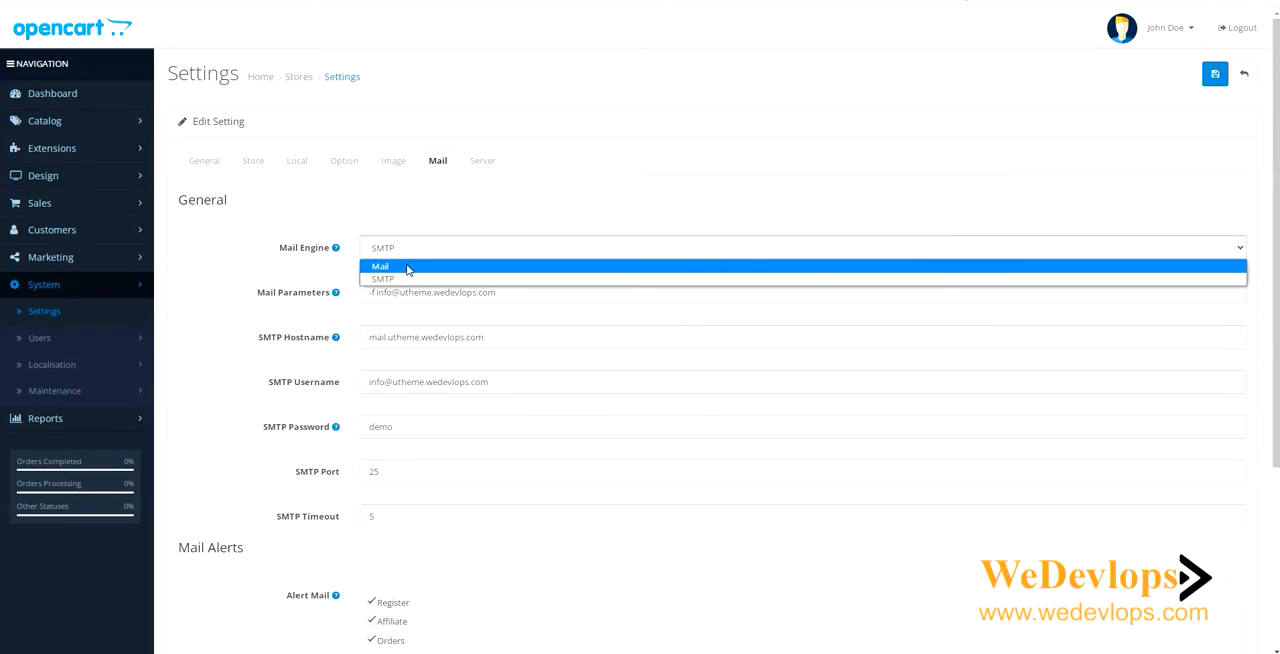
{"action": "left_click", "coordinate": [379, 265]}
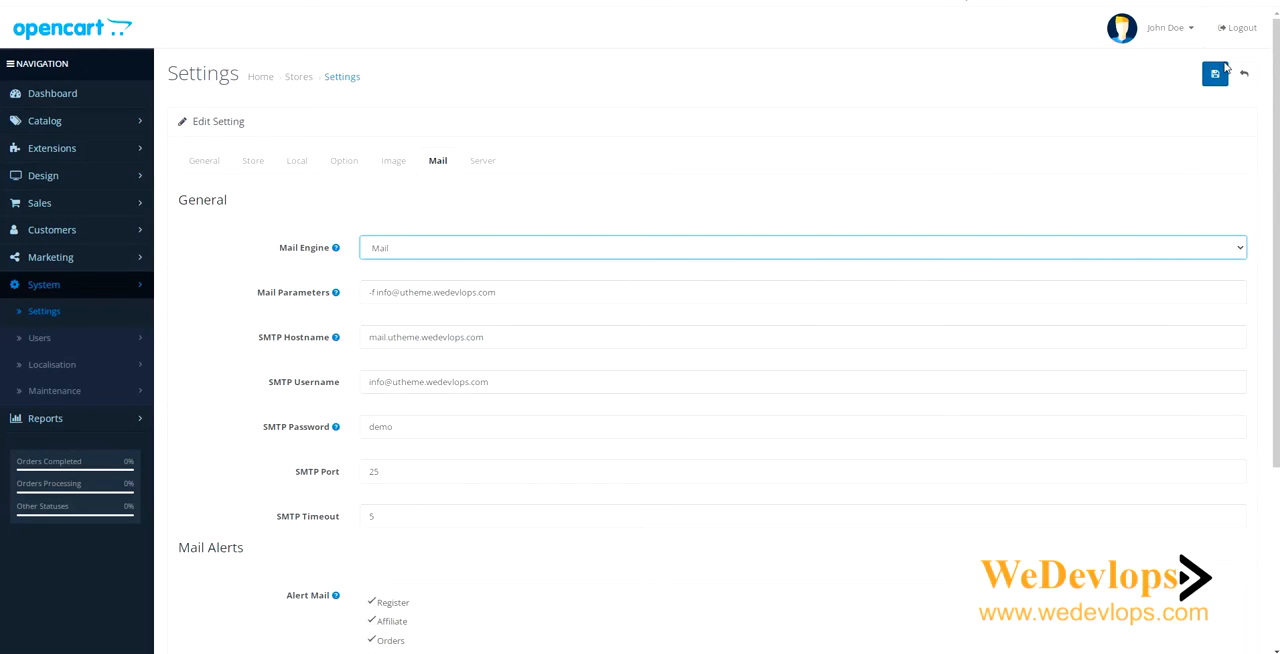
{"action": "left_click", "coordinate": [1215, 73]}
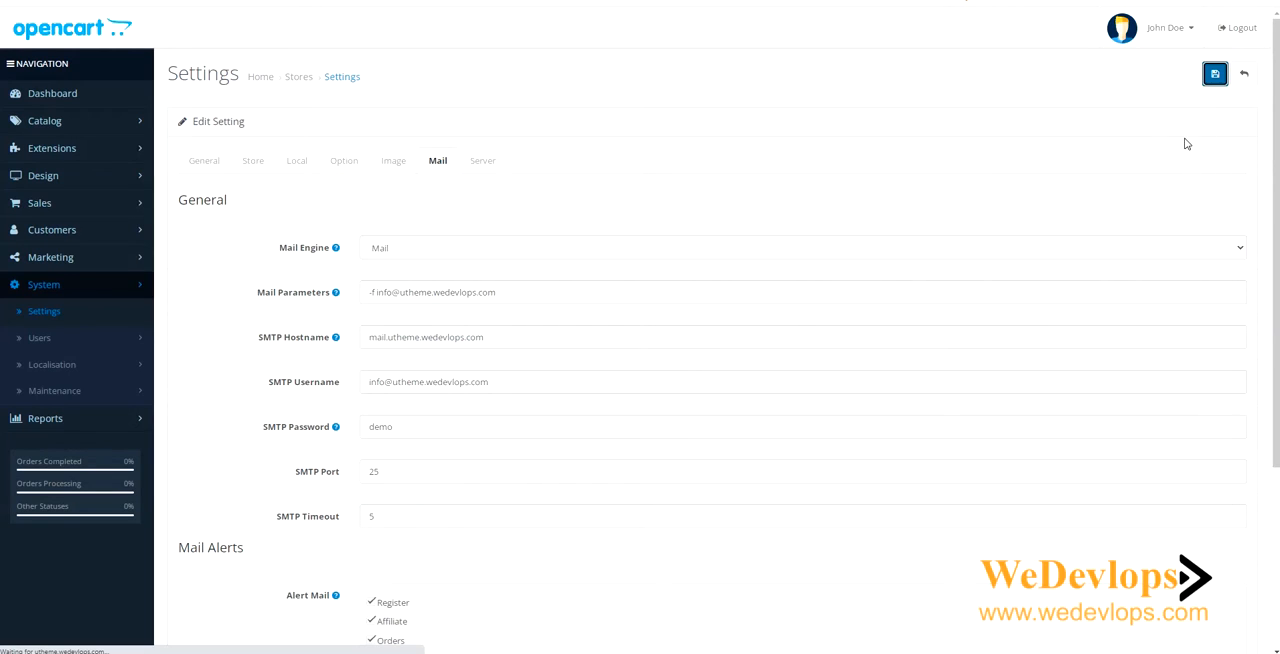
{"action": "mouse_move", "coordinate": [1135, 197]}
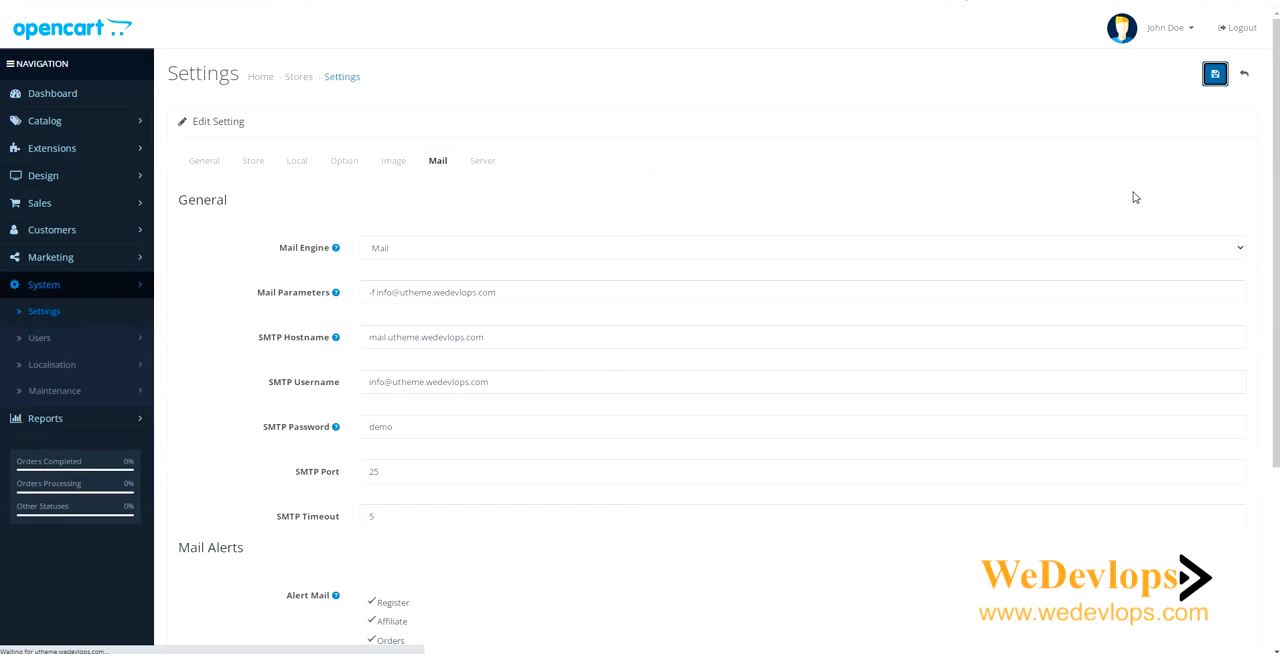
{"action": "left_click", "coordinate": [1214, 74]}
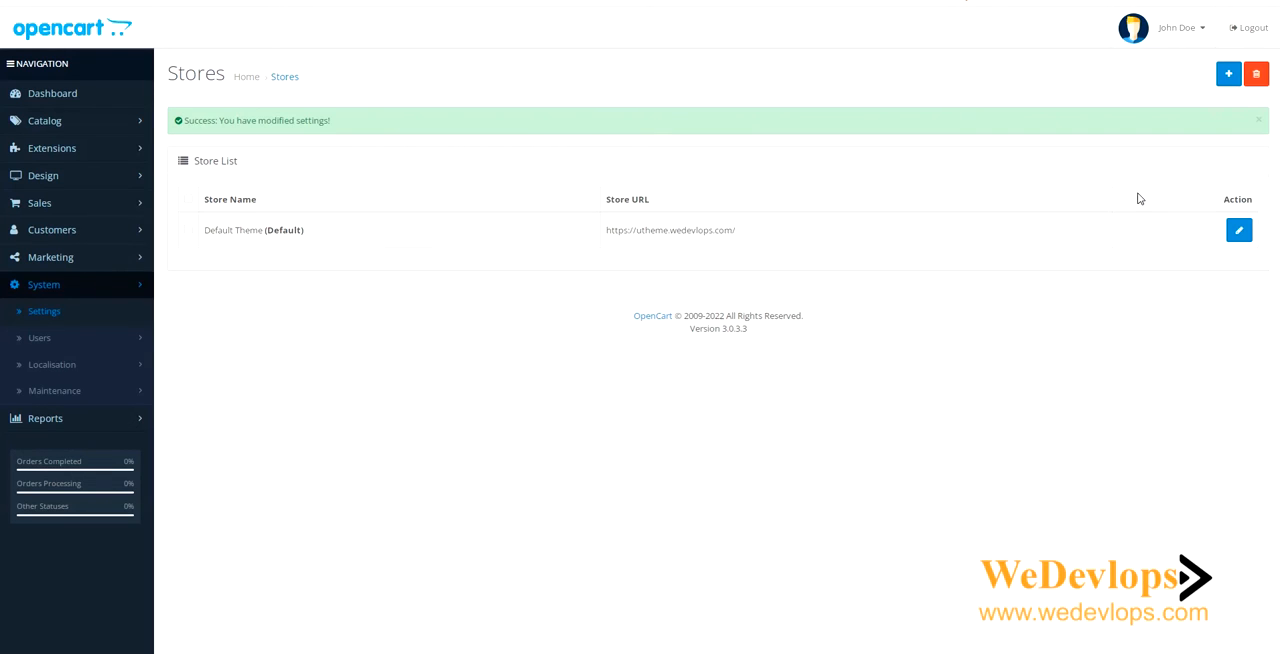
{"action": "mouse_move", "coordinate": [1134, 190]}
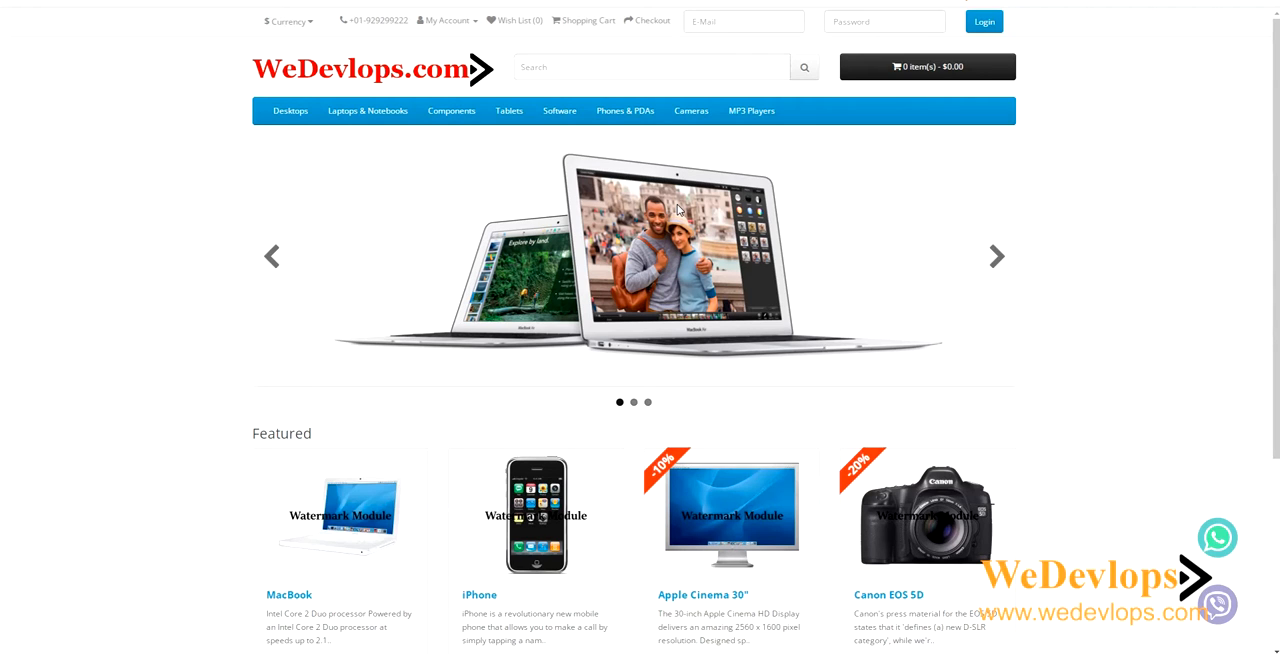
Scroll to the storefront footer and go to Customer Service > Contact Us.
{"action": "scroll", "scroll_direction": "down", "scroll_amount": 3}
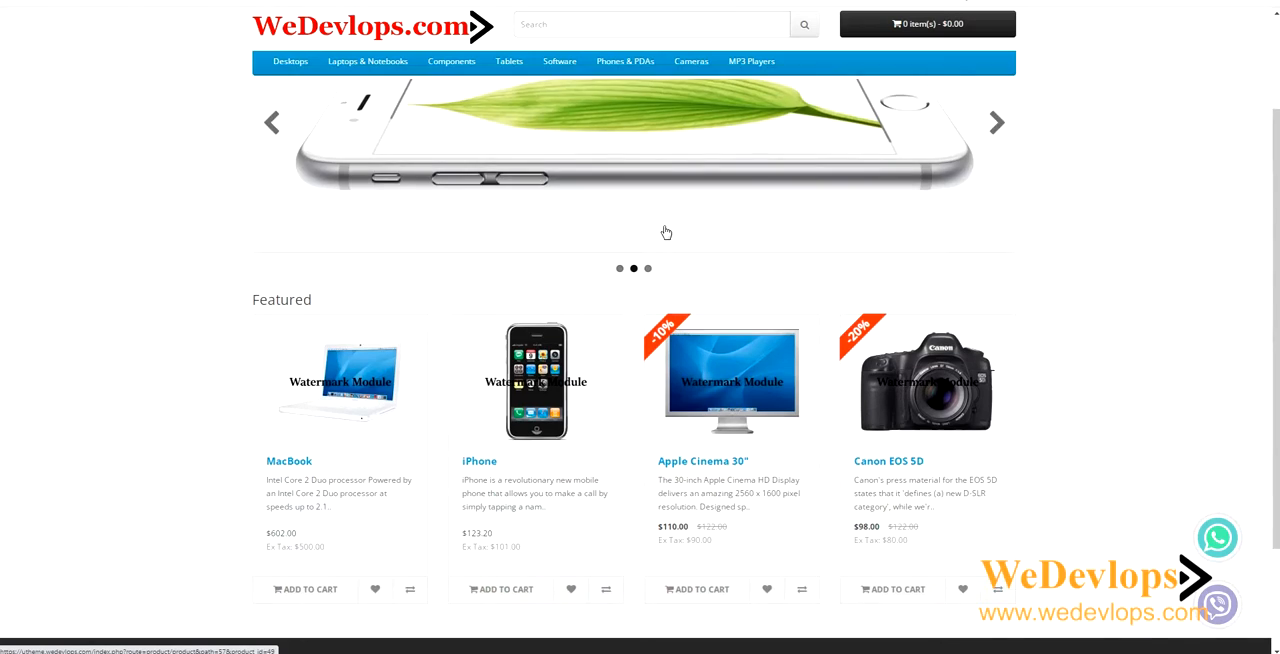
{"action": "scroll", "scroll_direction": "down", "scroll_amount": 3}
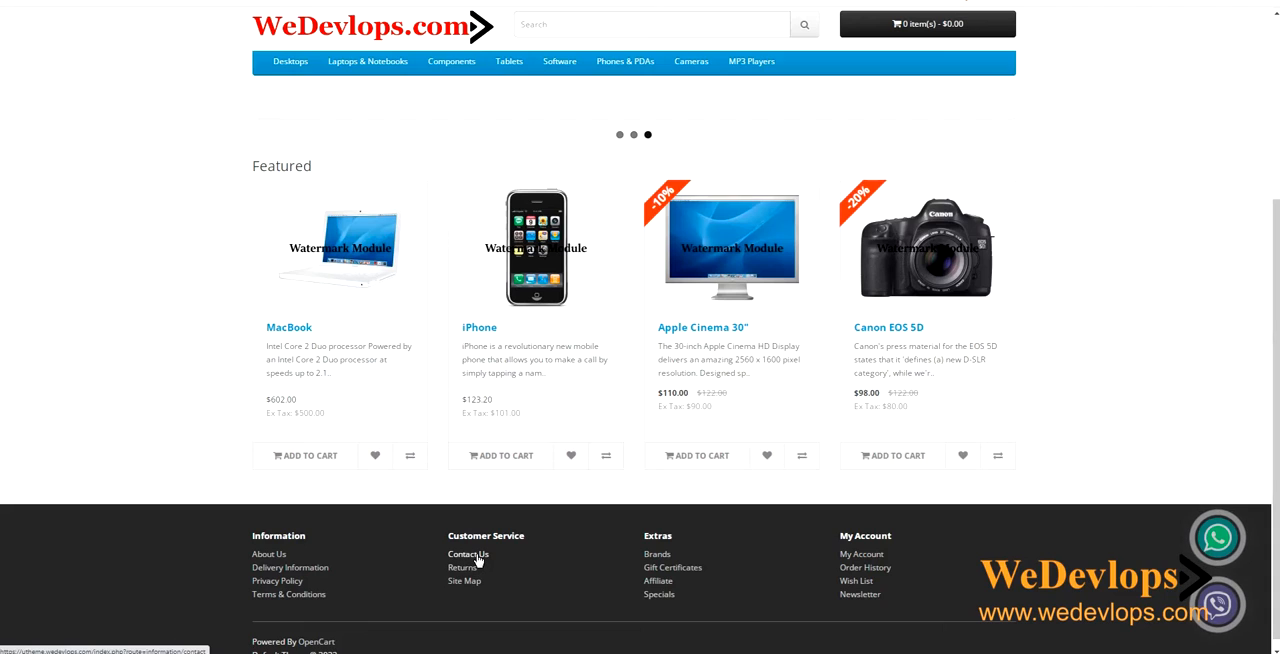
{"action": "left_click", "coordinate": [467, 554]}
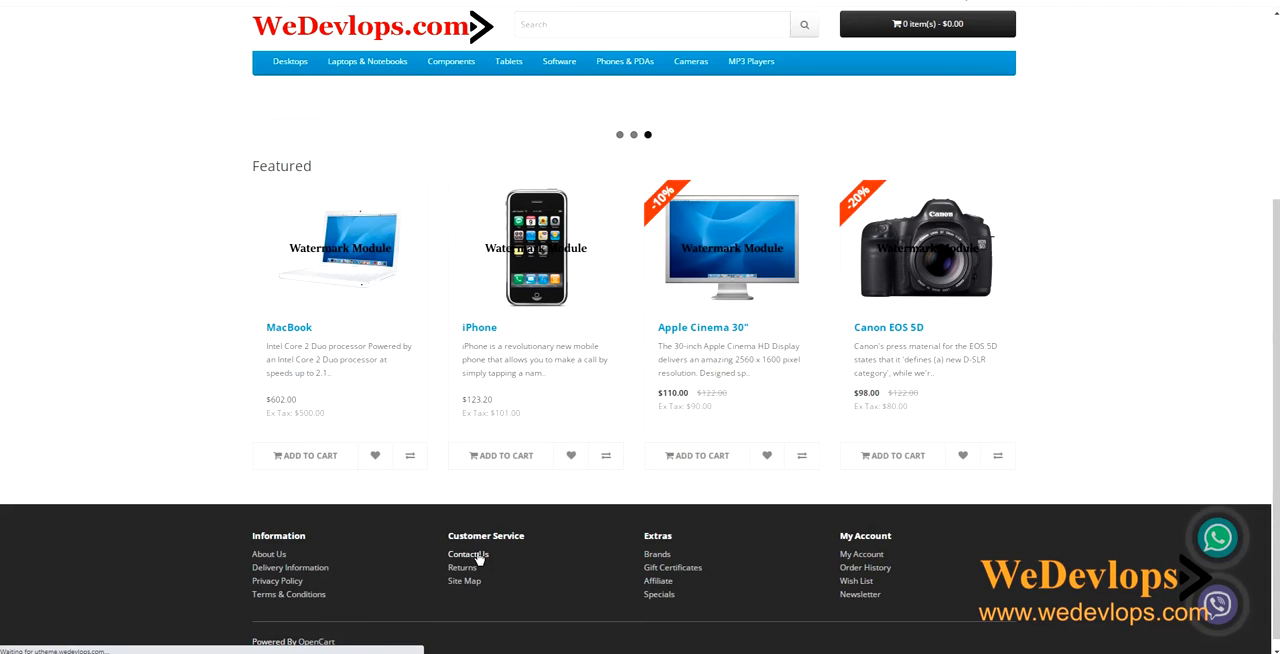
{"action": "left_click", "coordinate": [467, 554]}
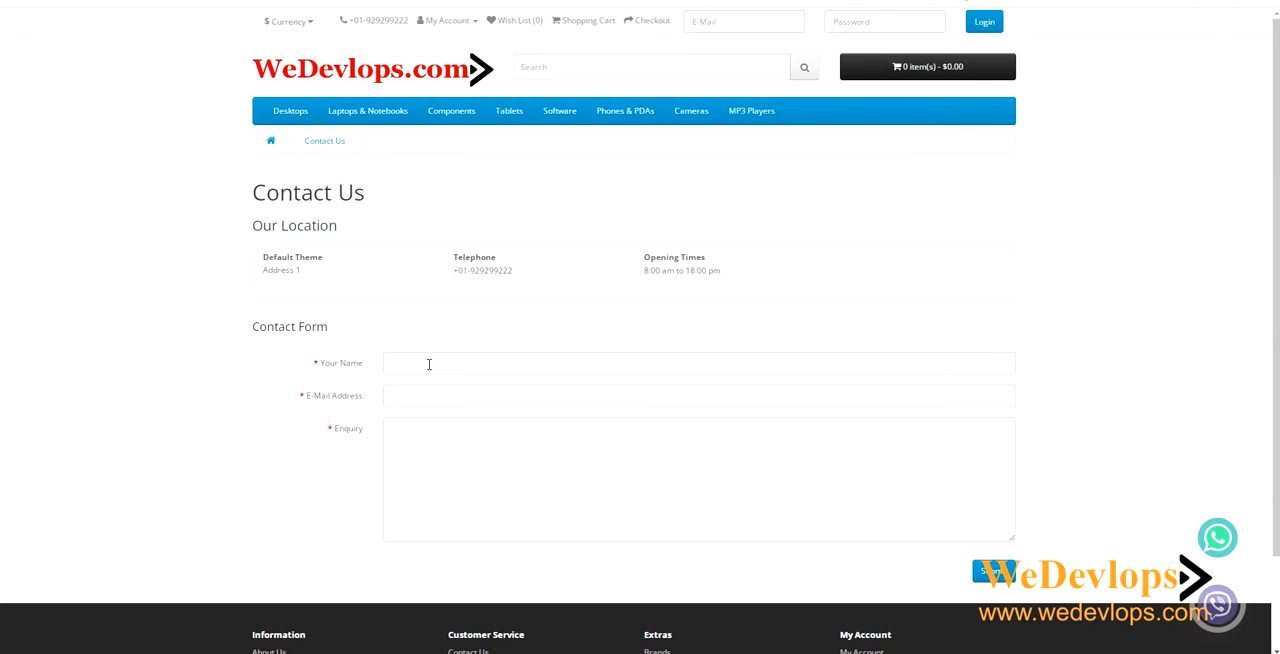
Enter 'Demo' as the sender's name and fill in the email address.
{"action": "left_click", "coordinate": [698, 363]}
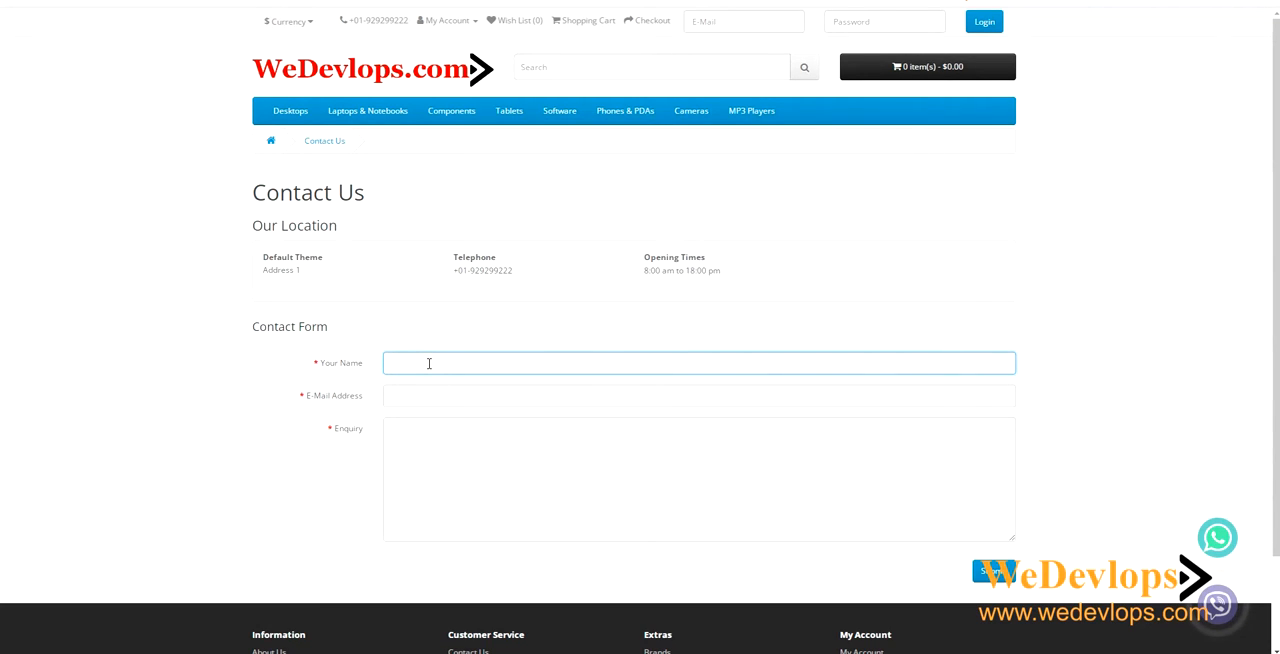
{"action": "left_click", "coordinate": [698, 362]}
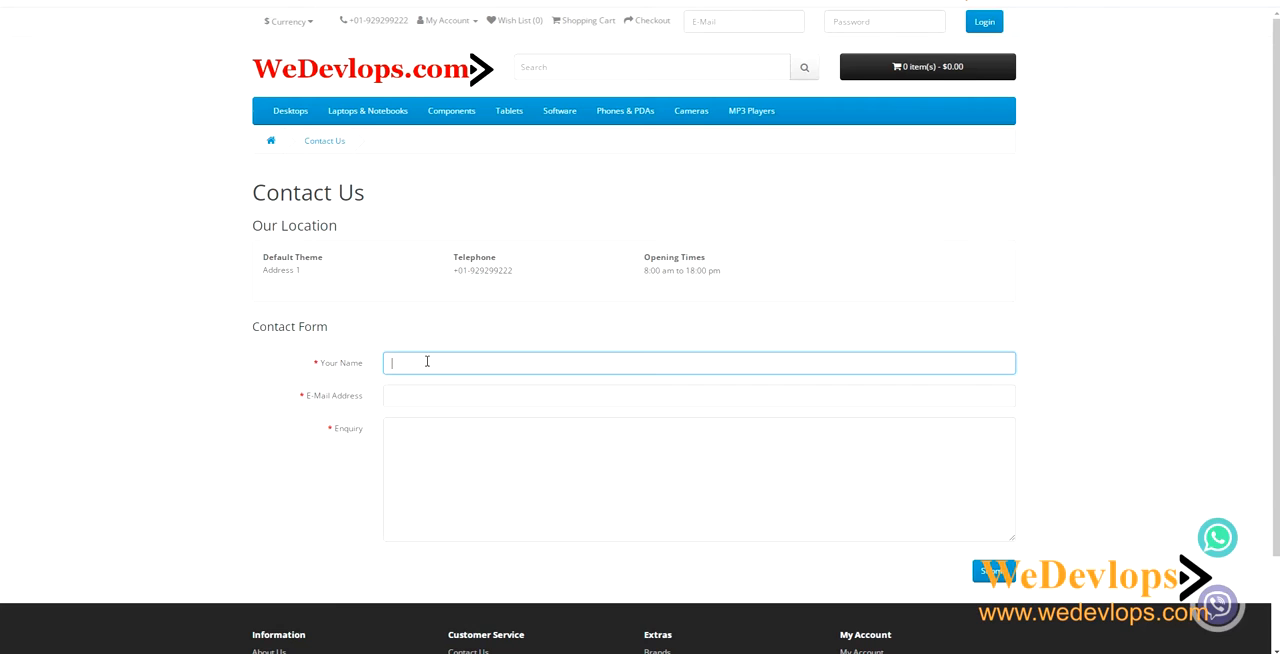
{"action": "type", "text": "Demo On"}
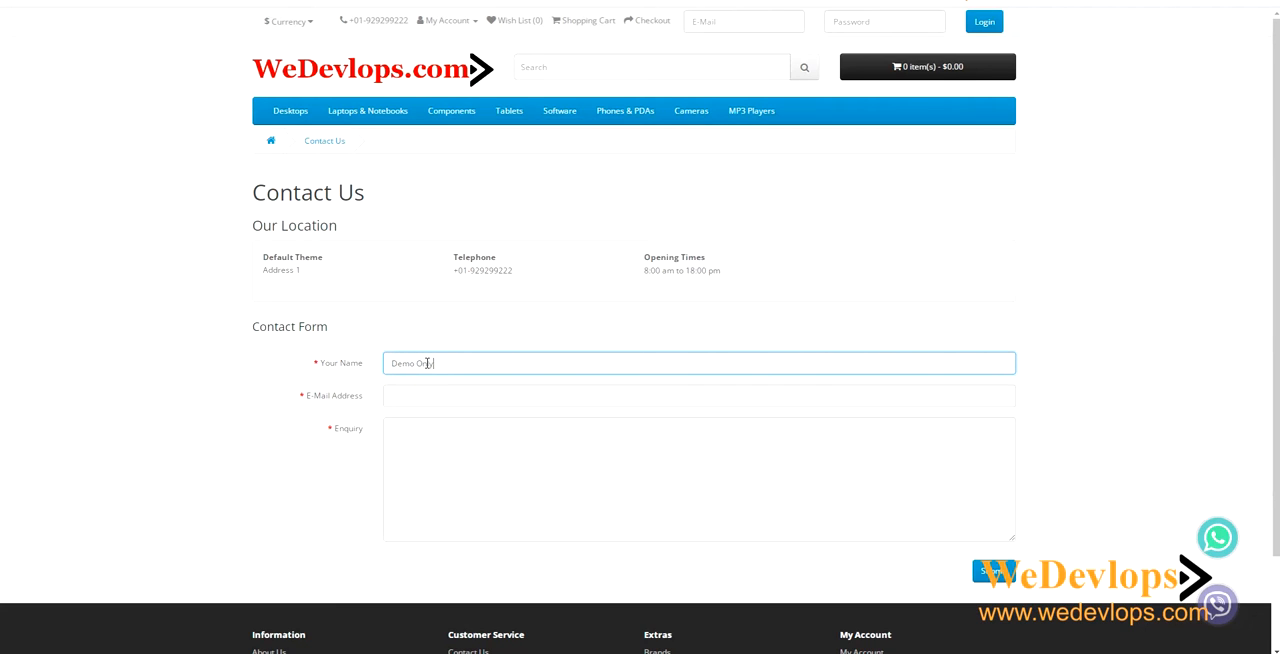
{"action": "left_click", "coordinate": [698, 396]}
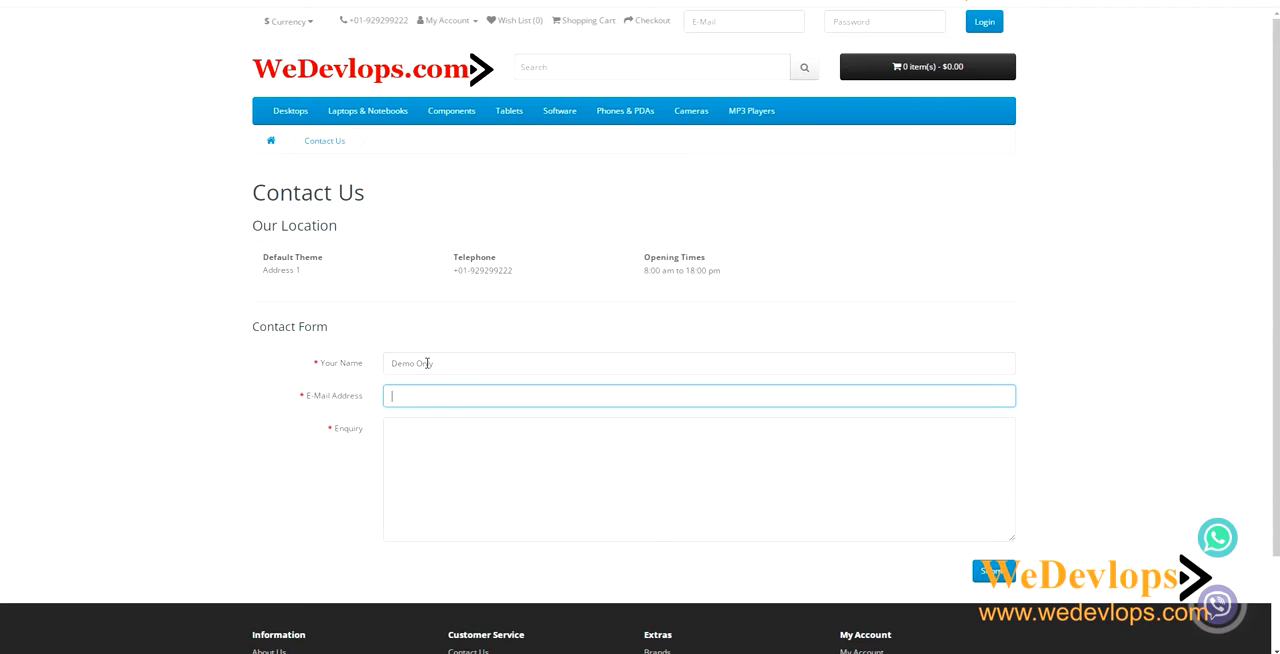
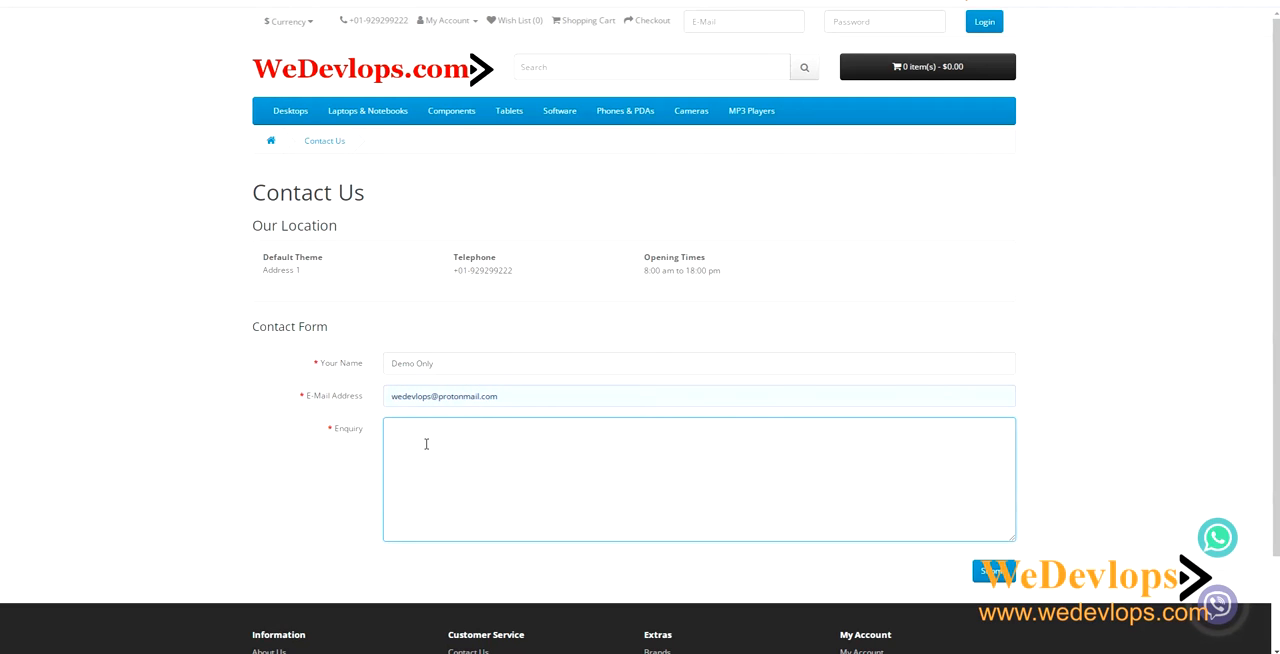
Write the enquiry text asking whether the email setting is working!
{"action": "type", "text": "this is to test"}
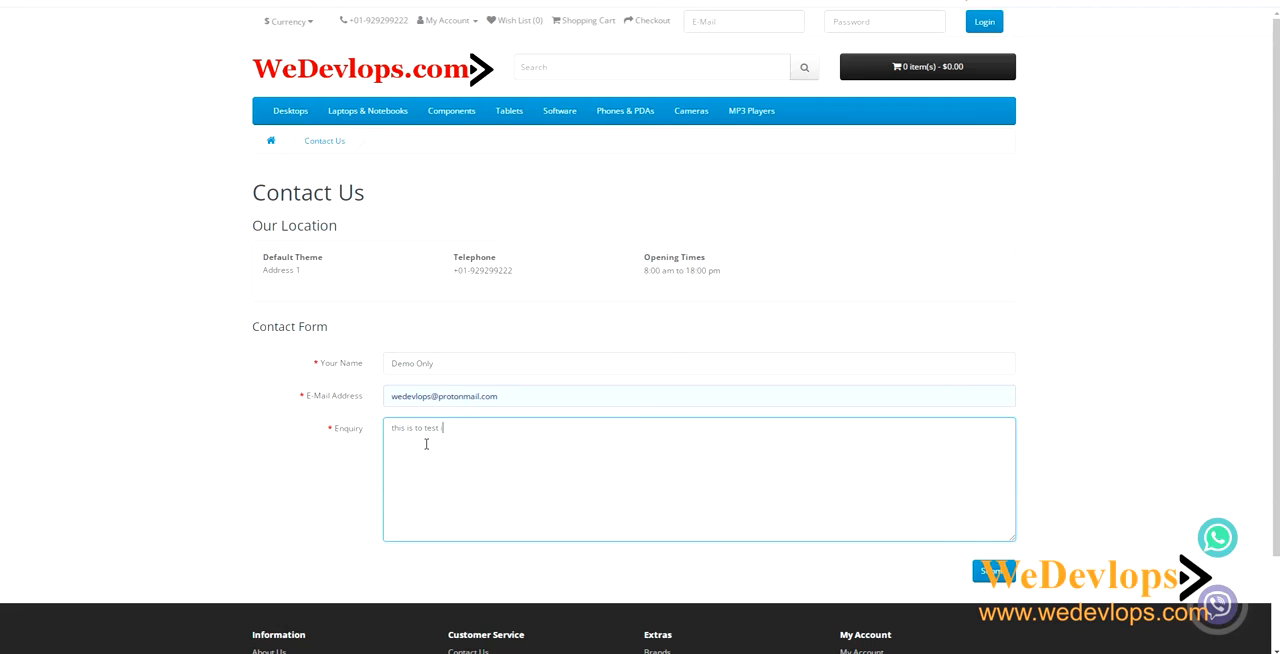
{"action": "type", "text": "if email"}
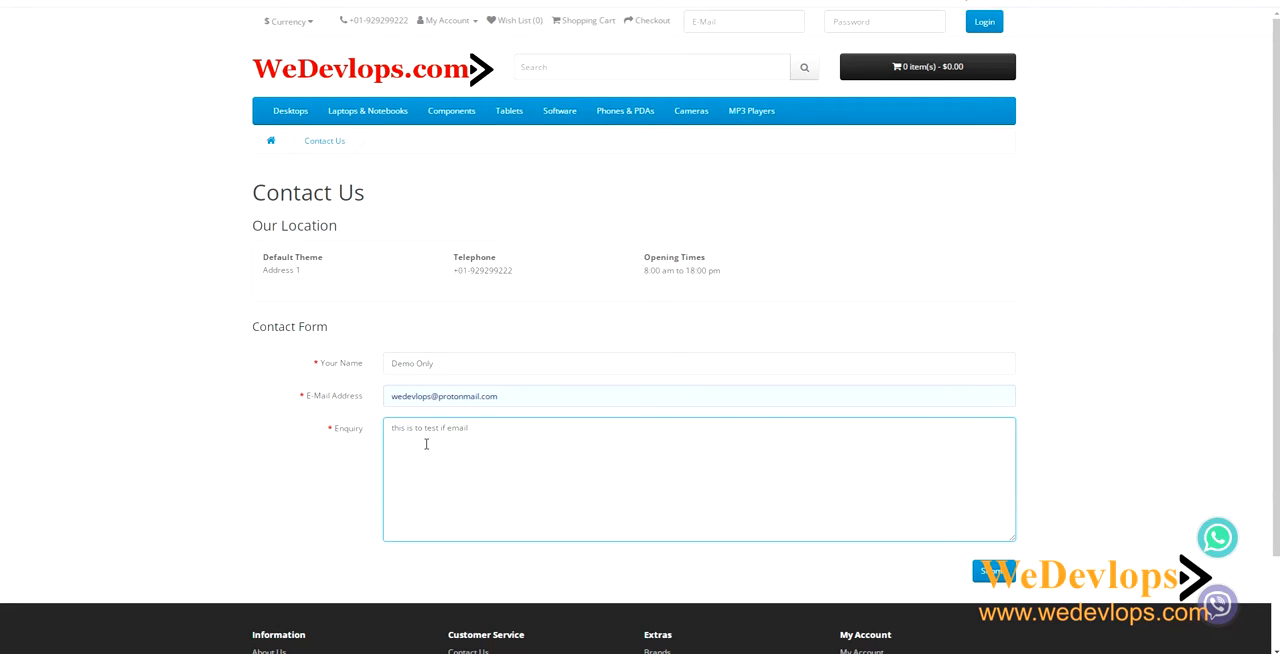
{"action": "type", "text": "setting"}
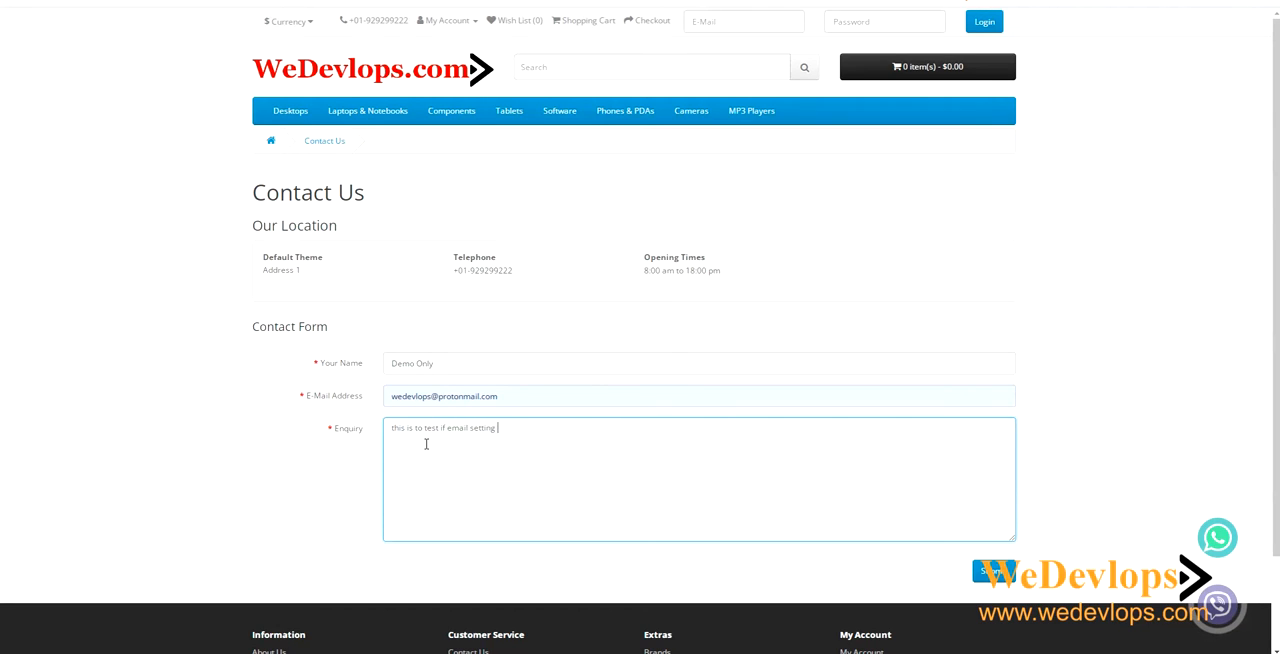
{"action": "type", "text": "is working"}
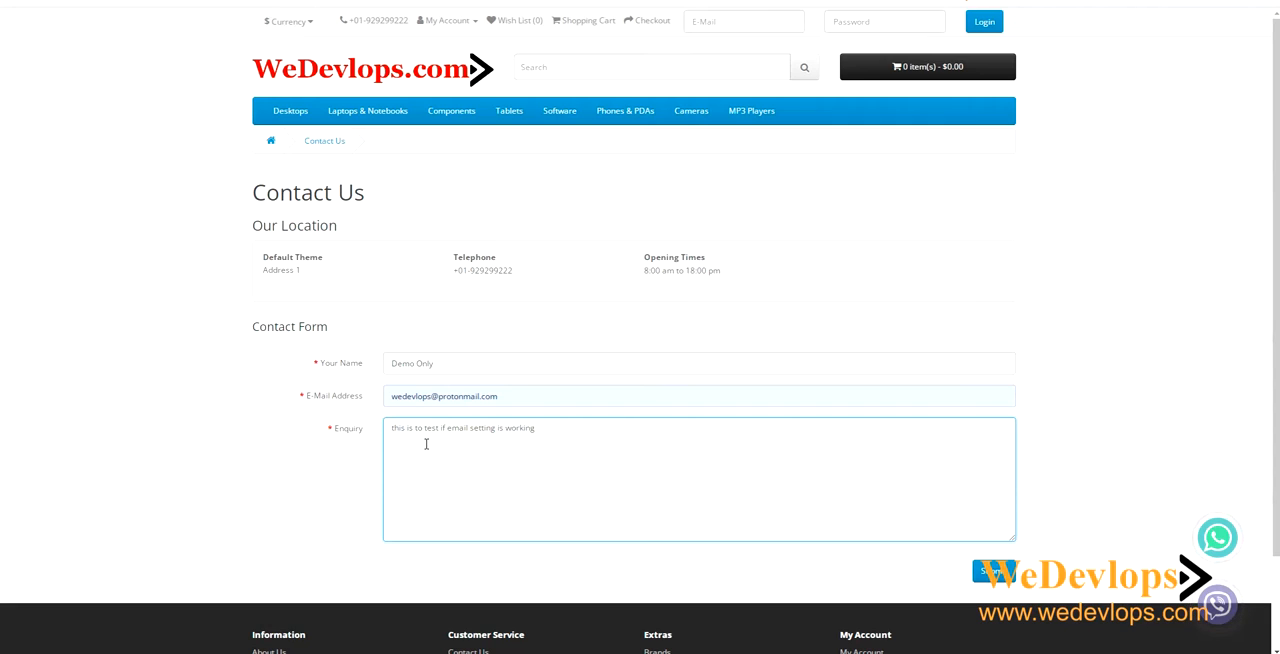
{"action": "type", "text": "!"}
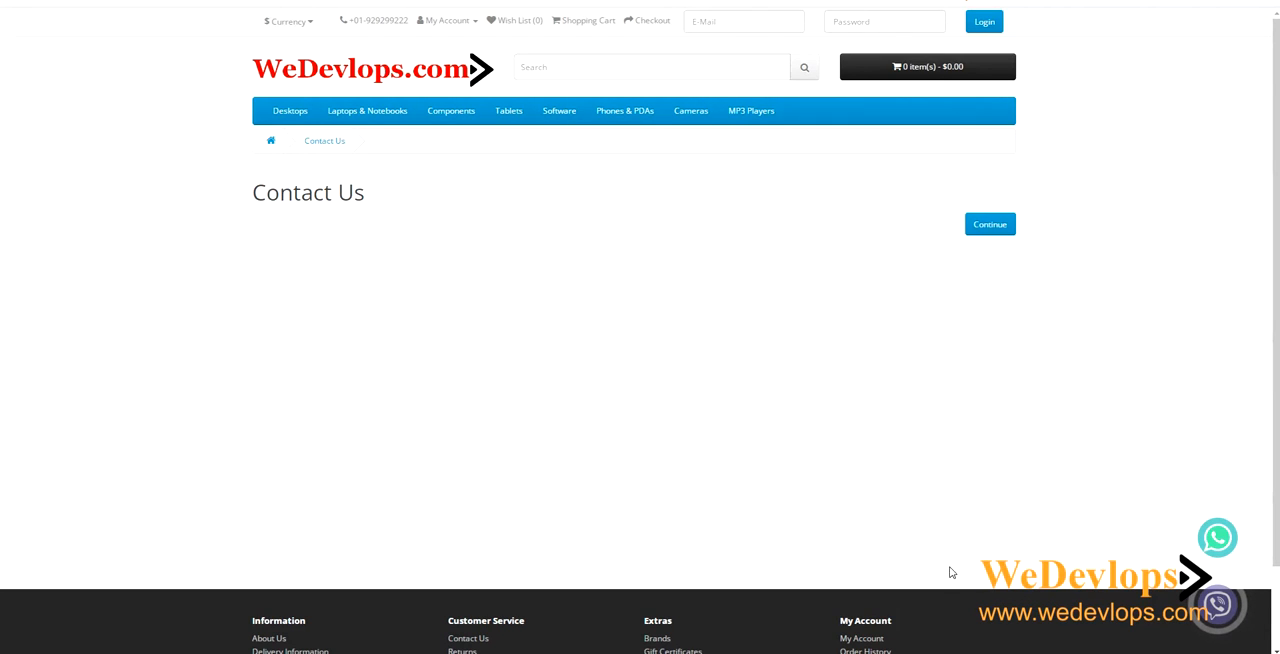
{"action": "mouse_move", "coordinate": [554, 220]}
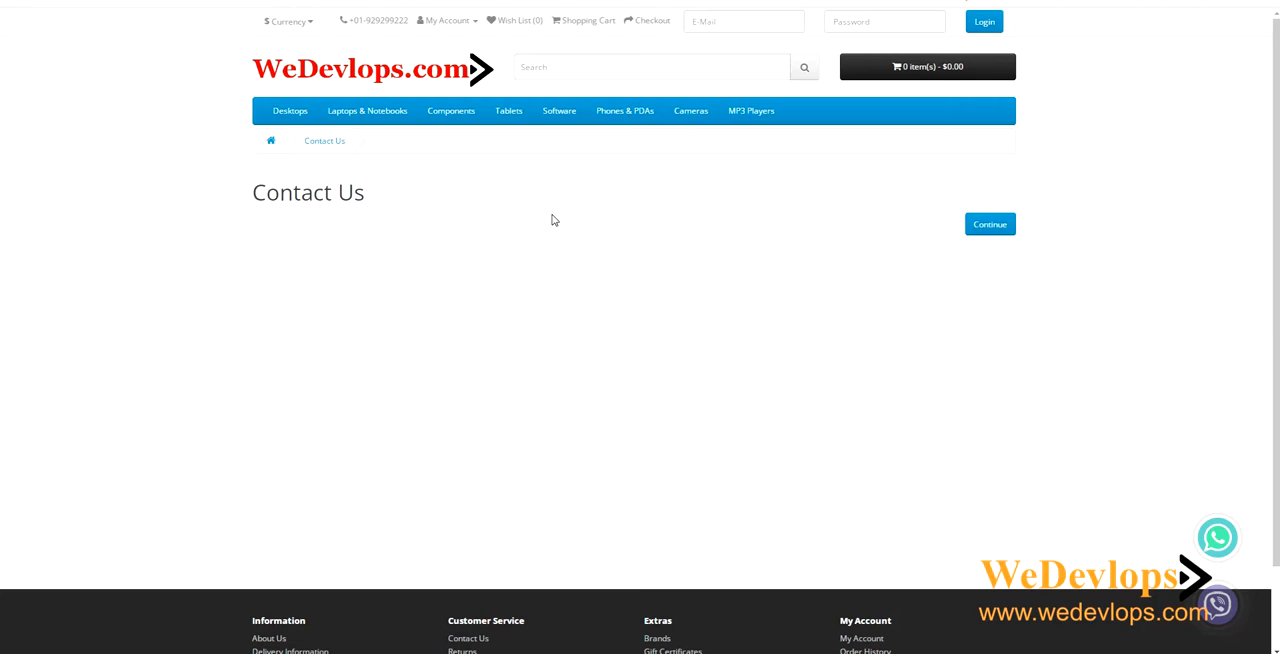
{"action": "mouse_move", "coordinate": [350, 222]}
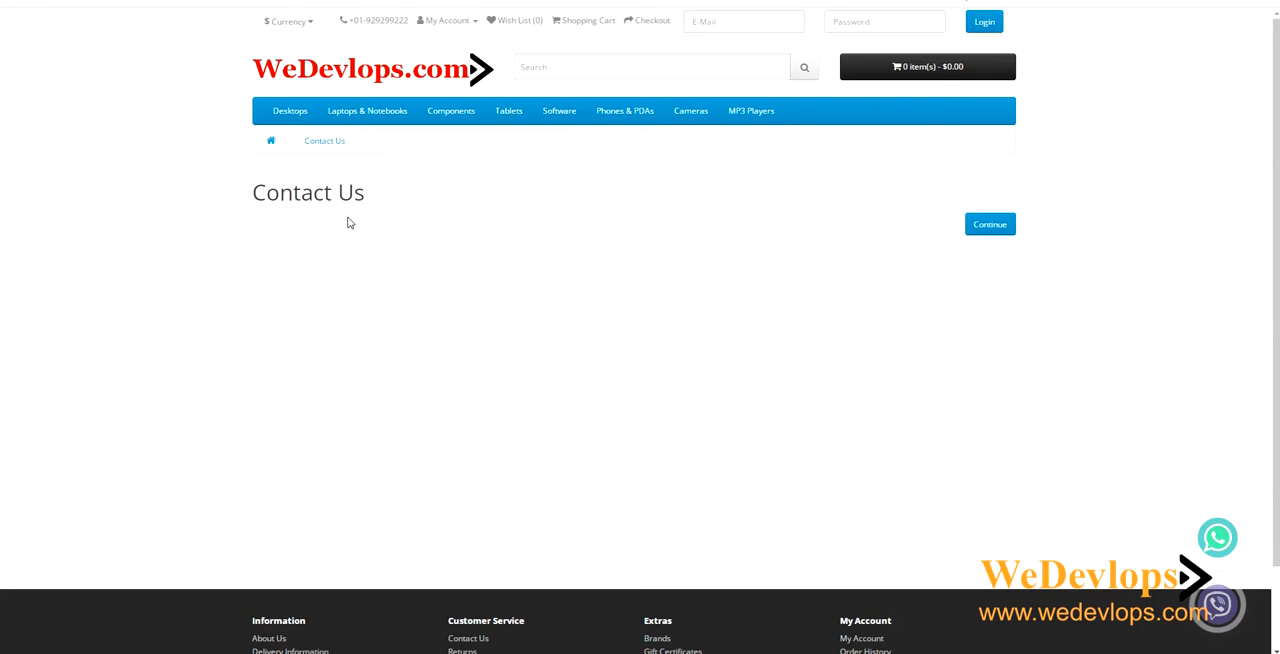
{"action": "mouse_move", "coordinate": [547, 266]}
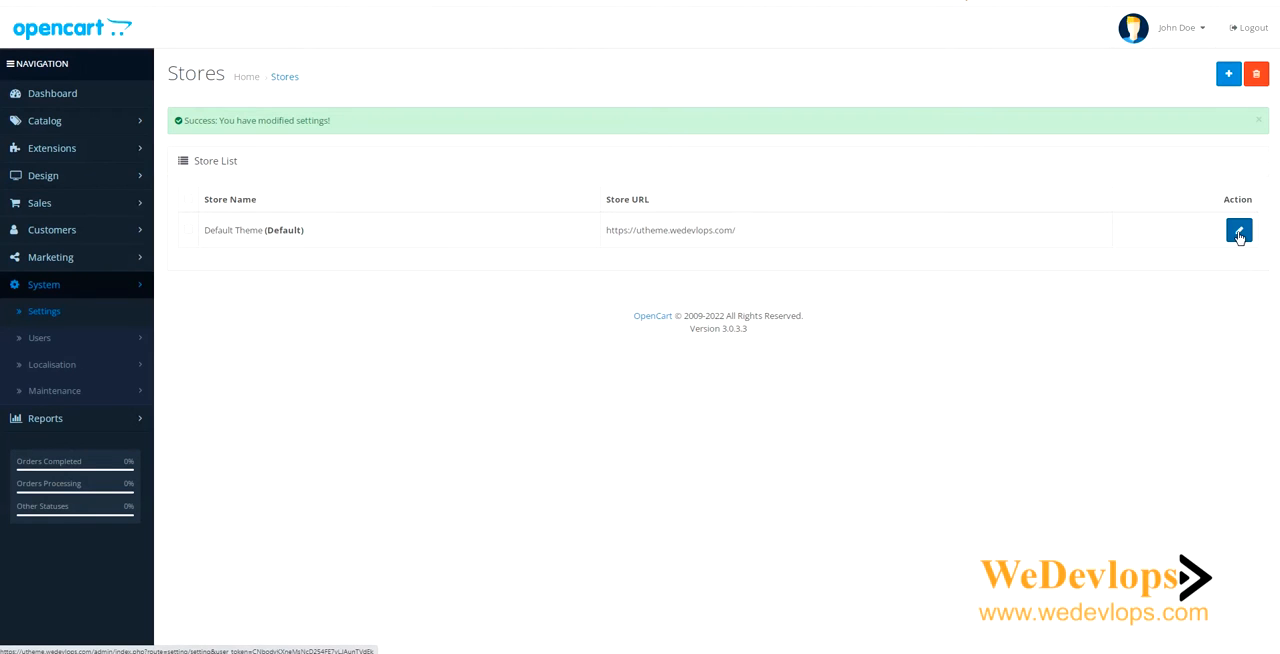
Edit the Default Theme store and inspect the Mail tab's mail parameters.
{"action": "left_click", "coordinate": [1238, 231]}
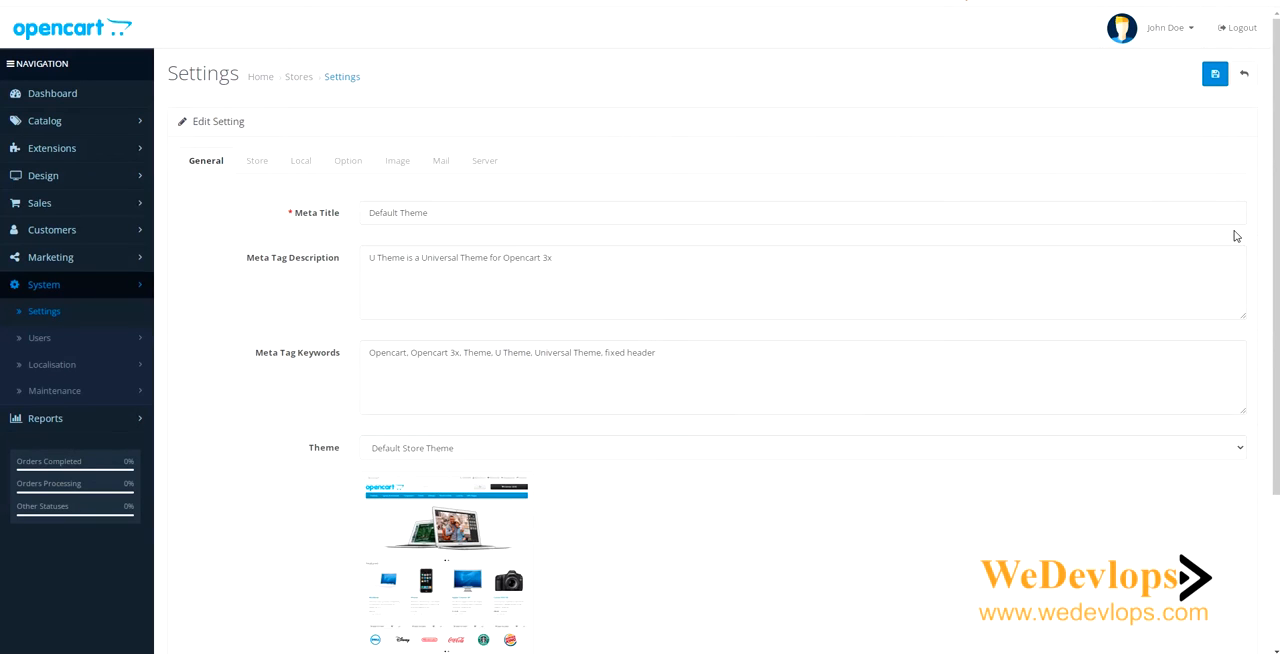
{"action": "left_click", "coordinate": [437, 160]}
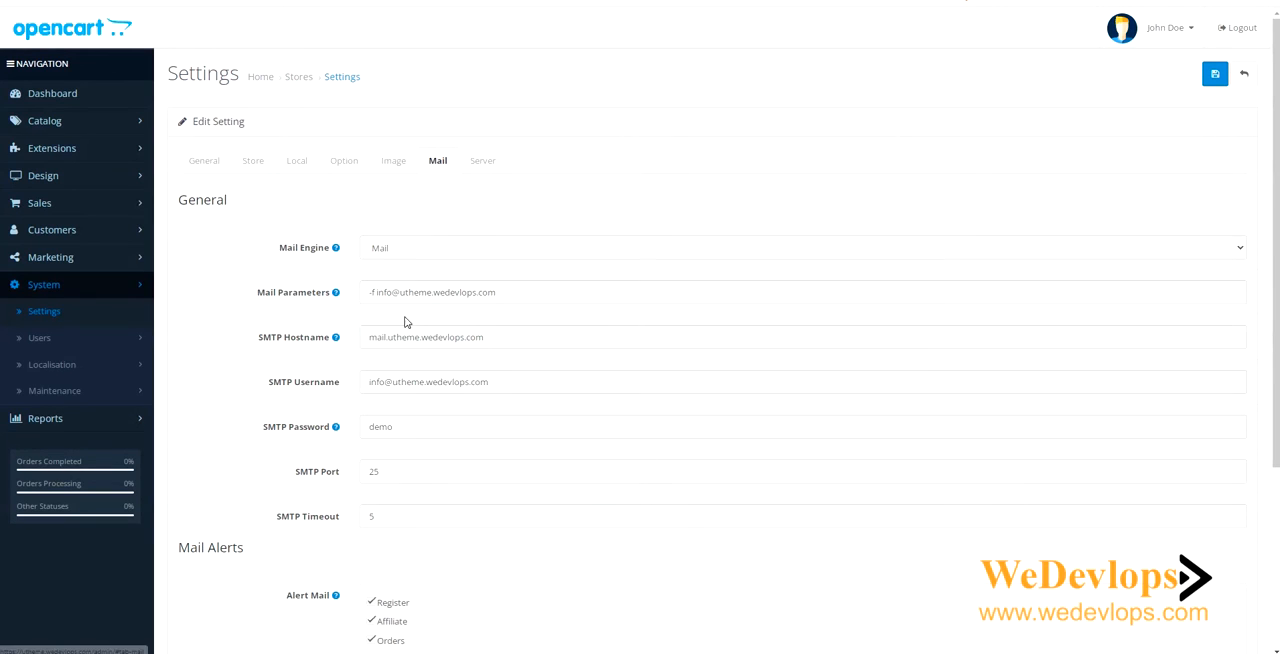
{"action": "left_click", "coordinate": [430, 292]}
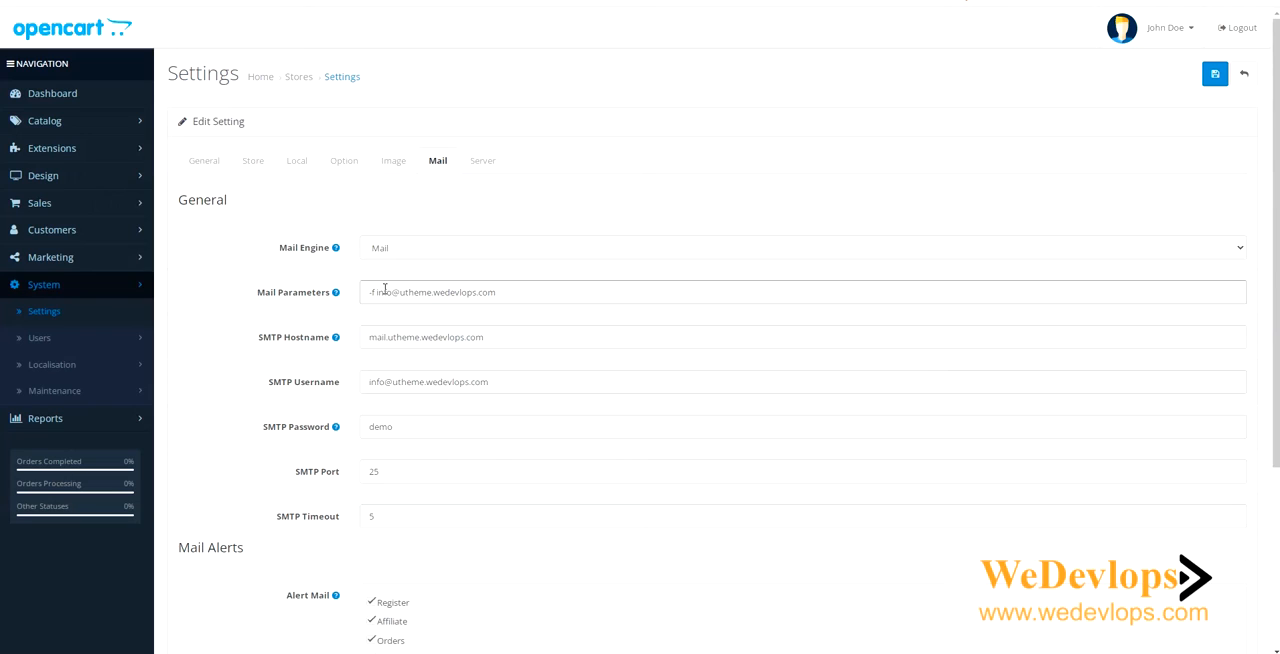
{"action": "mouse_move", "coordinate": [483, 289]}
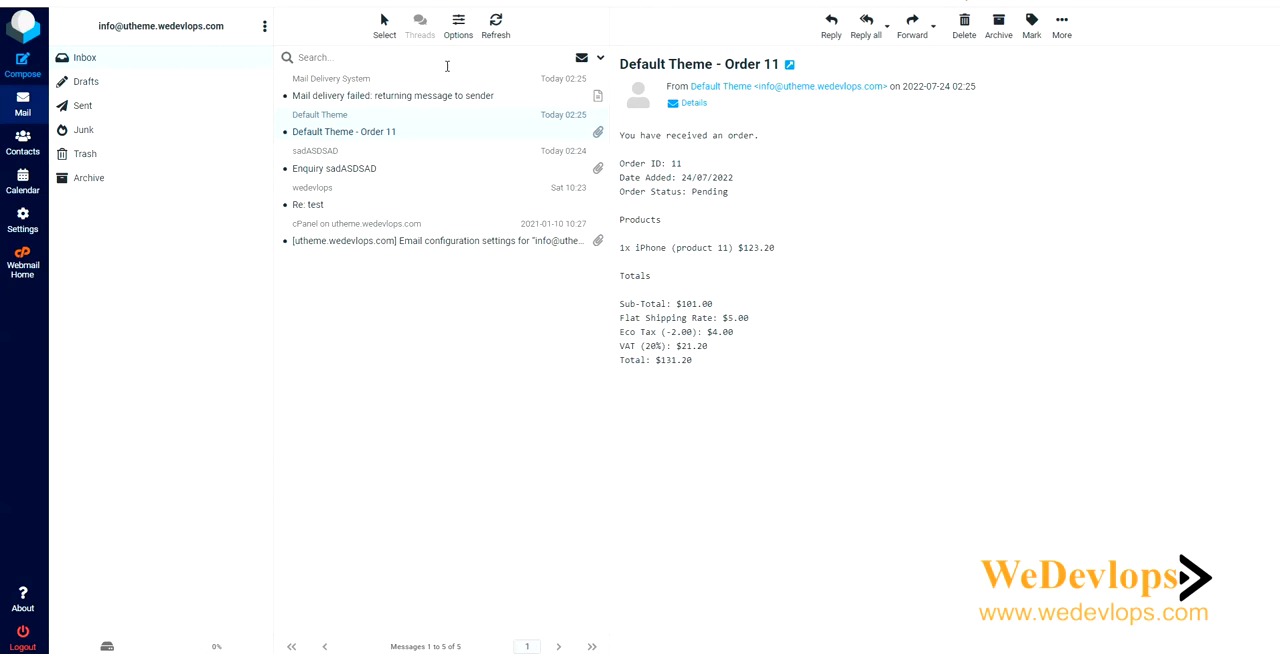
Refresh the Roundcube inbox and open the 'Enquiry Demo Only' message.
{"action": "left_click", "coordinate": [496, 20]}
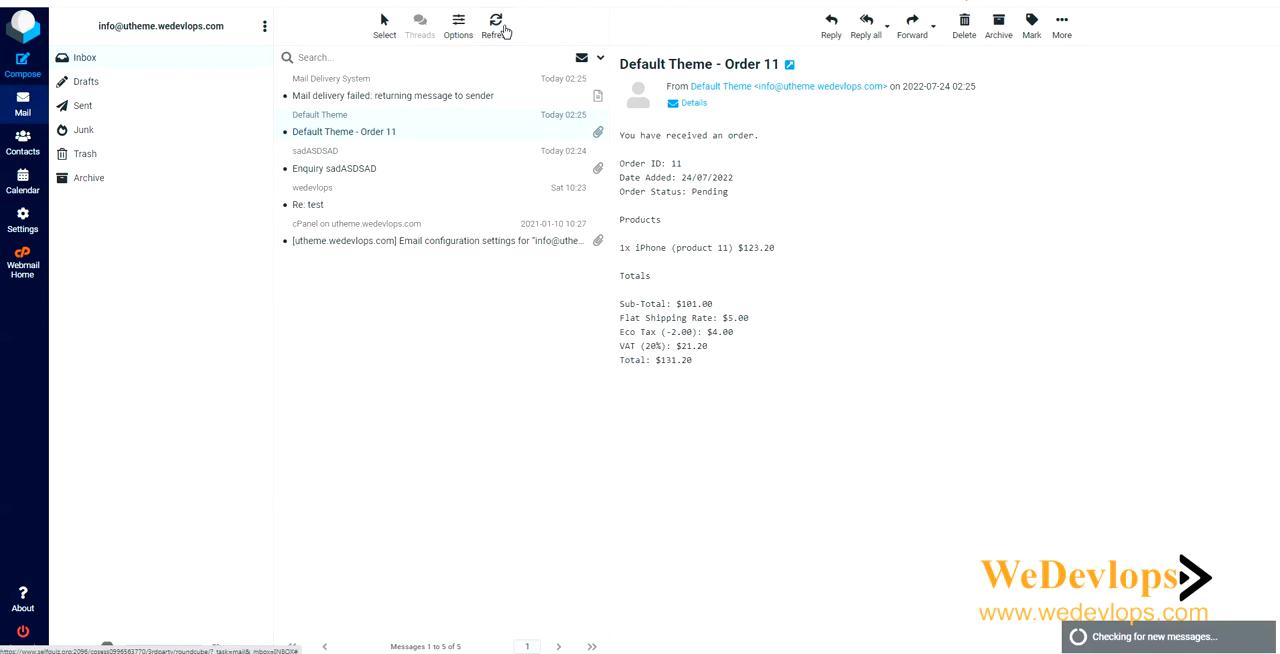
{"action": "left_click", "coordinate": [496, 21]}
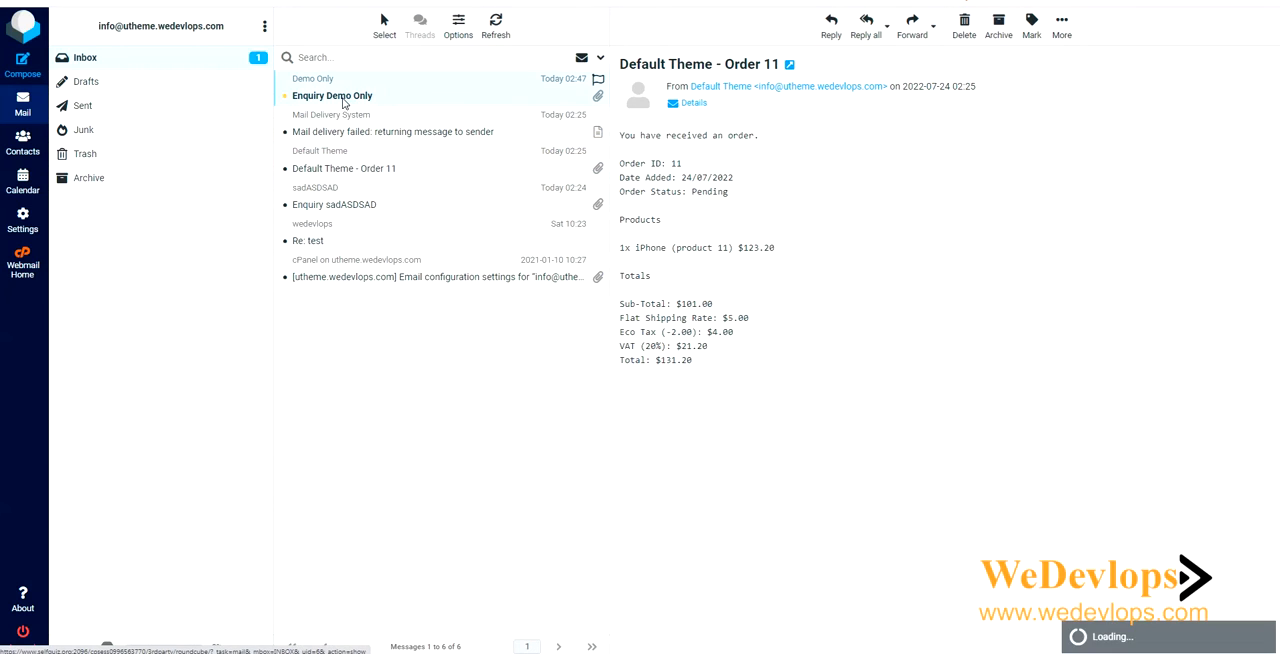
{"action": "left_click", "coordinate": [332, 95]}
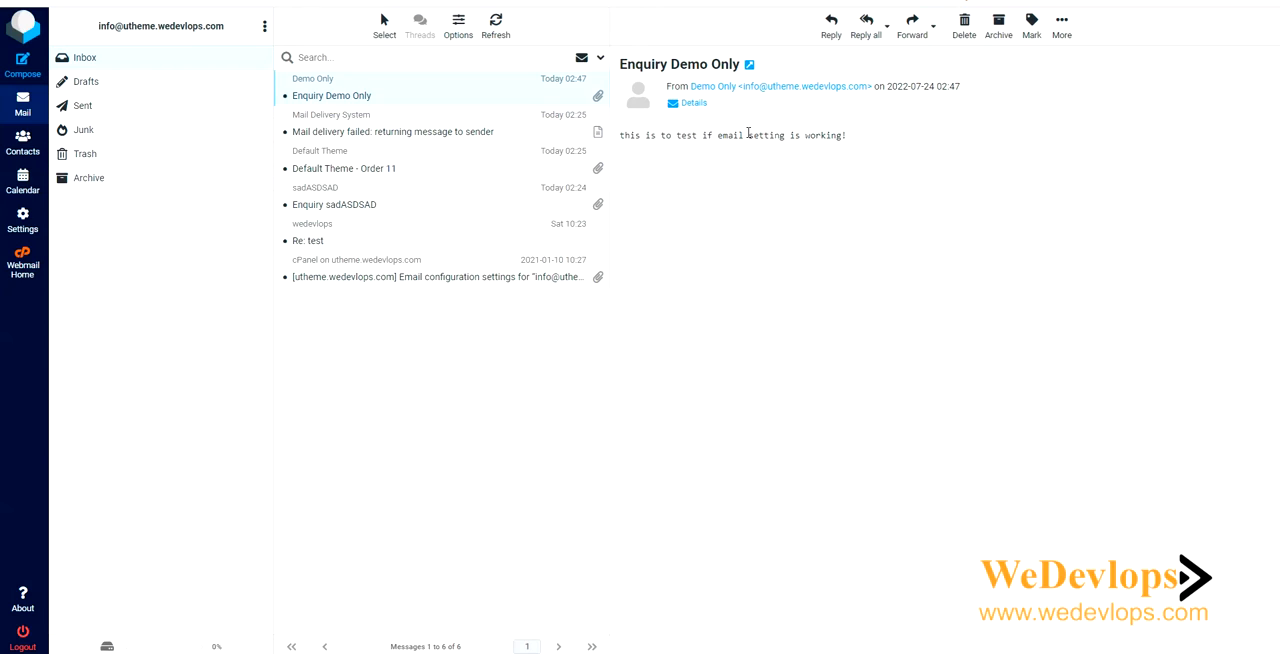
{"action": "mouse_move", "coordinate": [745, 147]}
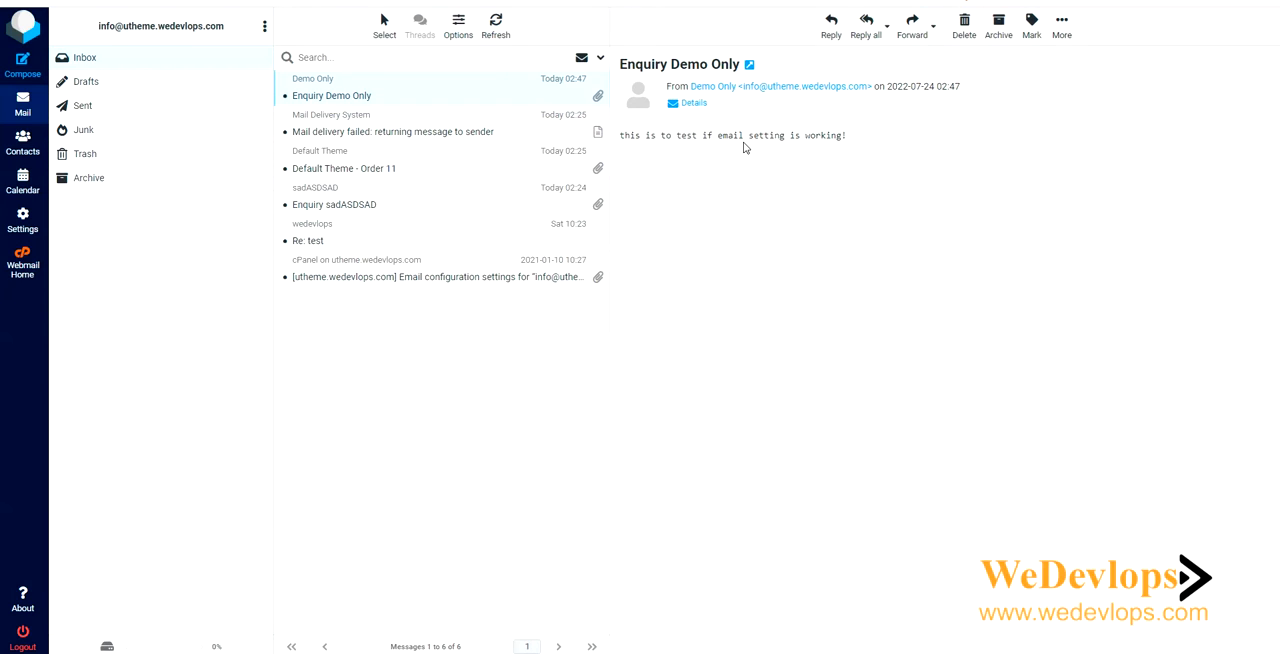
{"action": "mouse_move", "coordinate": [755, 148]}
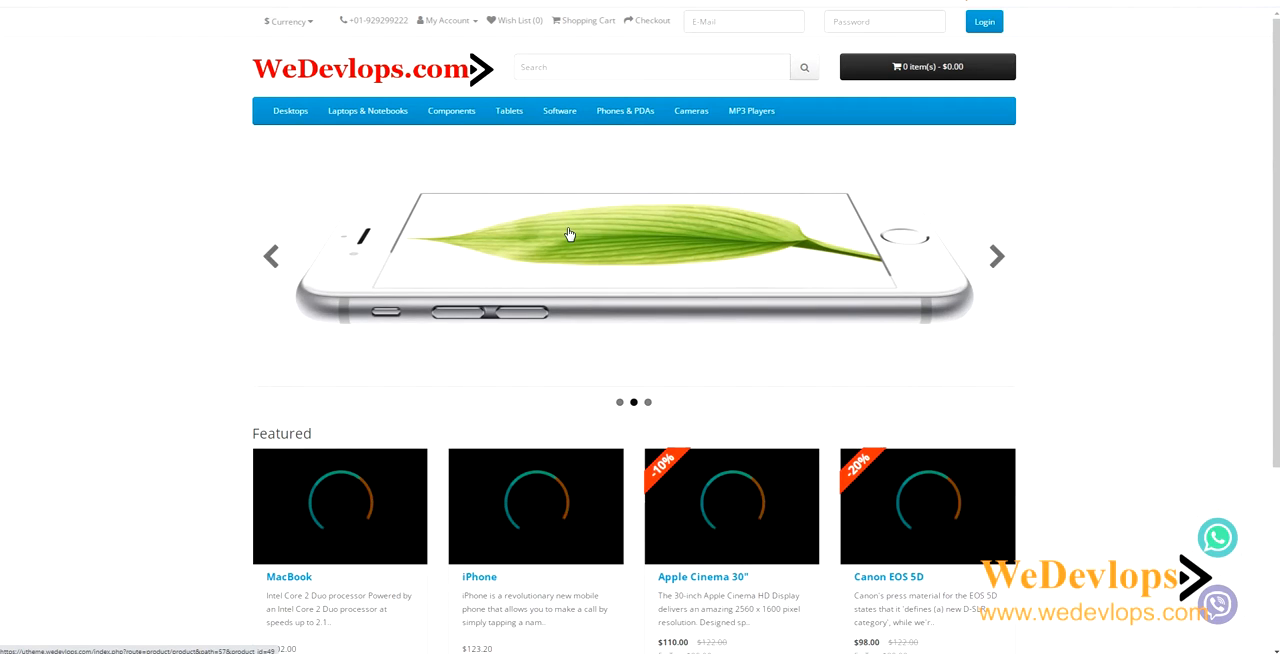
Scroll the storefront home page to the footer and go to My Account.
{"action": "scroll", "scroll_direction": "down", "scroll_amount": 3}
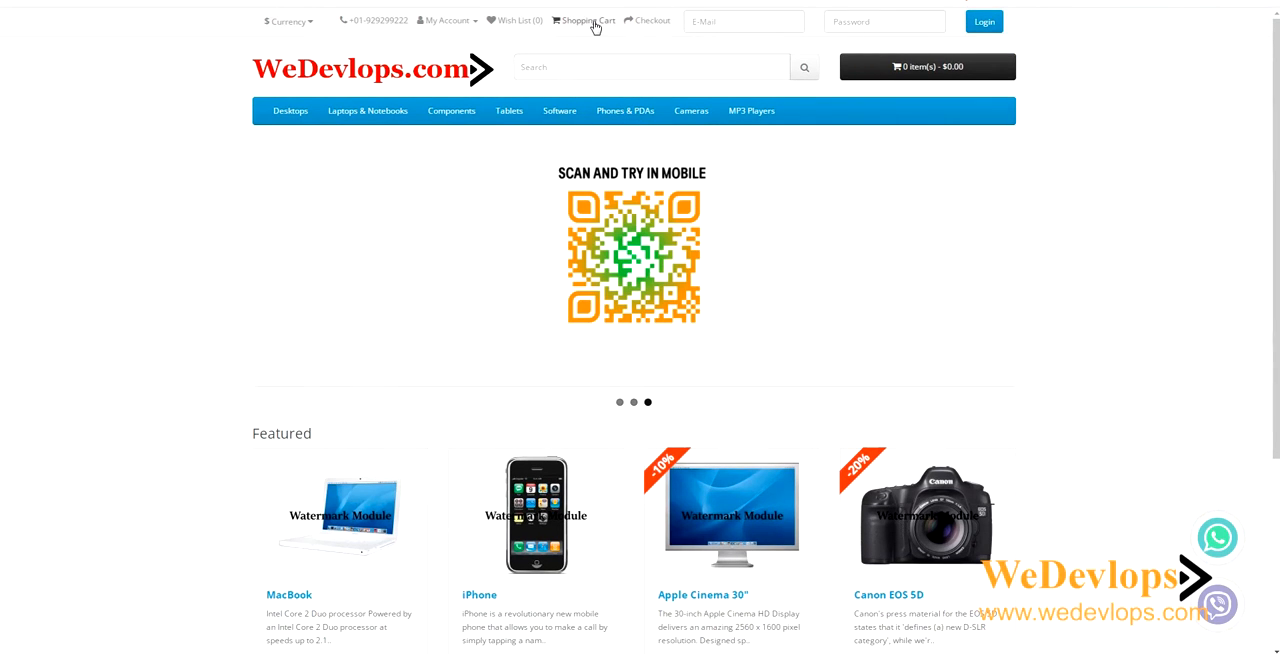
{"action": "mouse_move", "coordinate": [588, 20]}
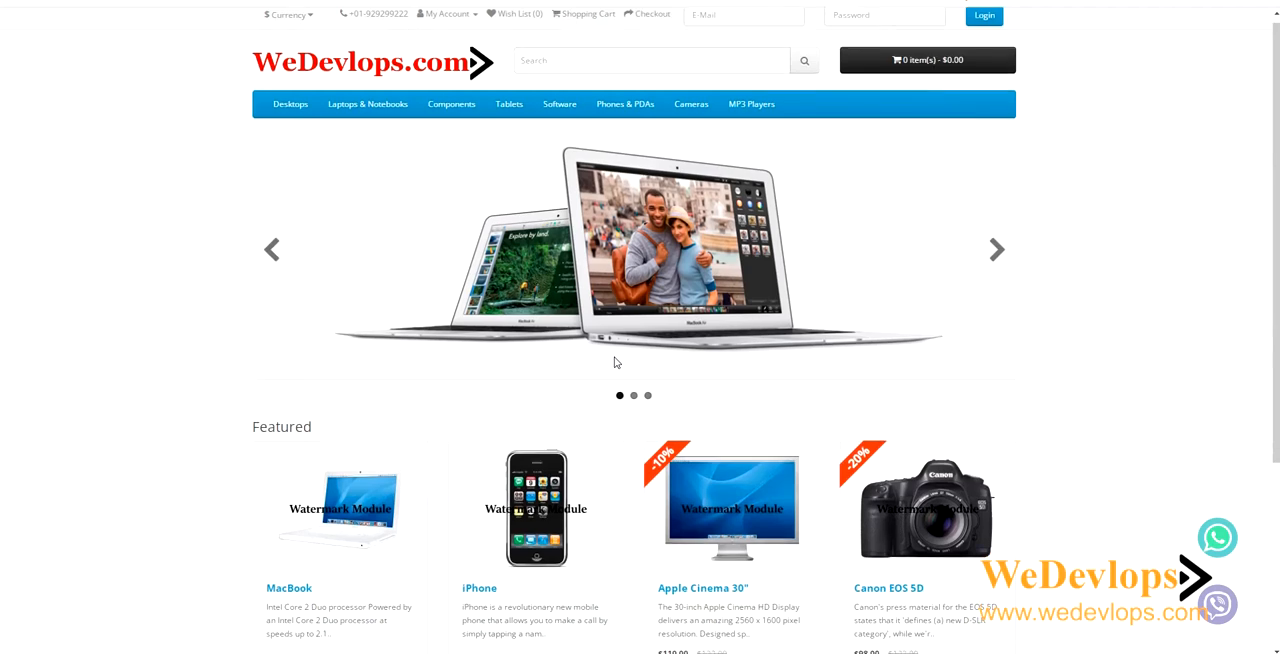
{"action": "scroll", "scroll_direction": "down", "scroll_amount": 3}
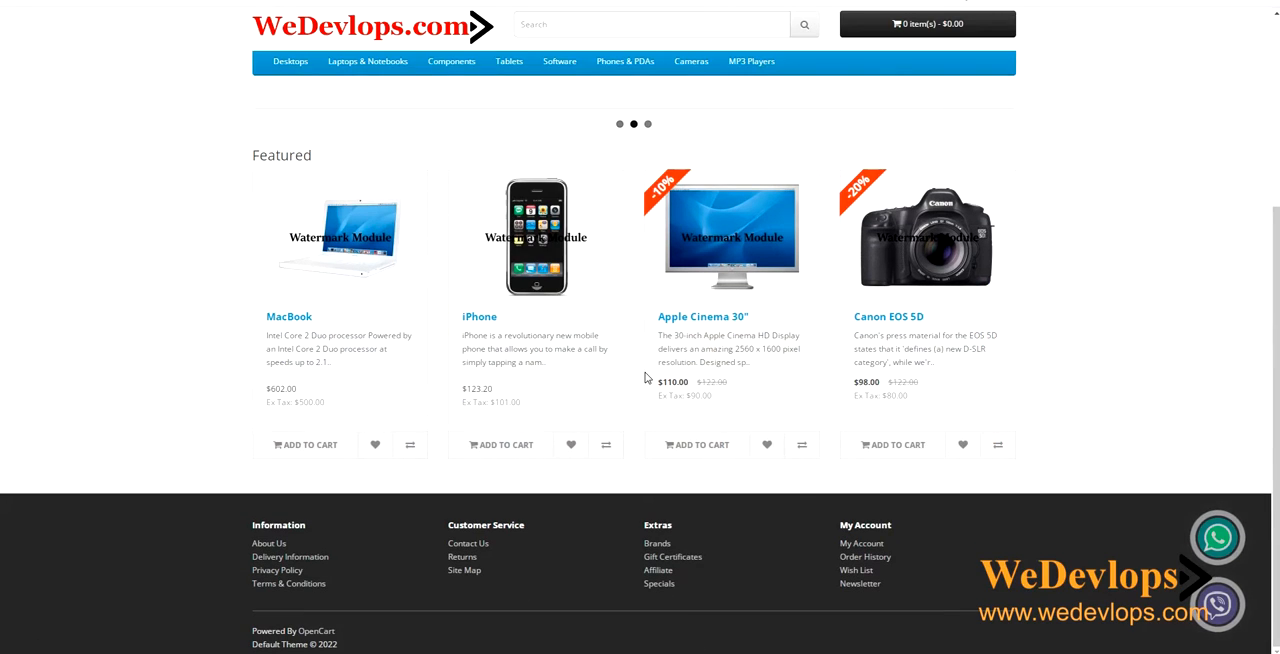
{"action": "mouse_move", "coordinate": [864, 546]}
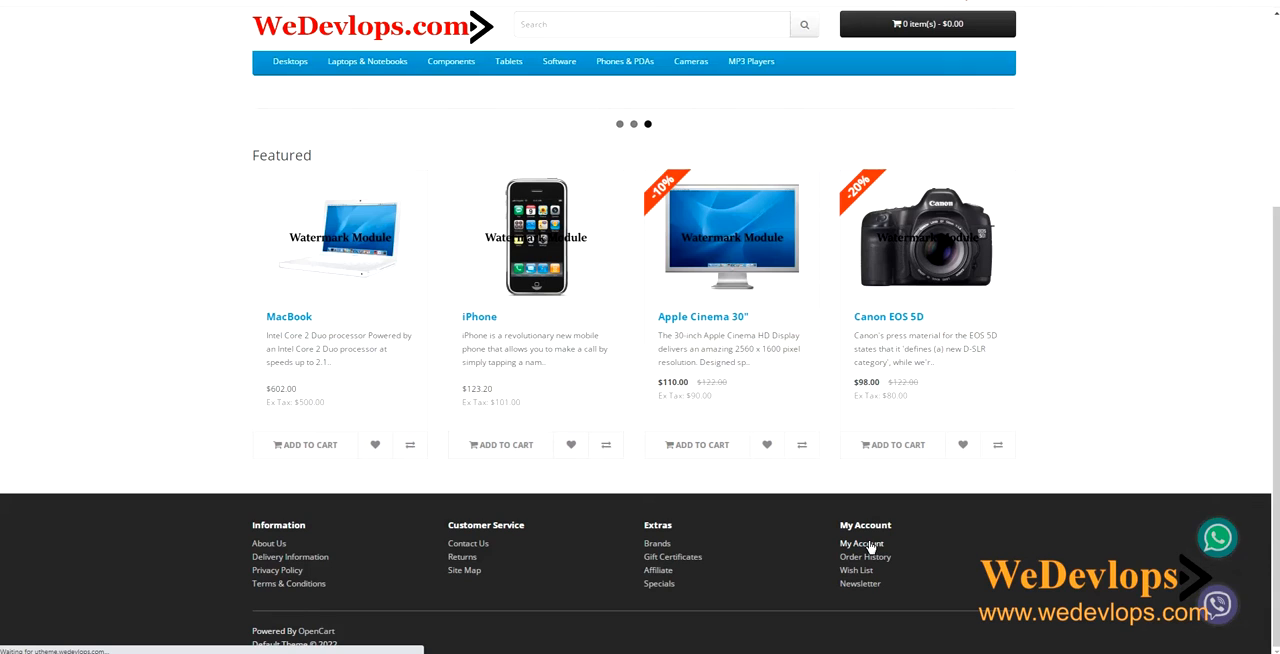
{"action": "left_click", "coordinate": [861, 543]}
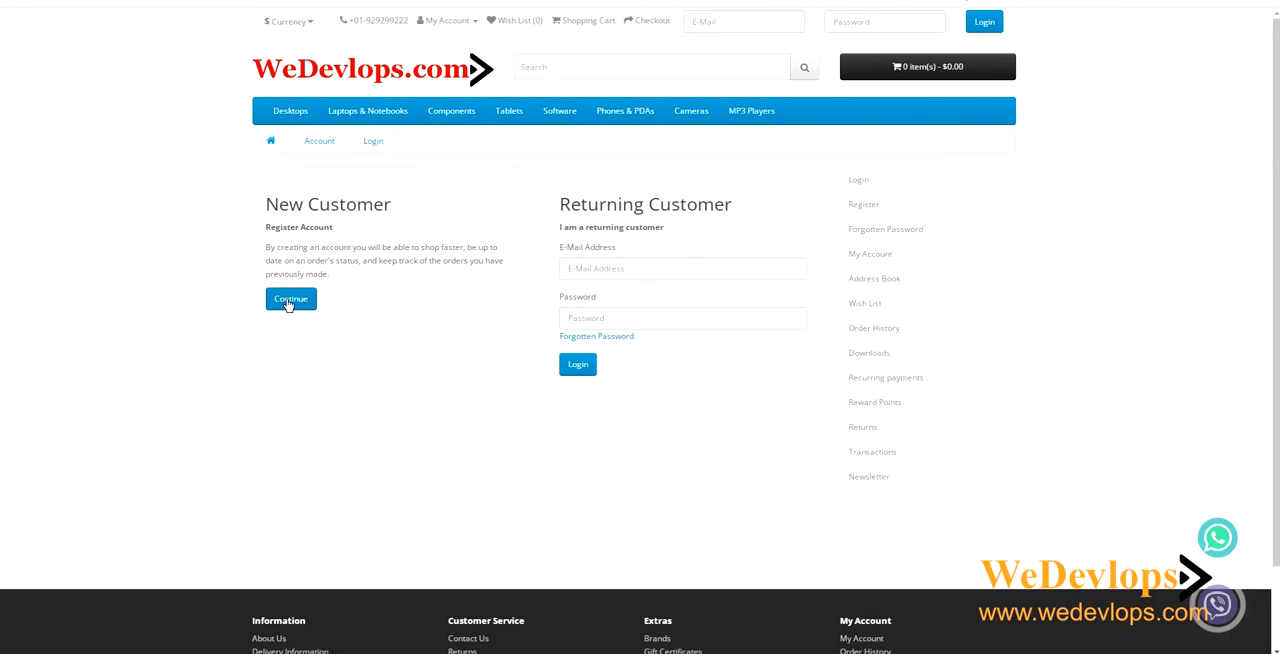
Choose Continue under New Customer to reach the Register Account form.
{"action": "left_click", "coordinate": [290, 299]}
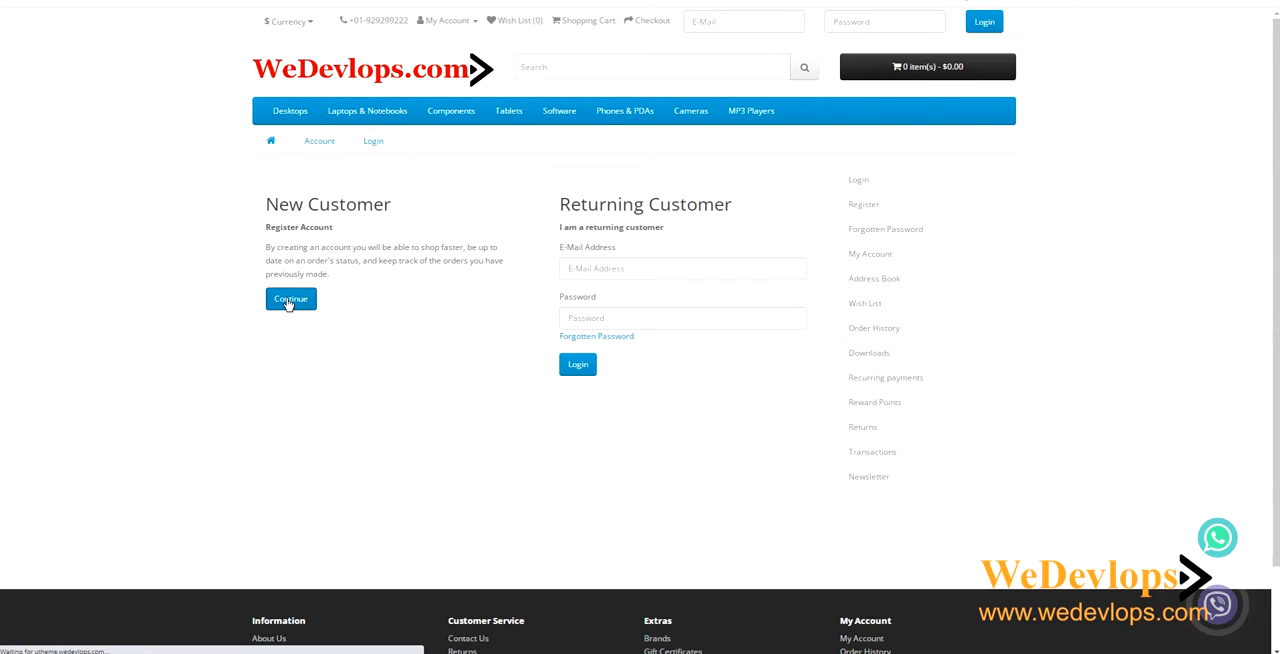
{"action": "left_click", "coordinate": [290, 299]}
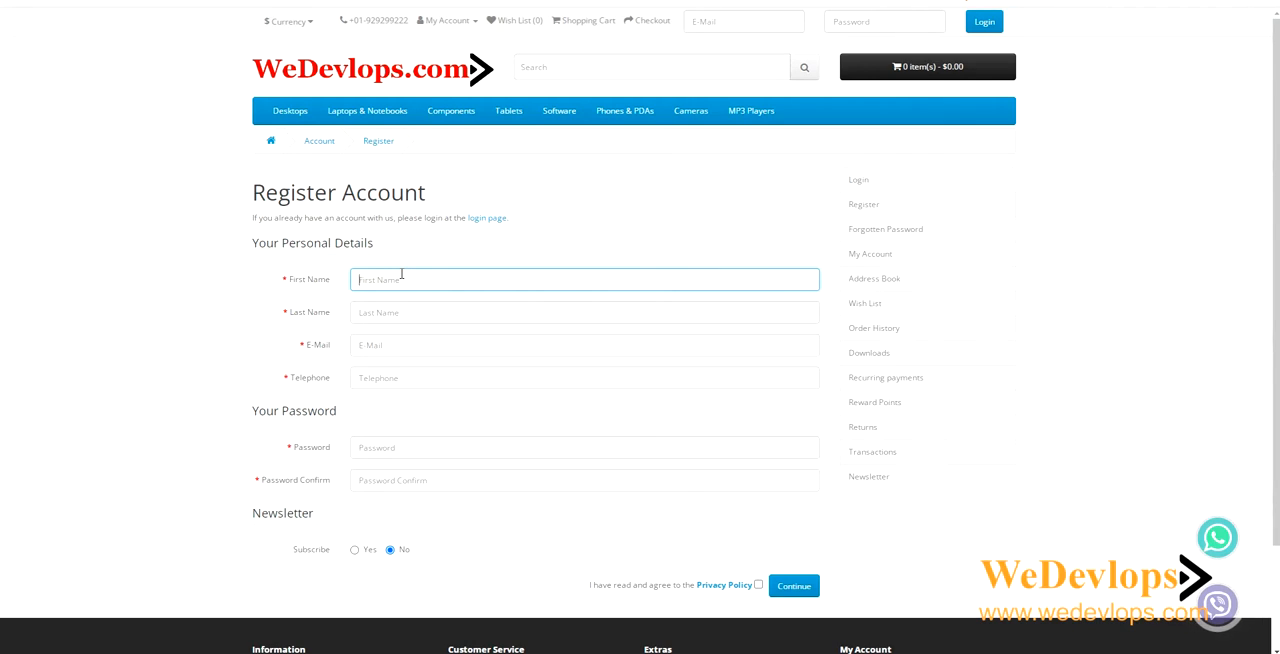
Enter name Demo Customer, the suggested email address and telephone 1234567.
{"action": "type", "text": "Demo Cu"}
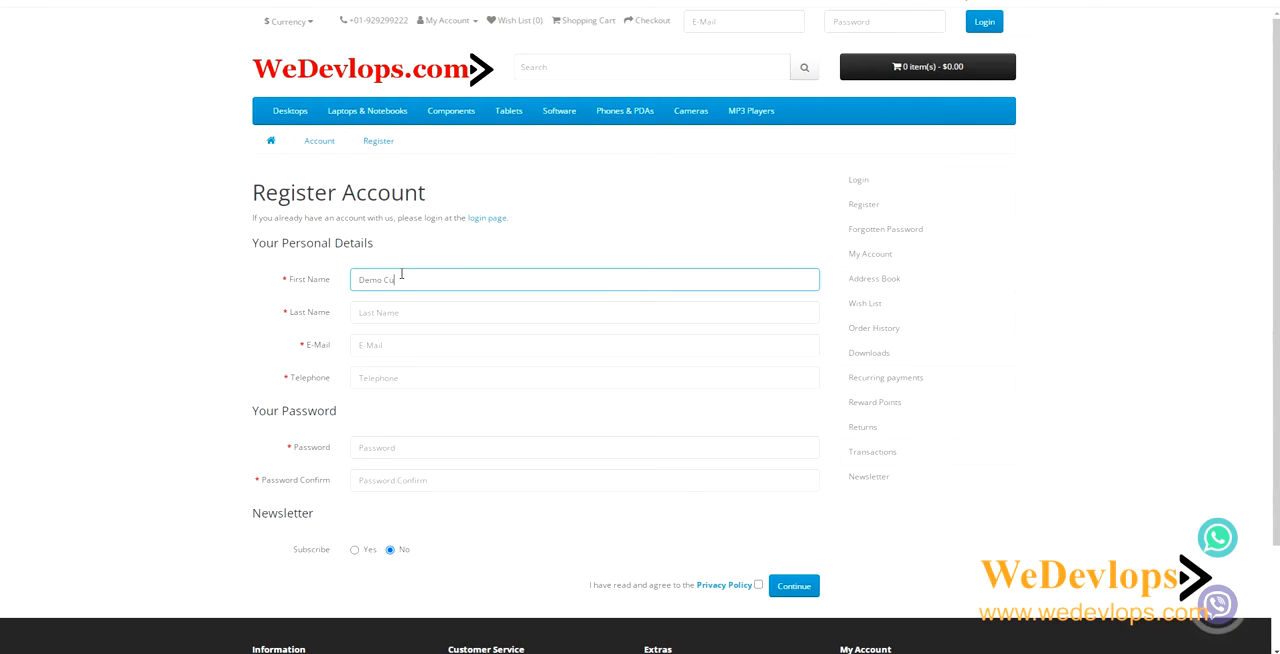
{"action": "left_click", "coordinate": [584, 312]}
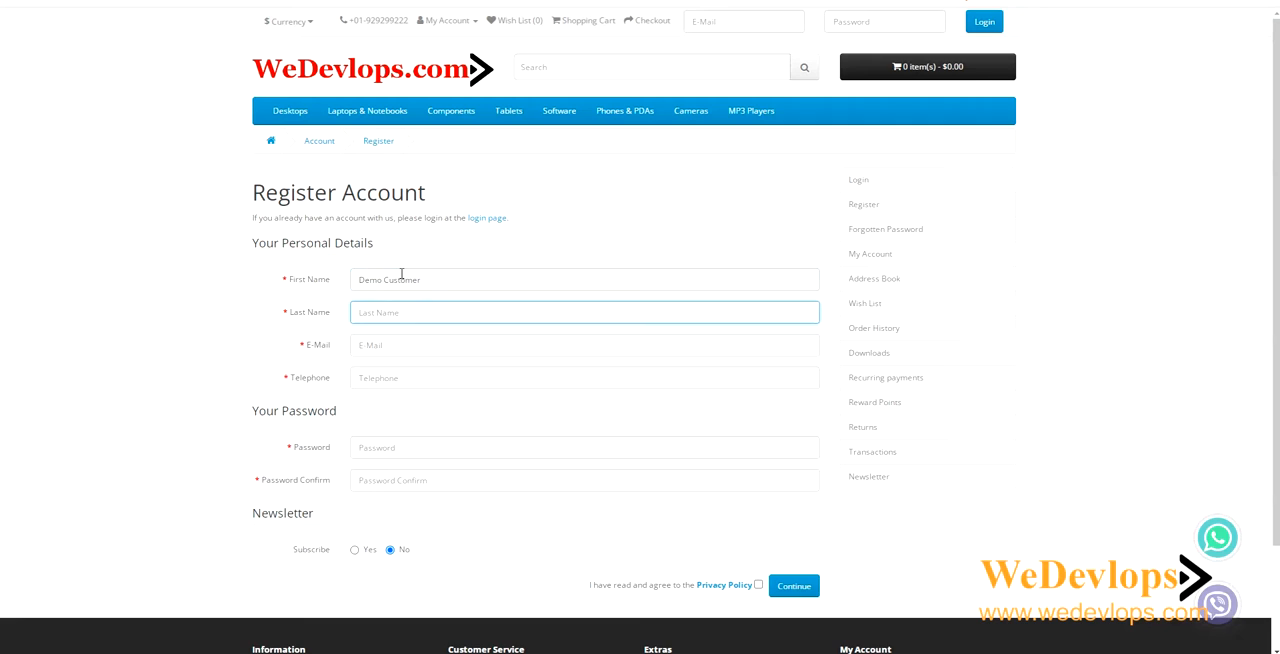
{"action": "type", "text": "demo"}
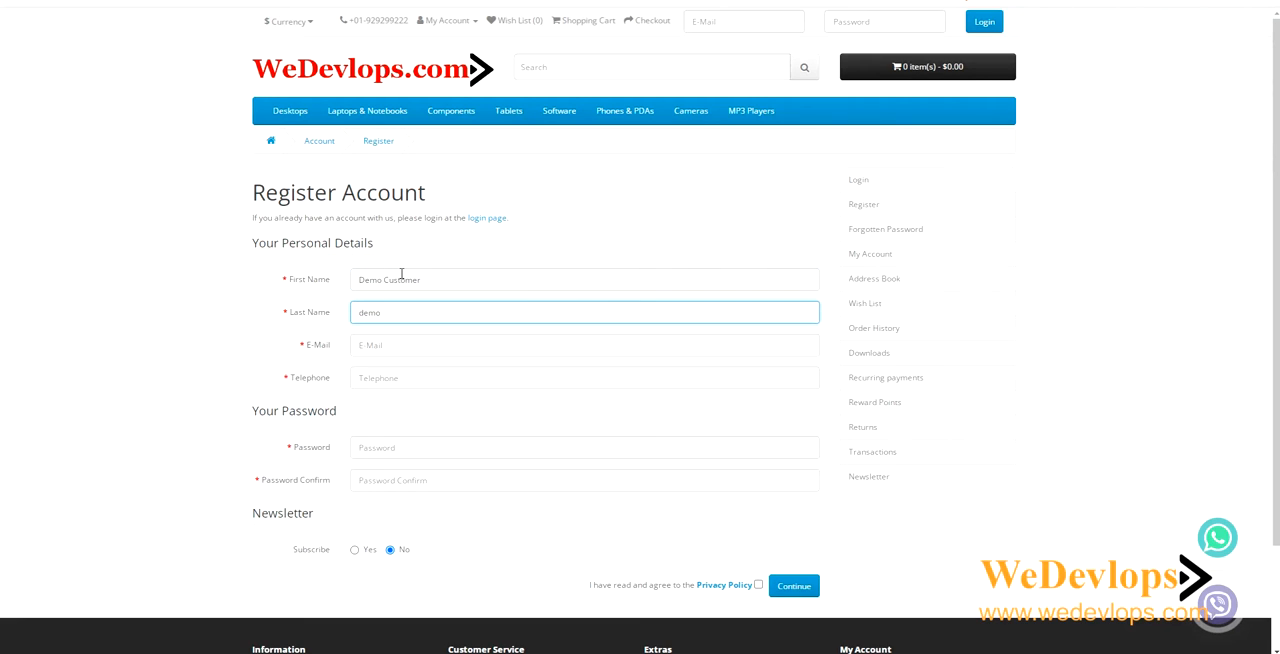
{"action": "type", "text": "we"}
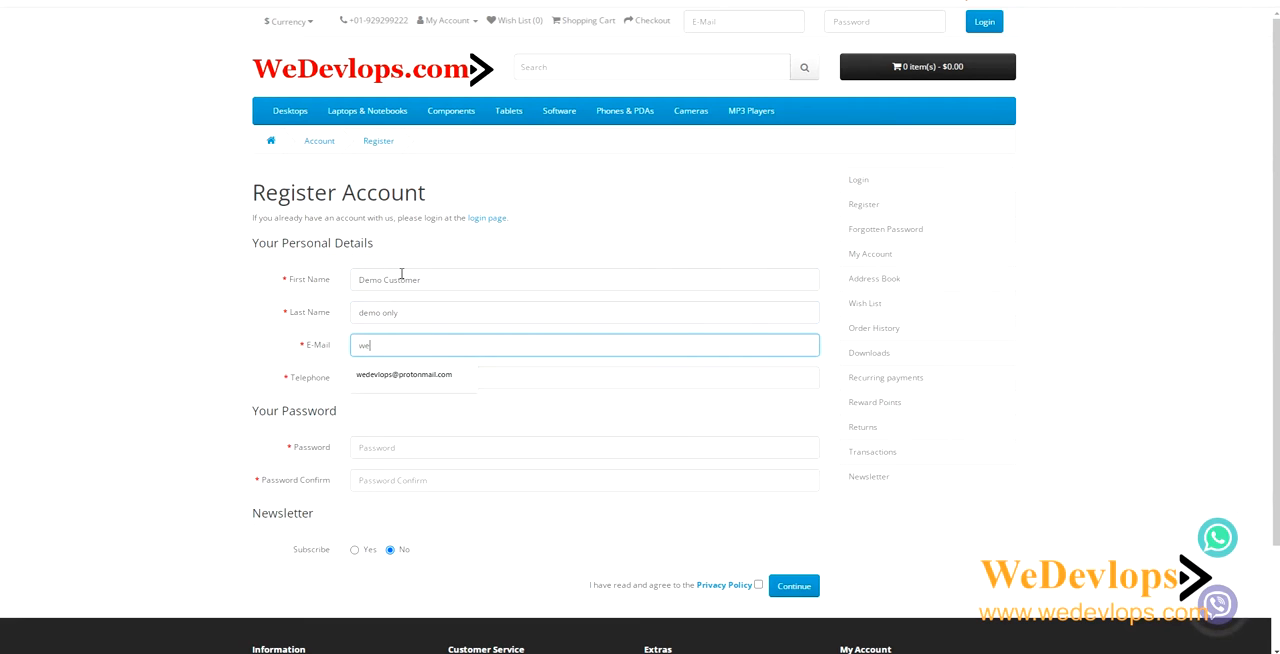
{"action": "left_click", "coordinate": [403, 374]}
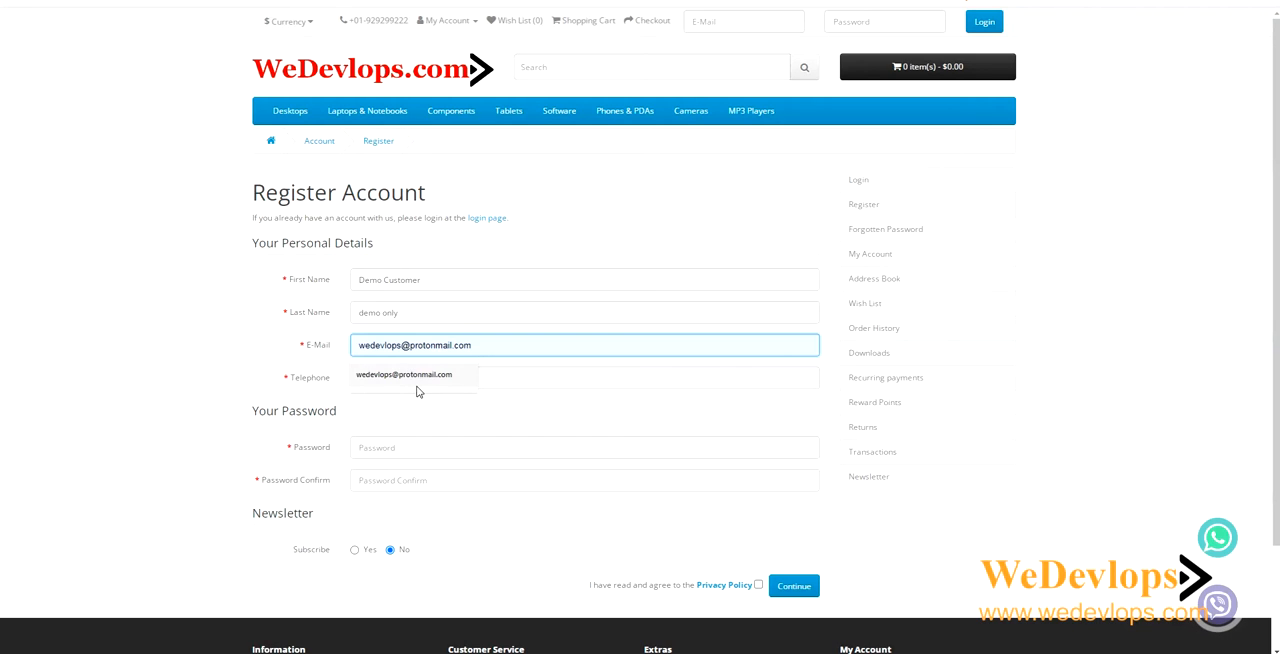
{"action": "type", "text": "1234567"}
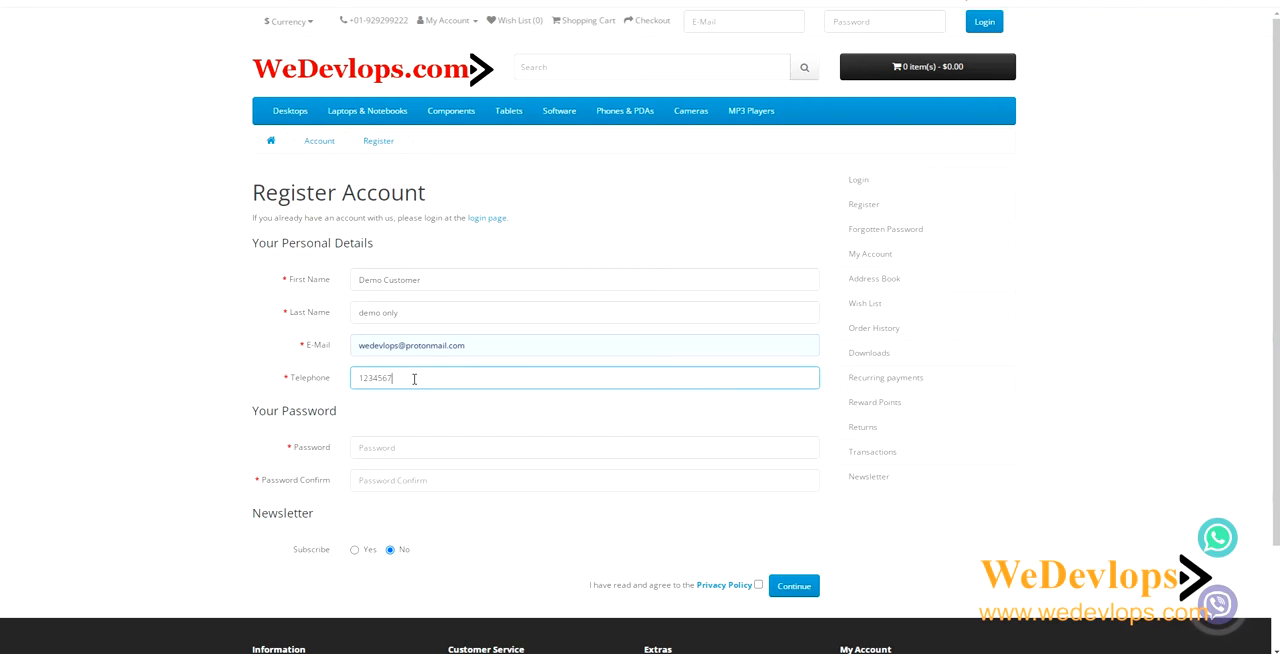
Fill the passwords, subscribe to the newsletter, accept the privacy policy and submit.
{"action": "left_click", "coordinate": [583, 447]}
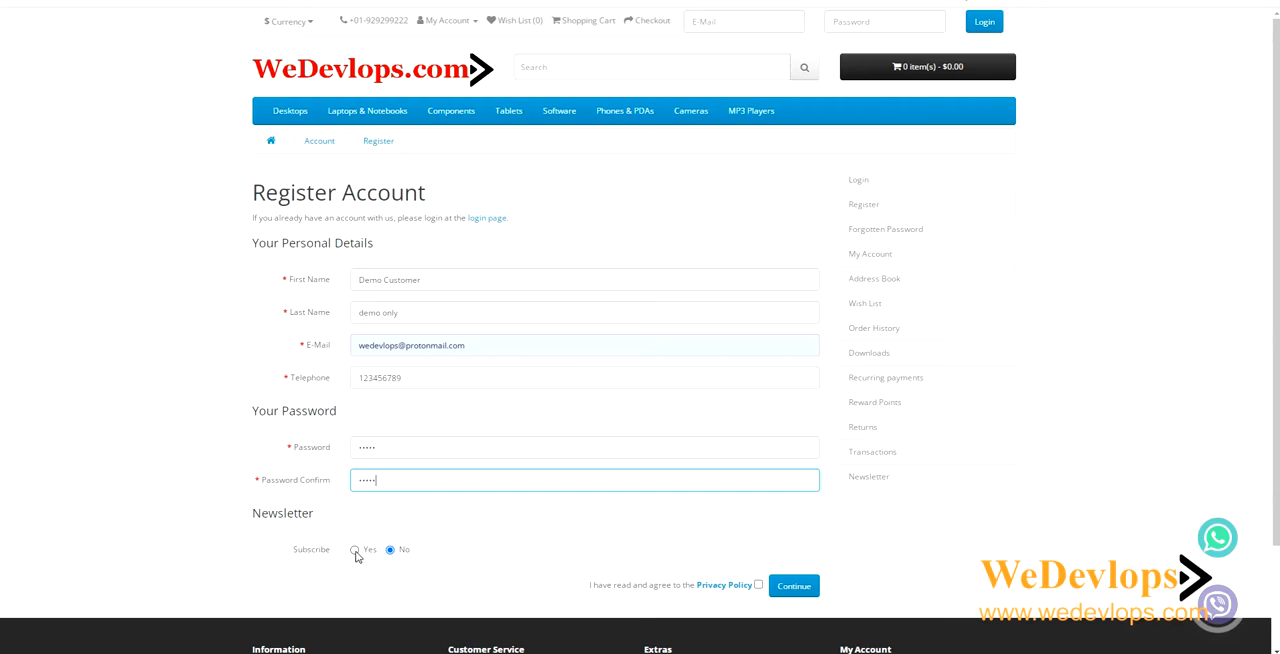
{"action": "left_click", "coordinate": [355, 549]}
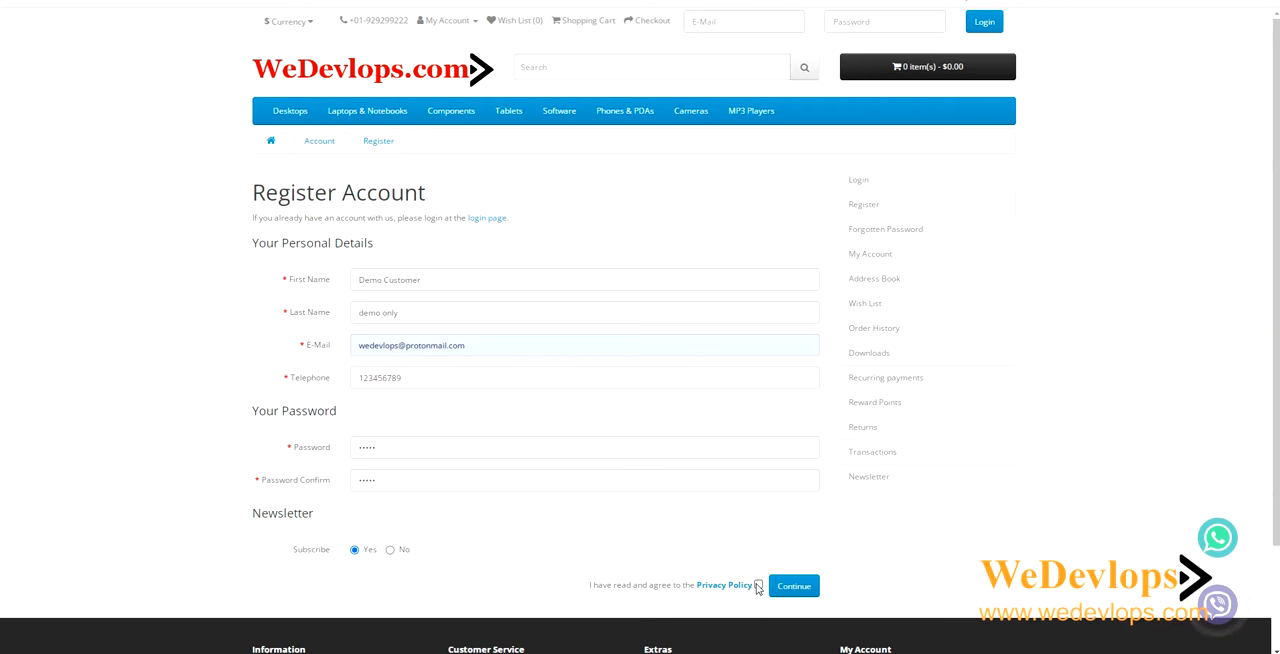
{"action": "left_click", "coordinate": [758, 585]}
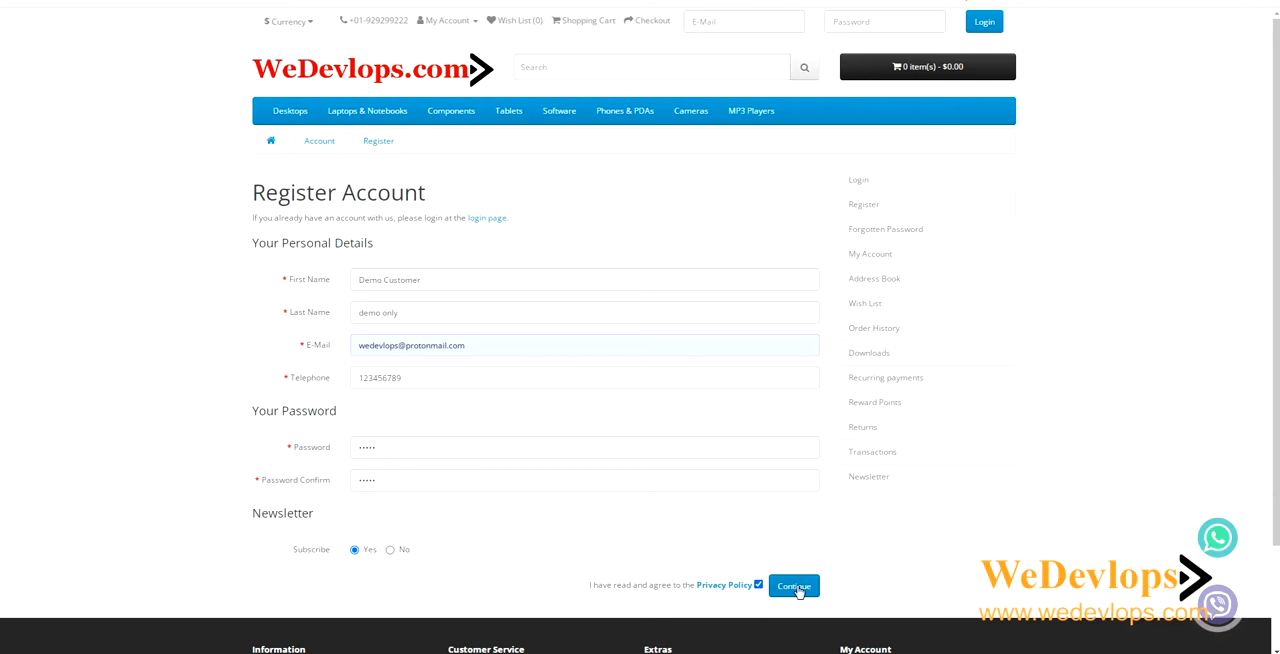
{"action": "left_click", "coordinate": [793, 586]}
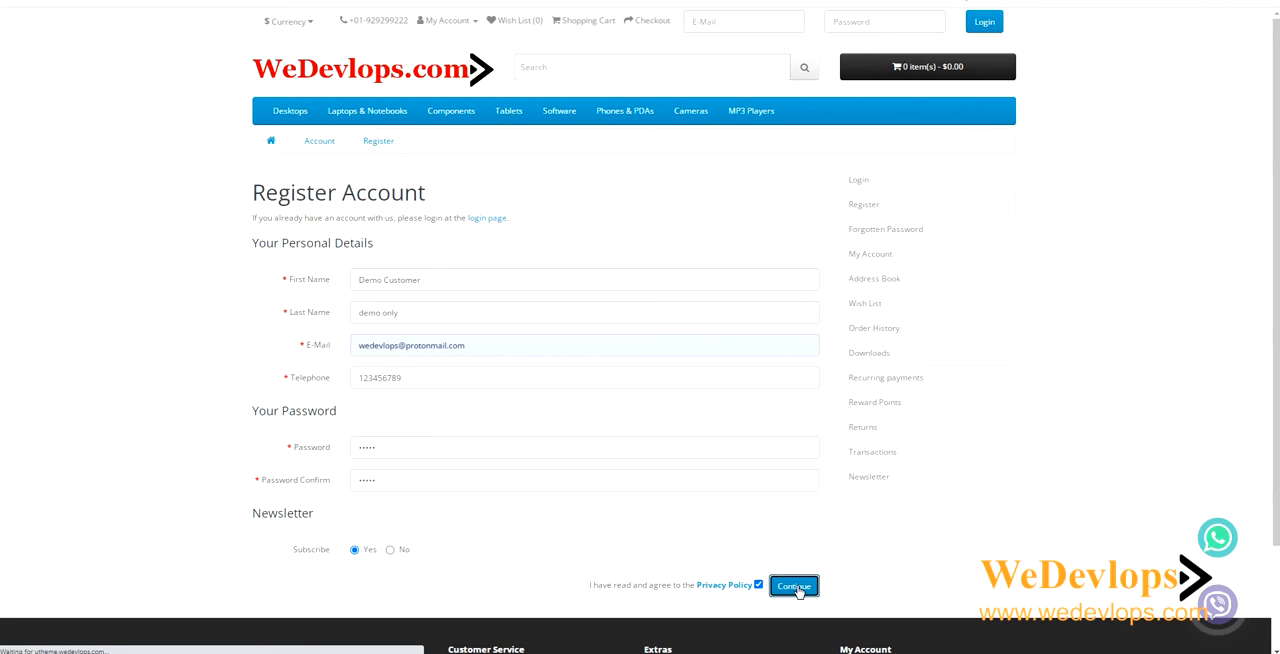
{"action": "left_click", "coordinate": [793, 586]}
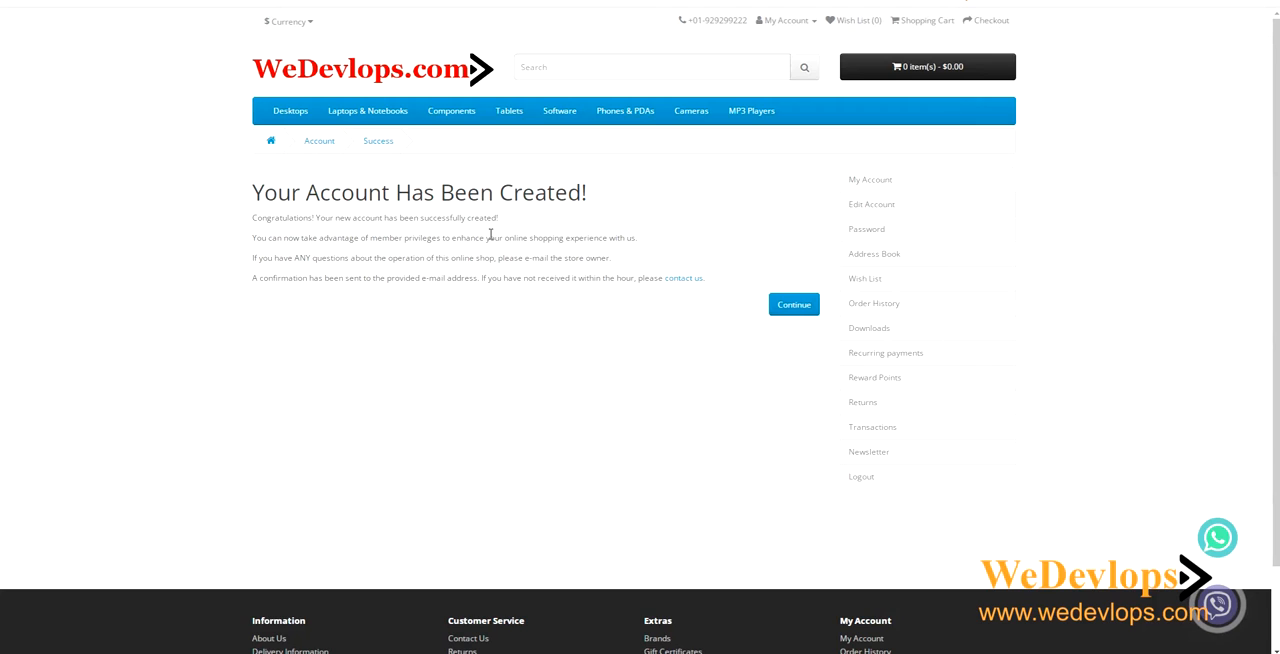
{"action": "mouse_move", "coordinate": [495, 235]}
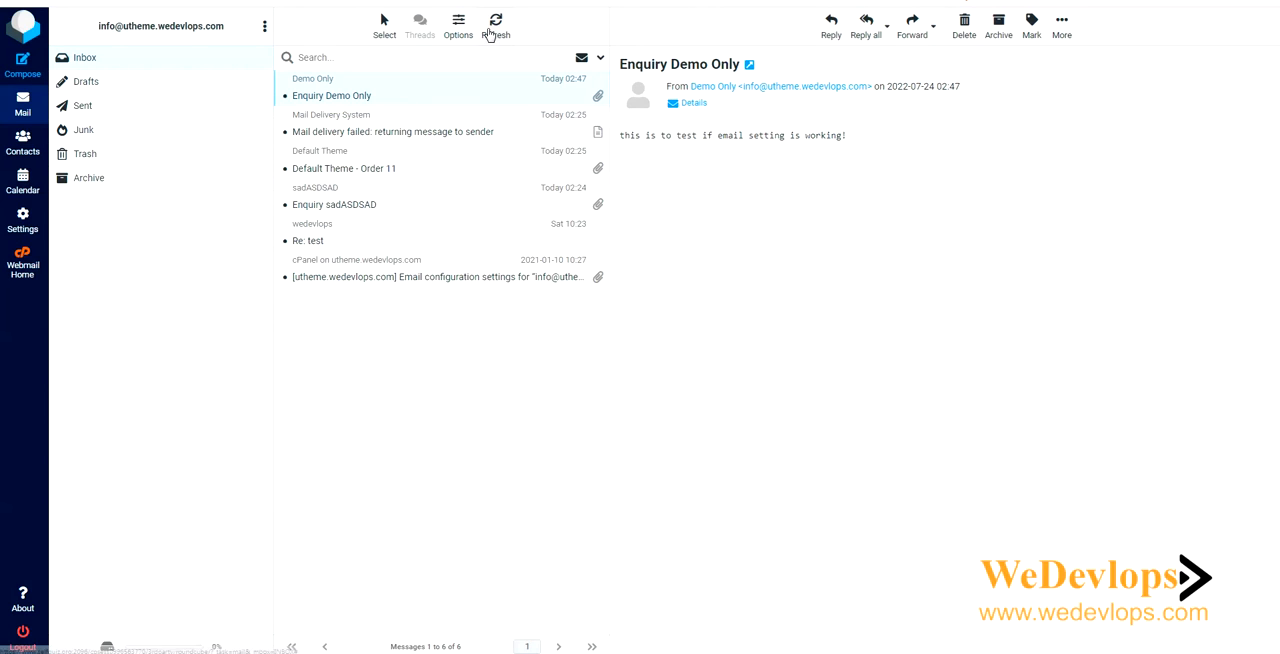
Refresh the Roundcube inbox and open the 'New customer' alert for Demo Customer.
{"action": "left_click", "coordinate": [496, 20]}
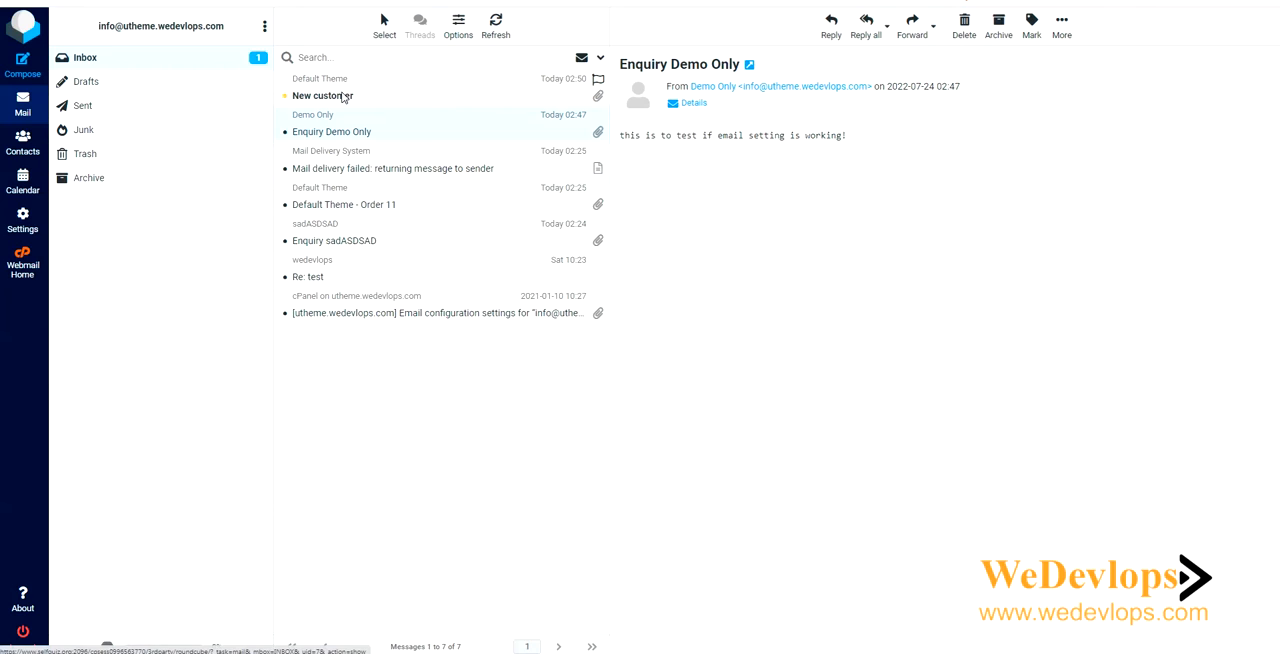
{"action": "left_click", "coordinate": [322, 95]}
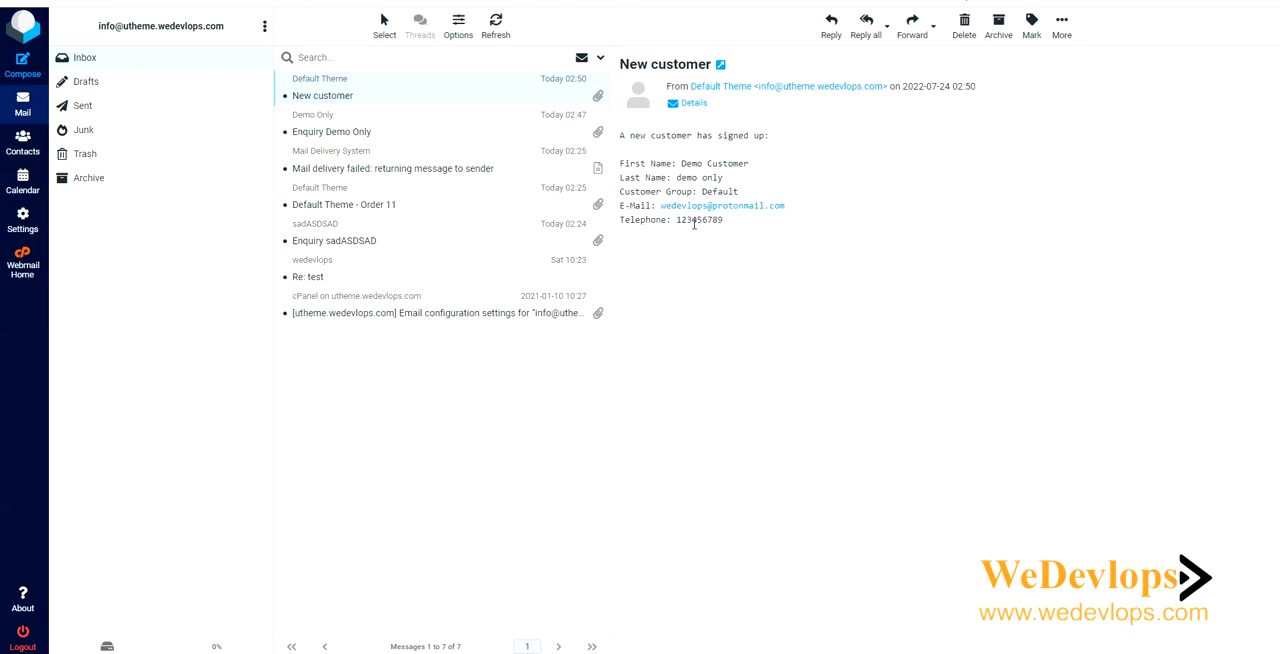
{"action": "mouse_move", "coordinate": [678, 156]}
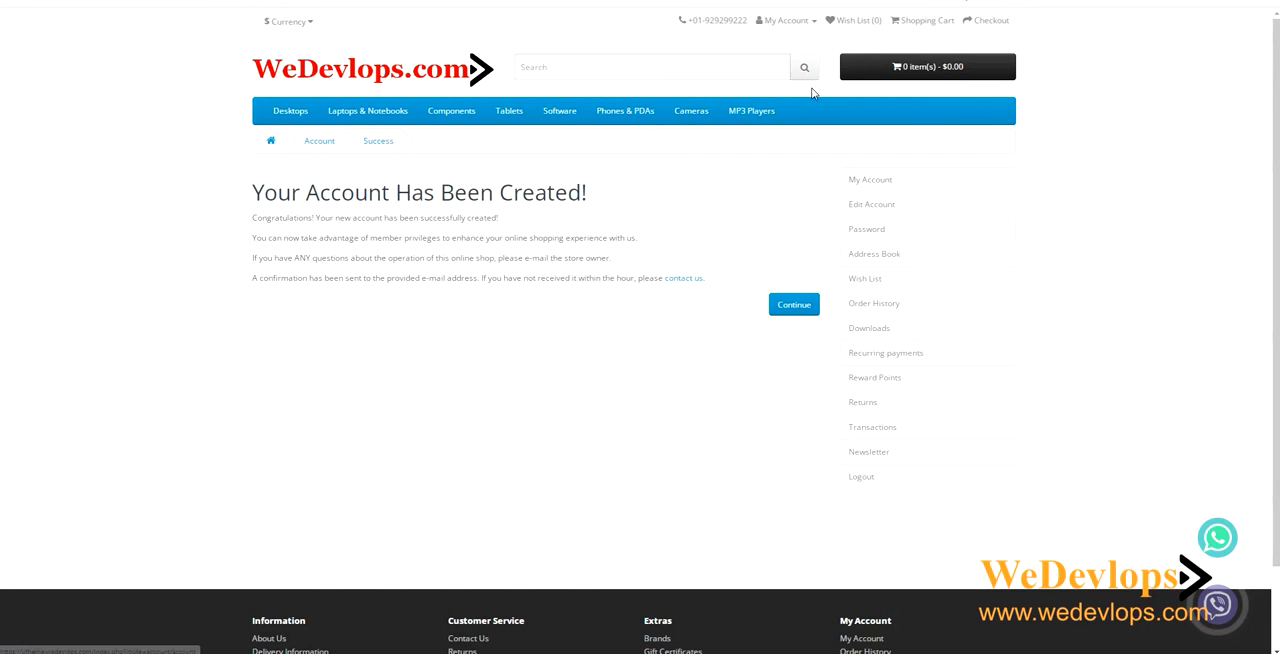
Continue from the account-created page to the new customer's My Account dashboard.
{"action": "left_click", "coordinate": [786, 20]}
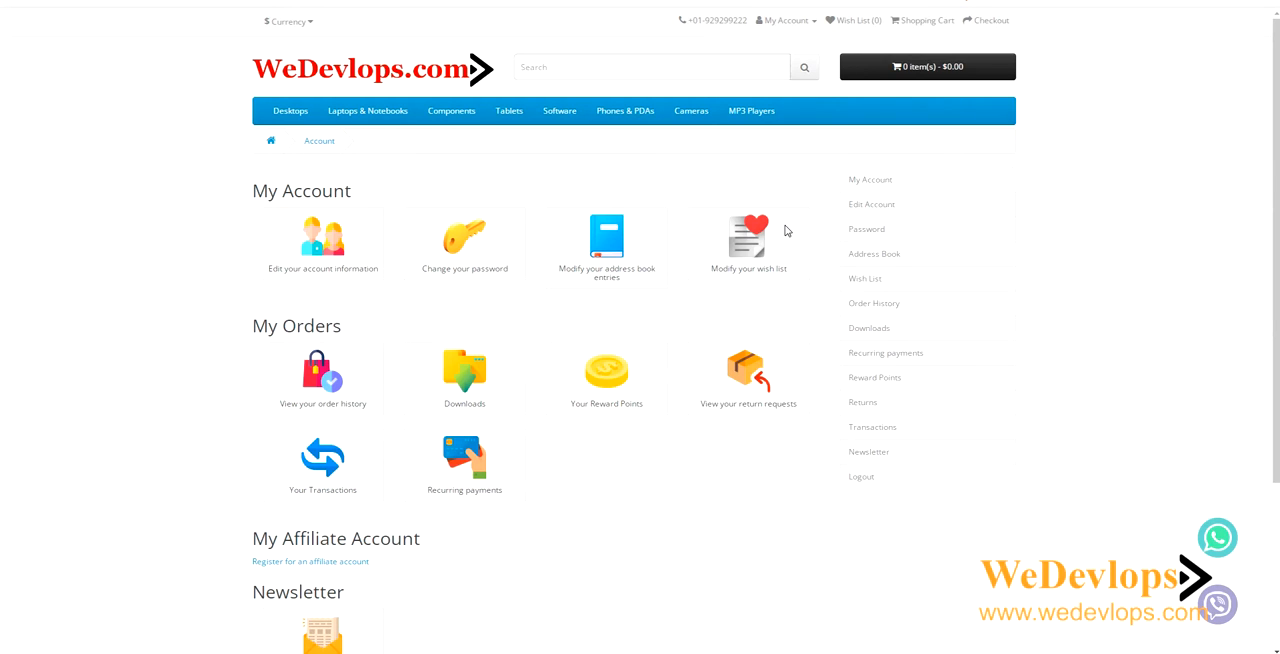
{"action": "mouse_move", "coordinate": [645, 206]}
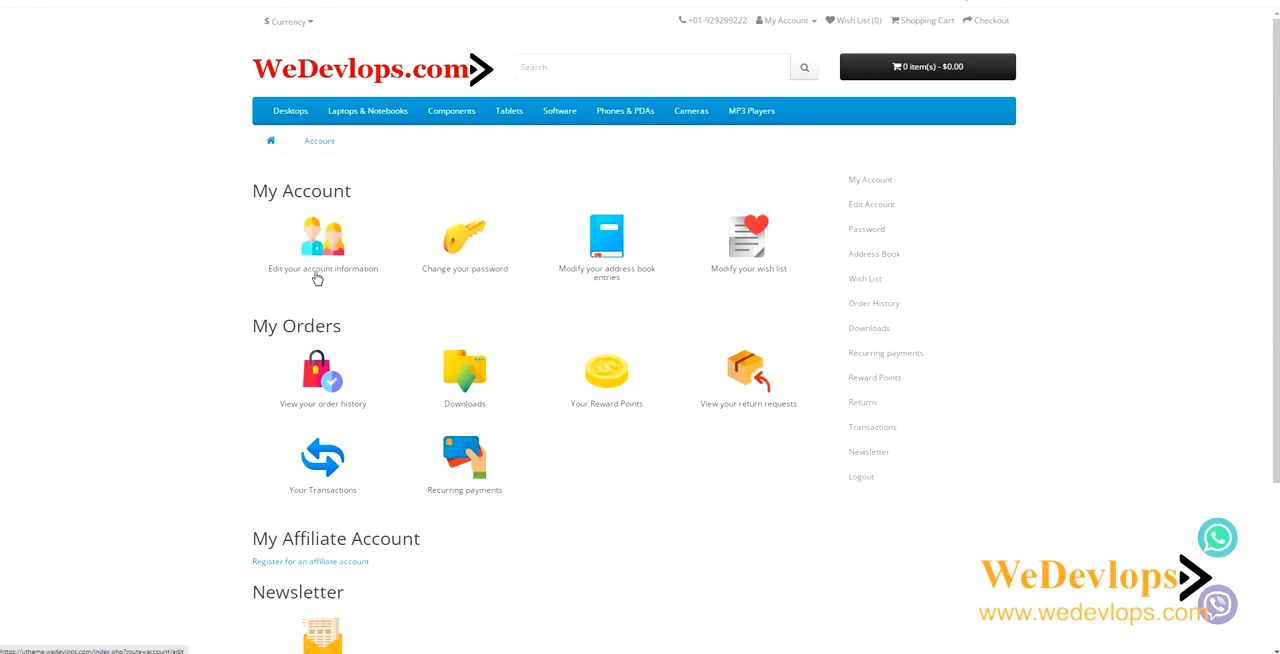
{"action": "mouse_move", "coordinate": [329, 545]}
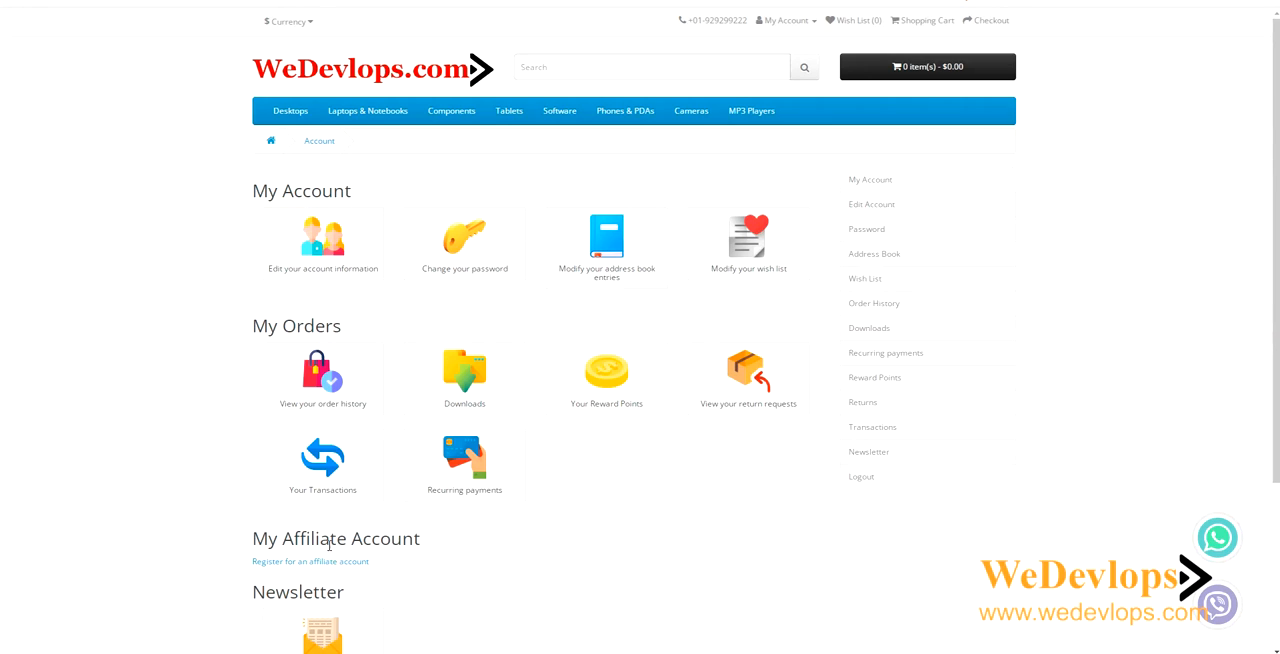
{"action": "mouse_move", "coordinate": [420, 566]}
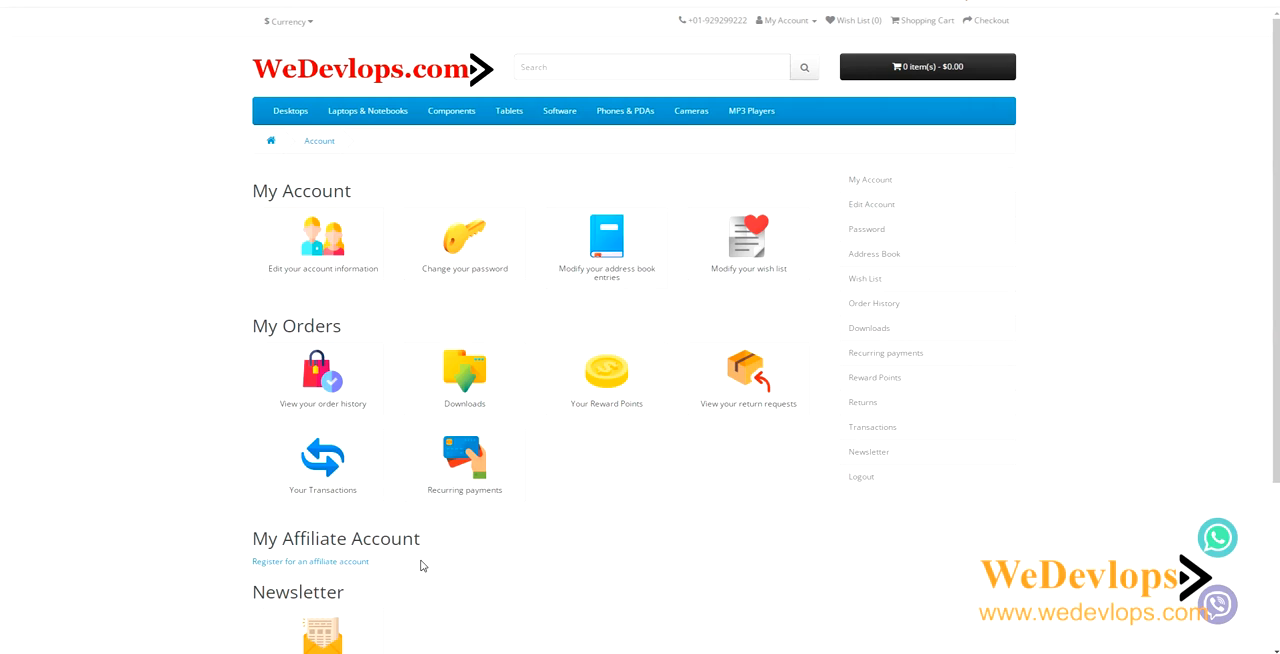
{"action": "mouse_move", "coordinate": [617, 424]}
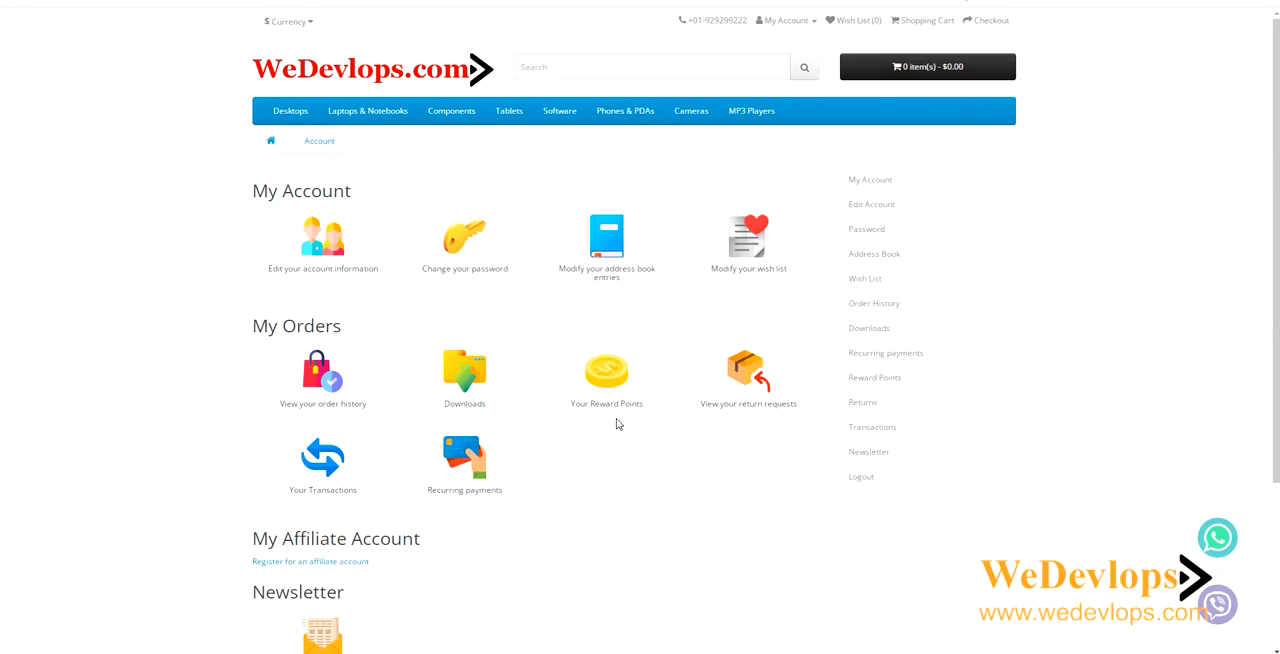
{"action": "mouse_move", "coordinate": [500, 328]}
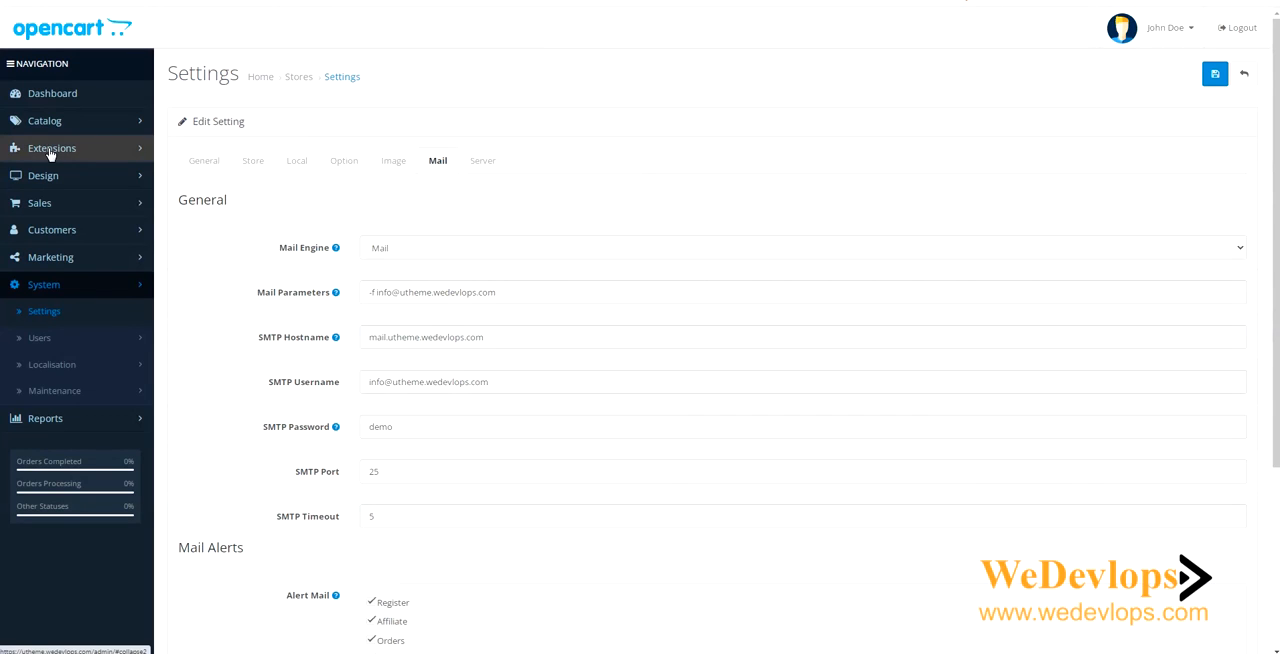
Open Extensions > Modifications from the admin sidebar, reaching the WeDevlops extensions catalogue.
{"action": "left_click", "coordinate": [51, 147]}
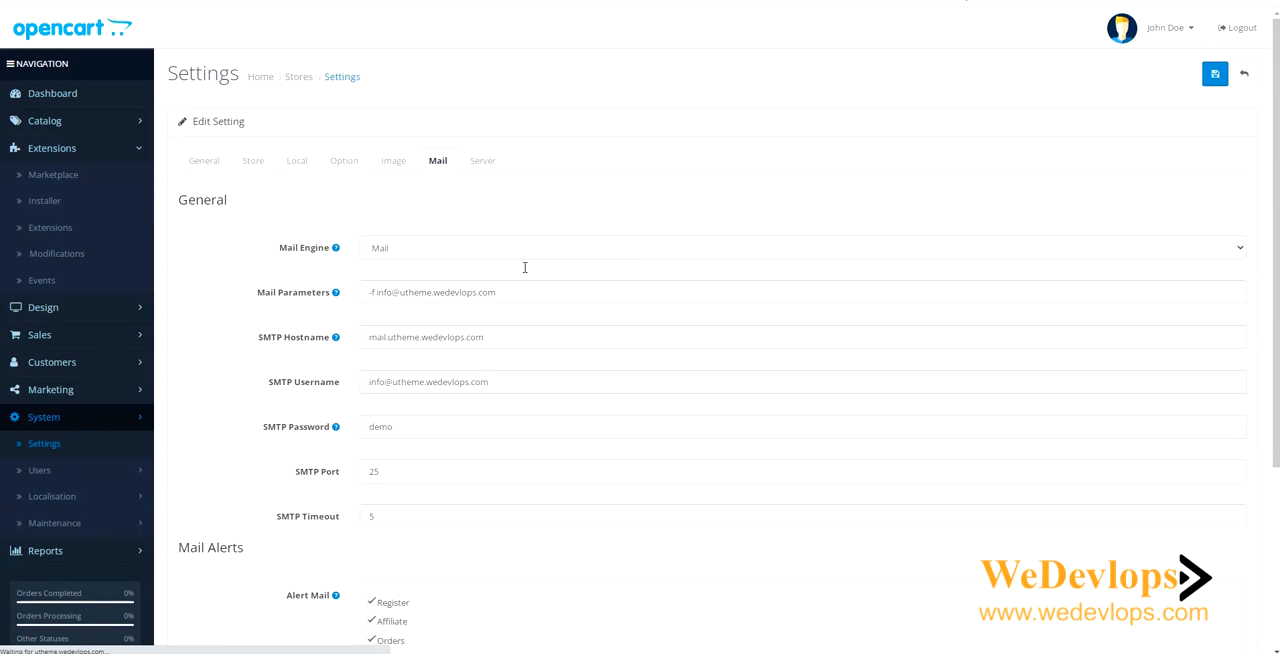
{"action": "left_click", "coordinate": [1214, 73]}
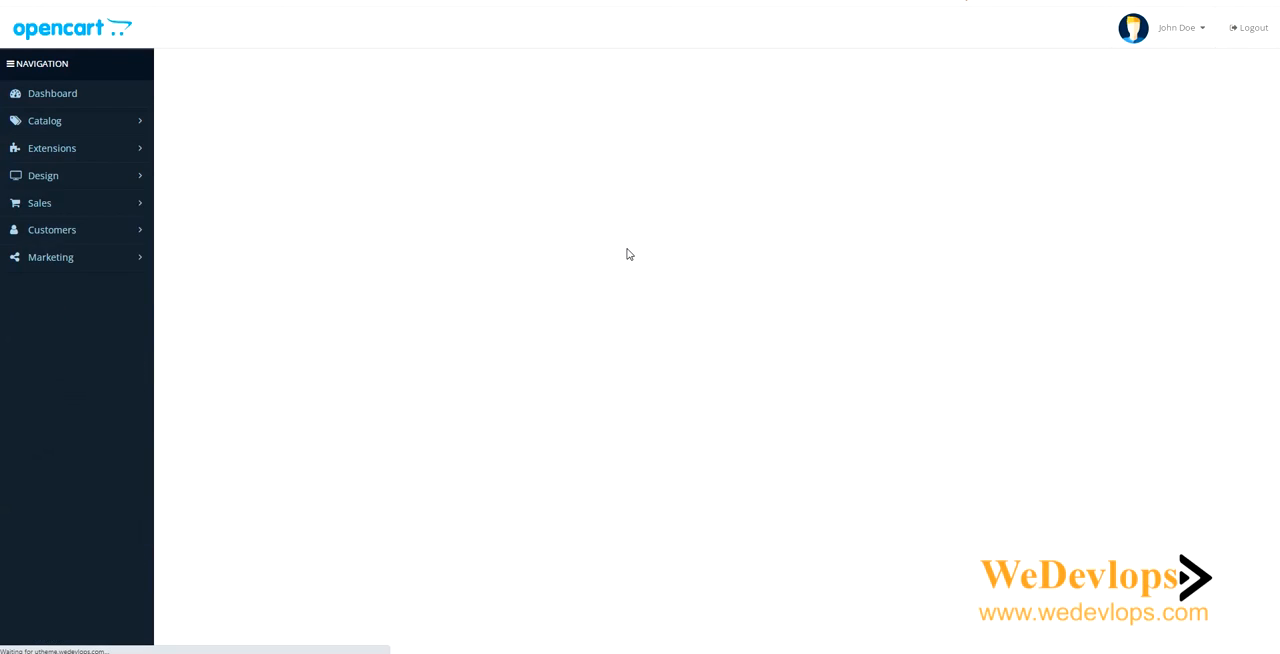
{"action": "left_click", "coordinate": [56, 253]}
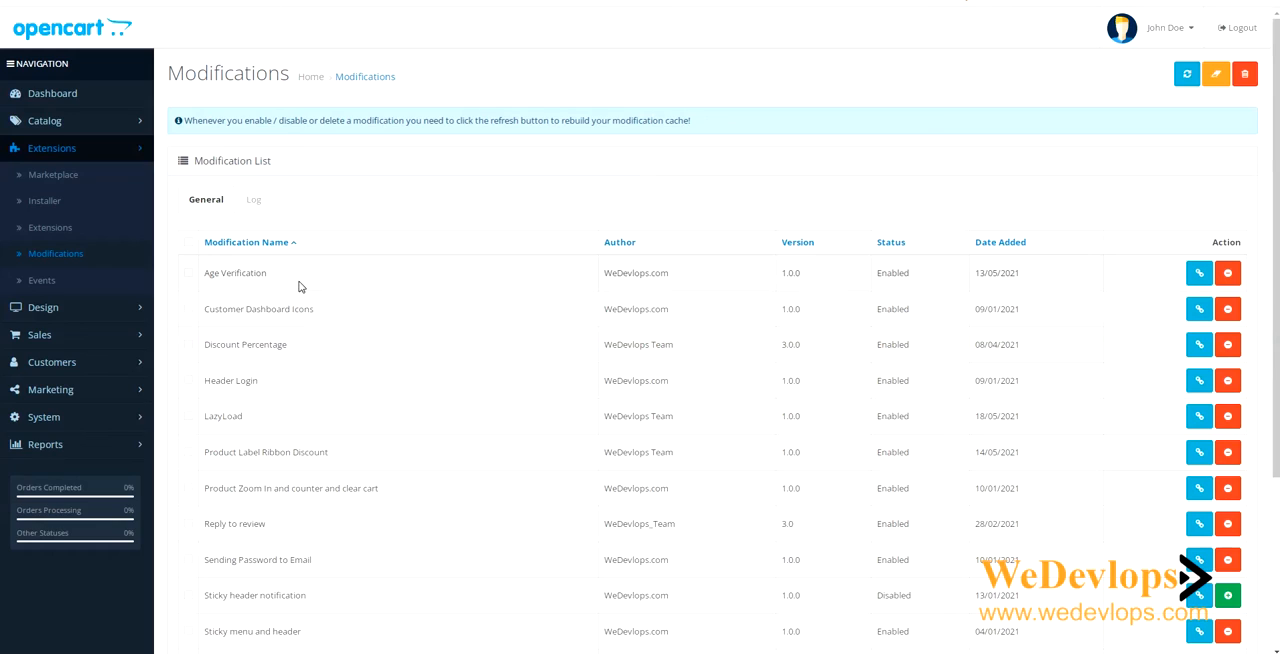
{"action": "scroll", "scroll_direction": "down", "scroll_amount": 3}
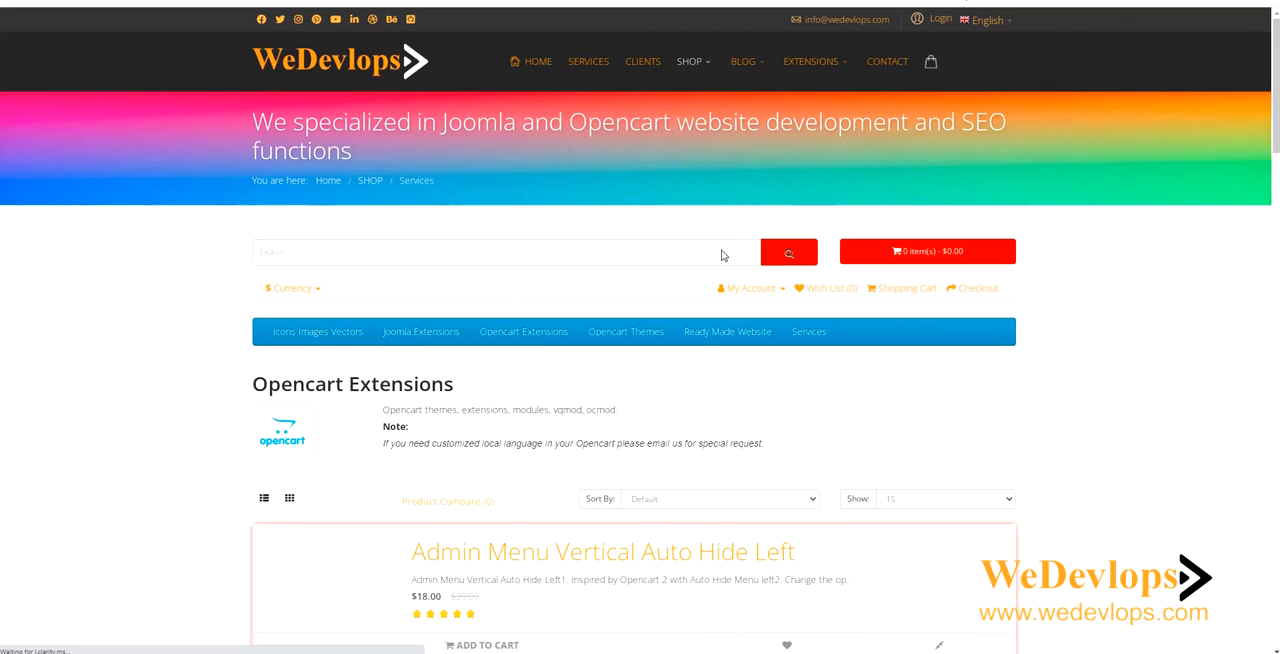
Scroll the WeDevlops extensions grid down to the FAQ, Gcash and Generic Mobile Payments extensions.
{"action": "scroll", "scroll_direction": "down", "scroll_amount": 3}
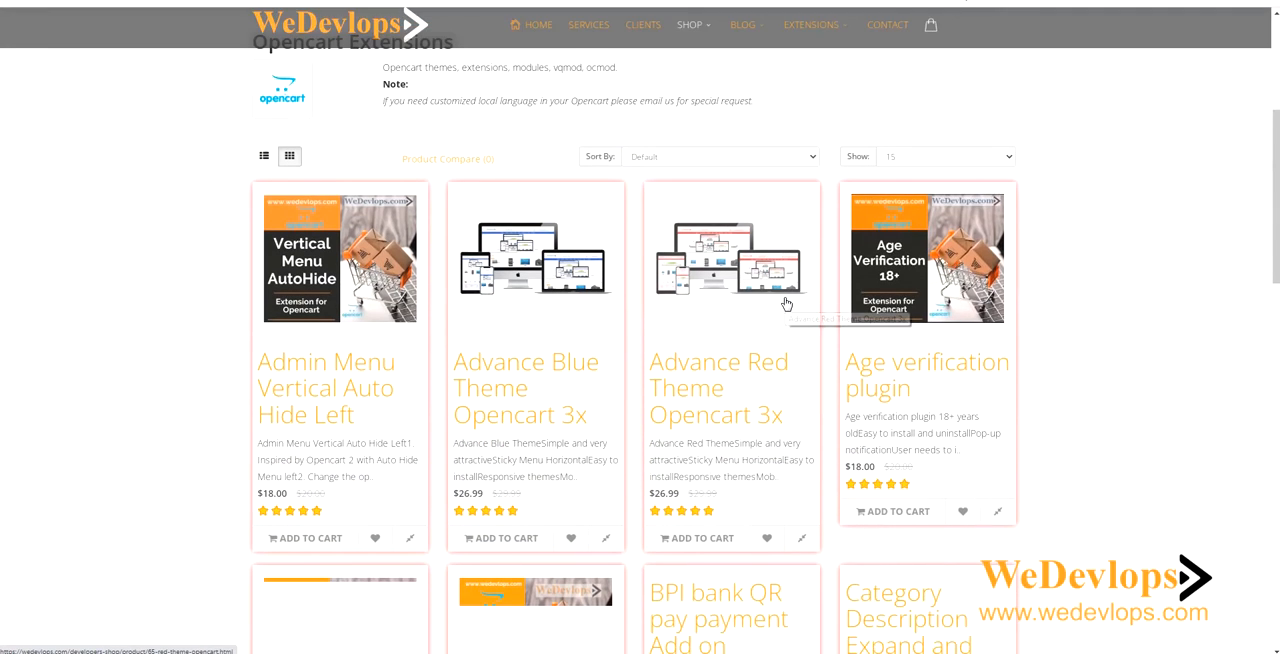
{"action": "scroll", "scroll_direction": "down", "scroll_amount": 3}
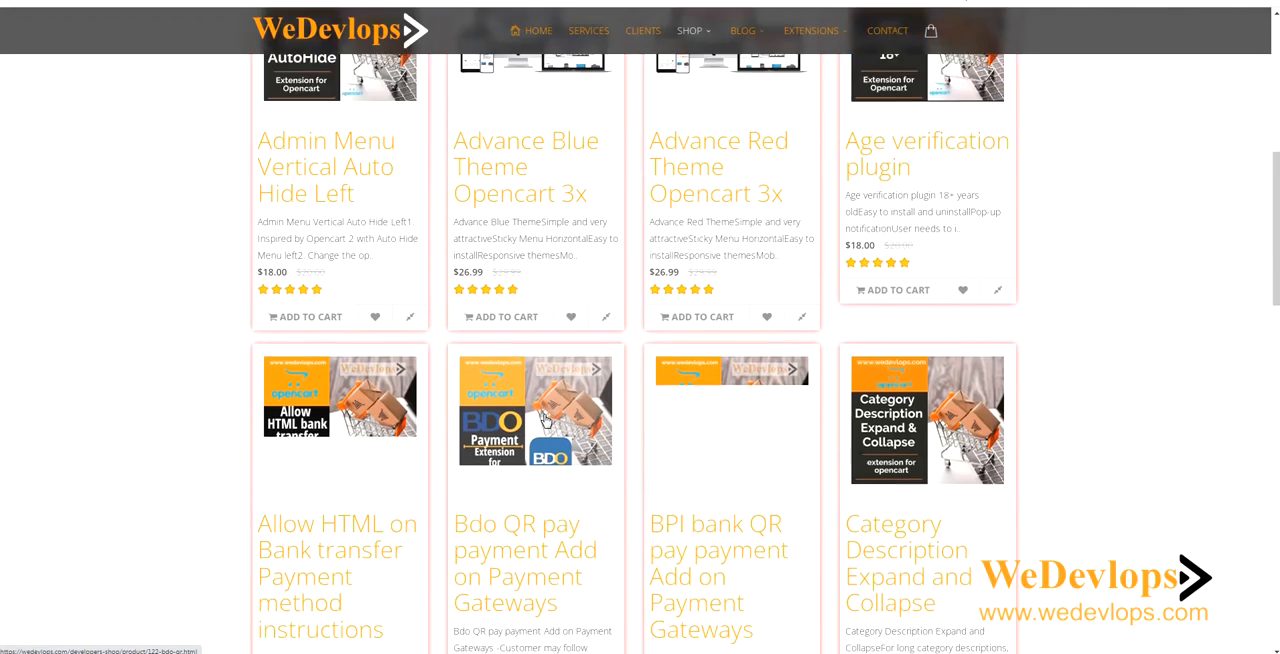
{"action": "scroll", "scroll_direction": "down", "scroll_amount": 3}
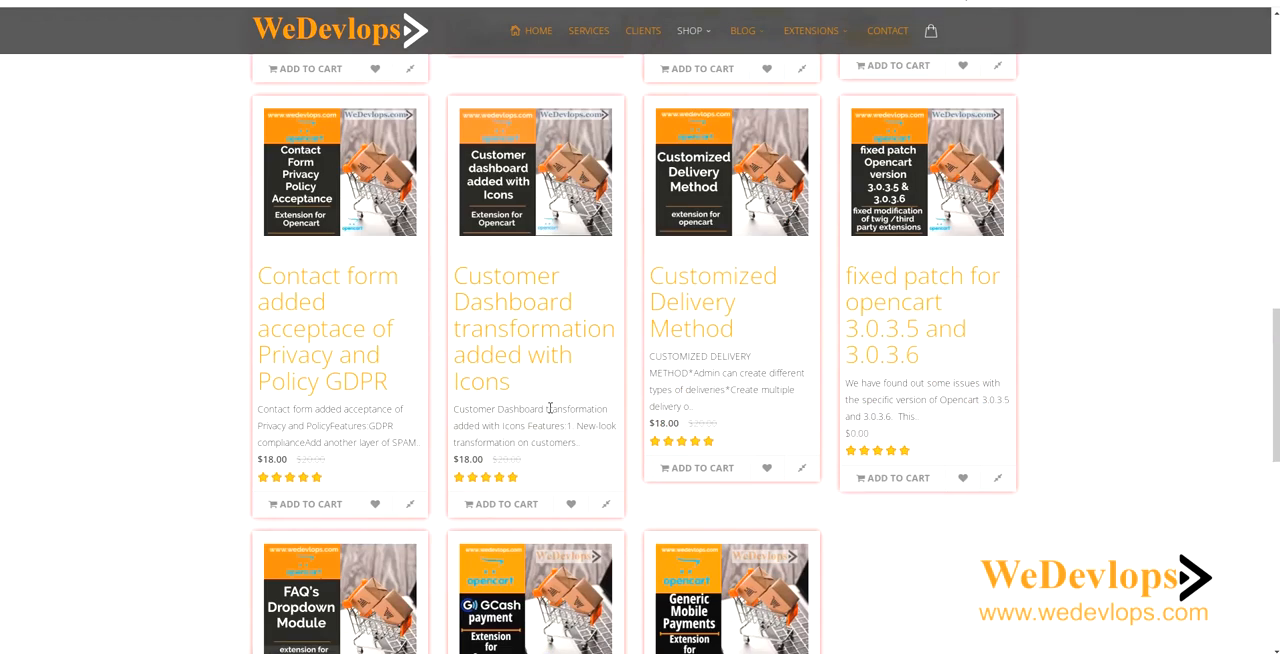
{"action": "scroll", "scroll_direction": "down", "scroll_amount": 3}
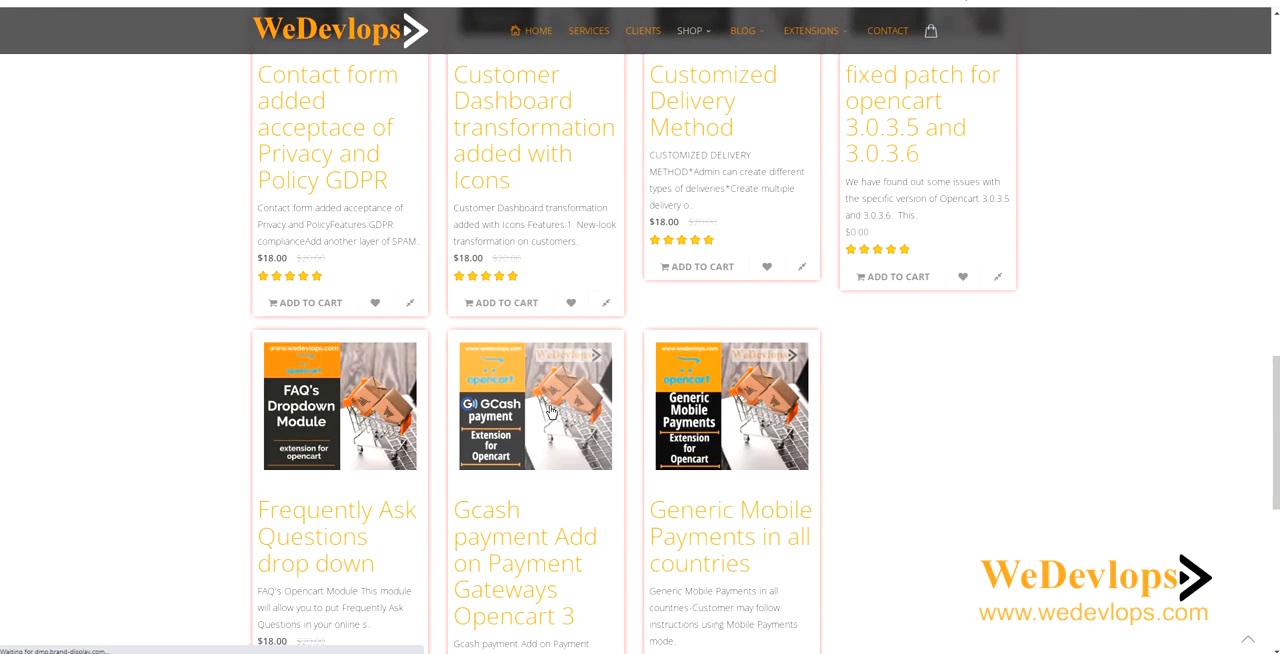